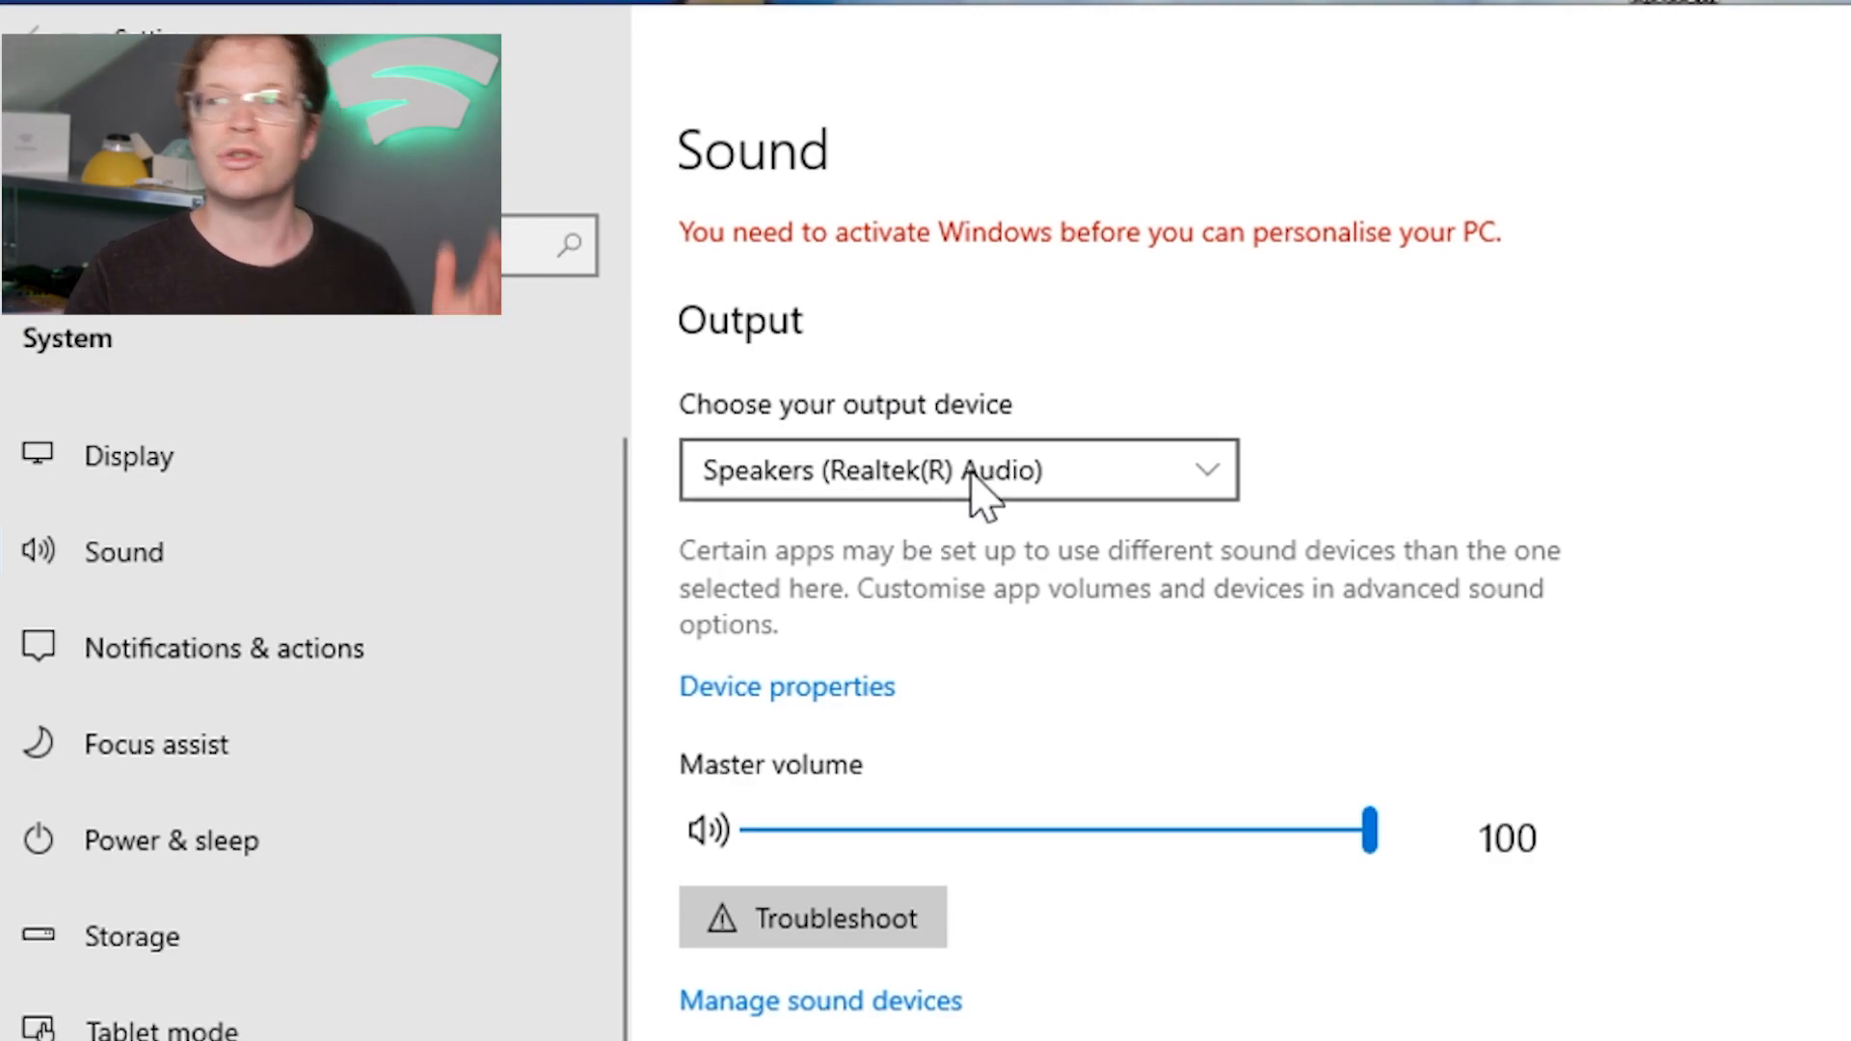
mouse_move(1379, 783)
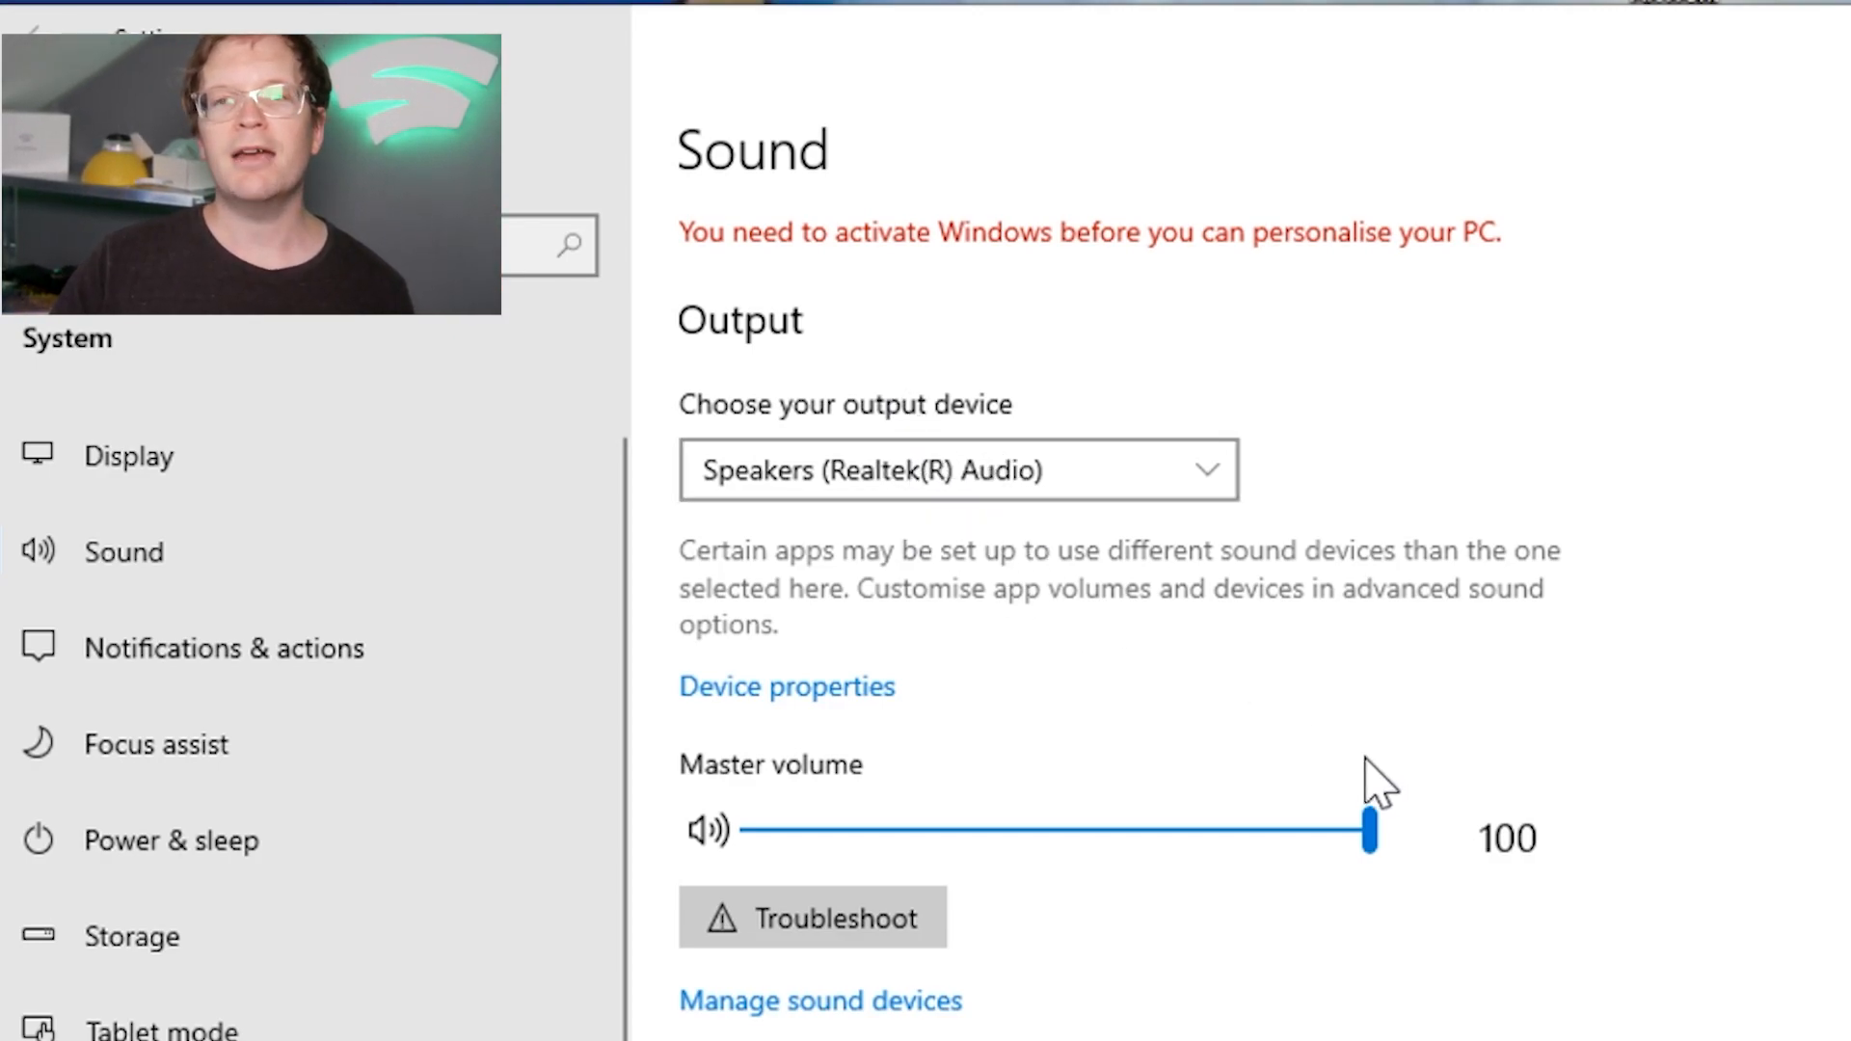
mouse_move(908, 619)
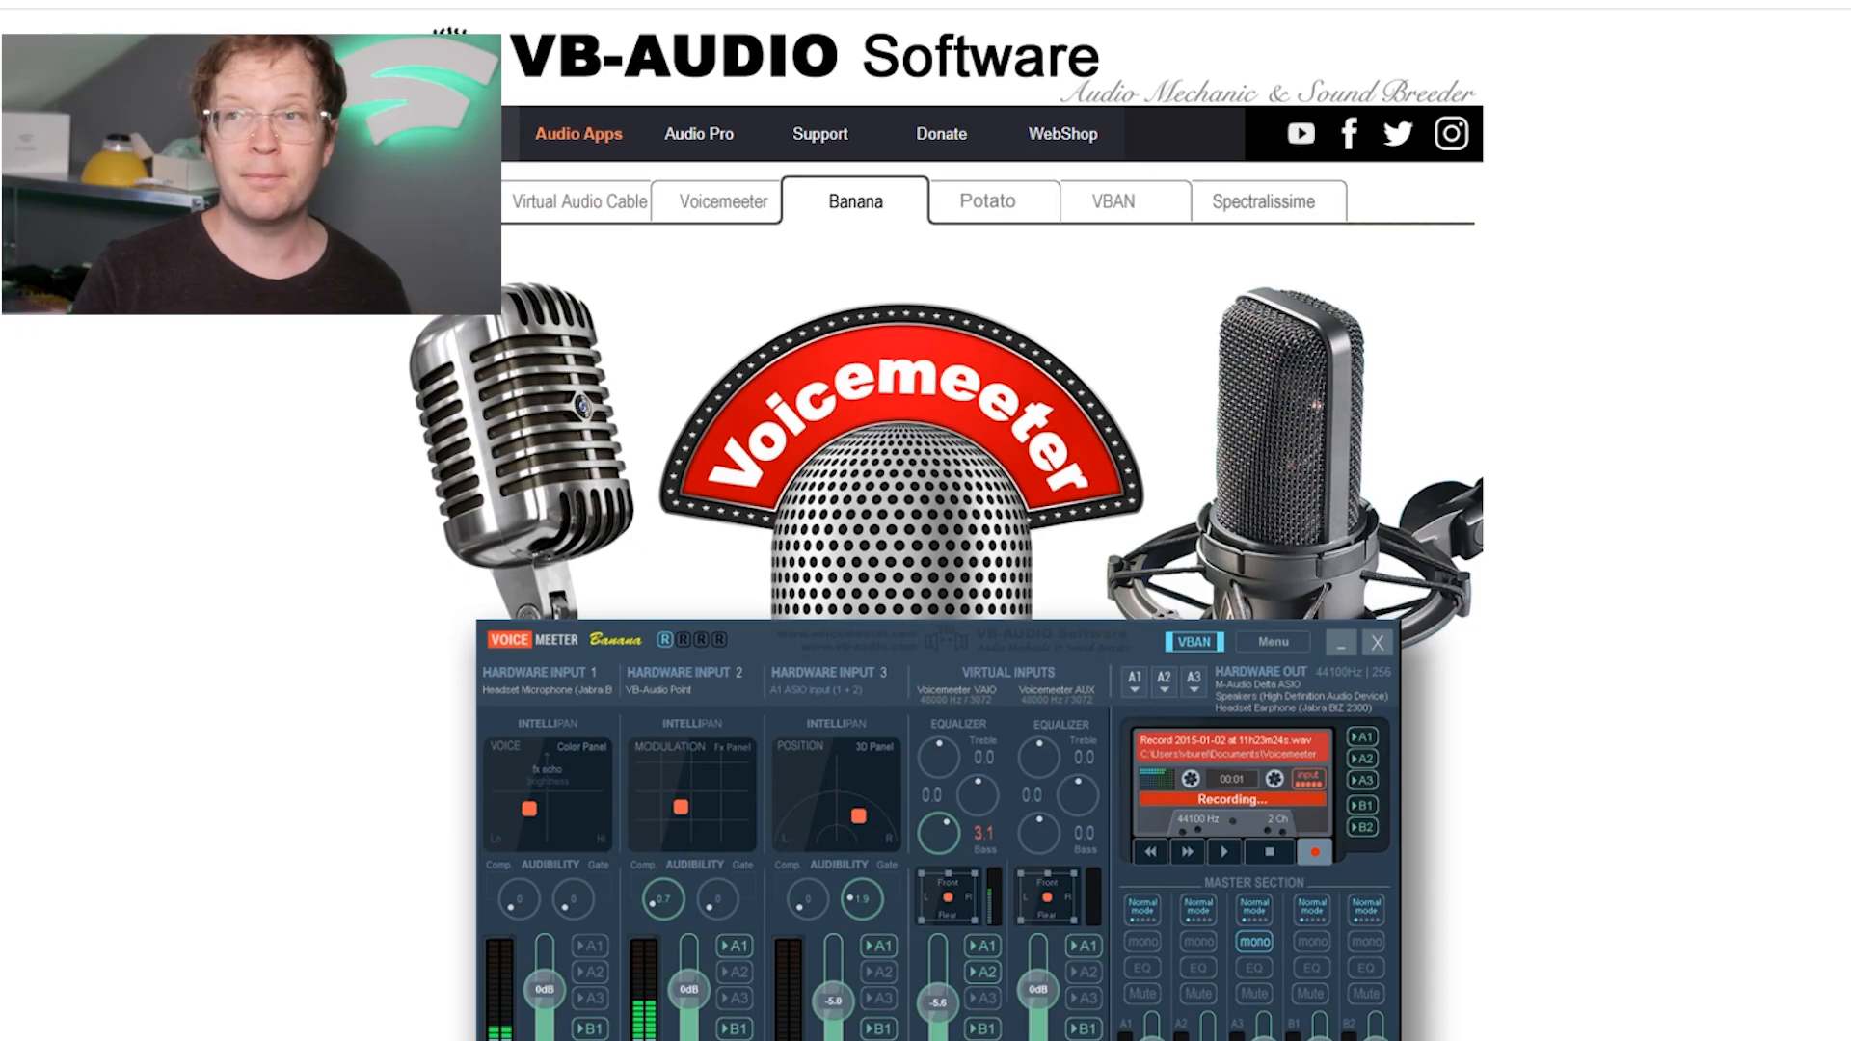
Download the Voicemeeter Banana EXE from the VB-Audio page and launch the installer.
scroll(down, 3)
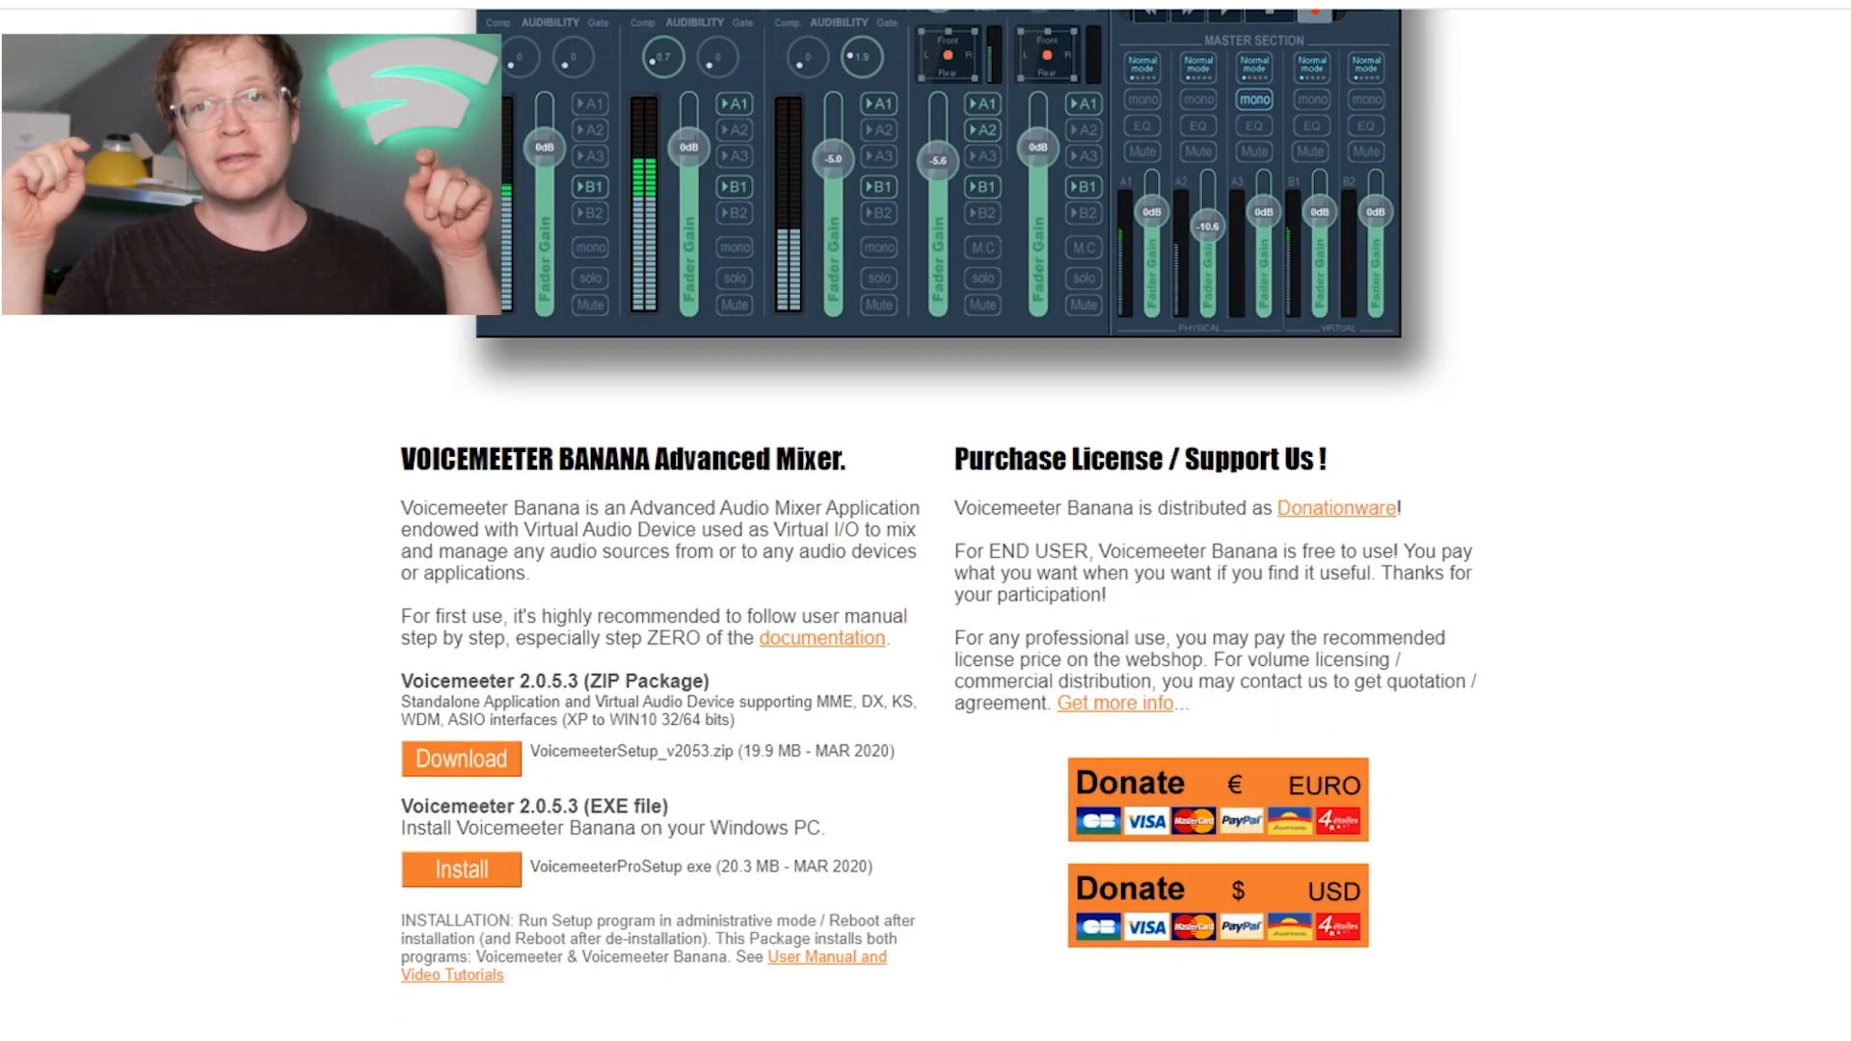
scroll(down, 3)
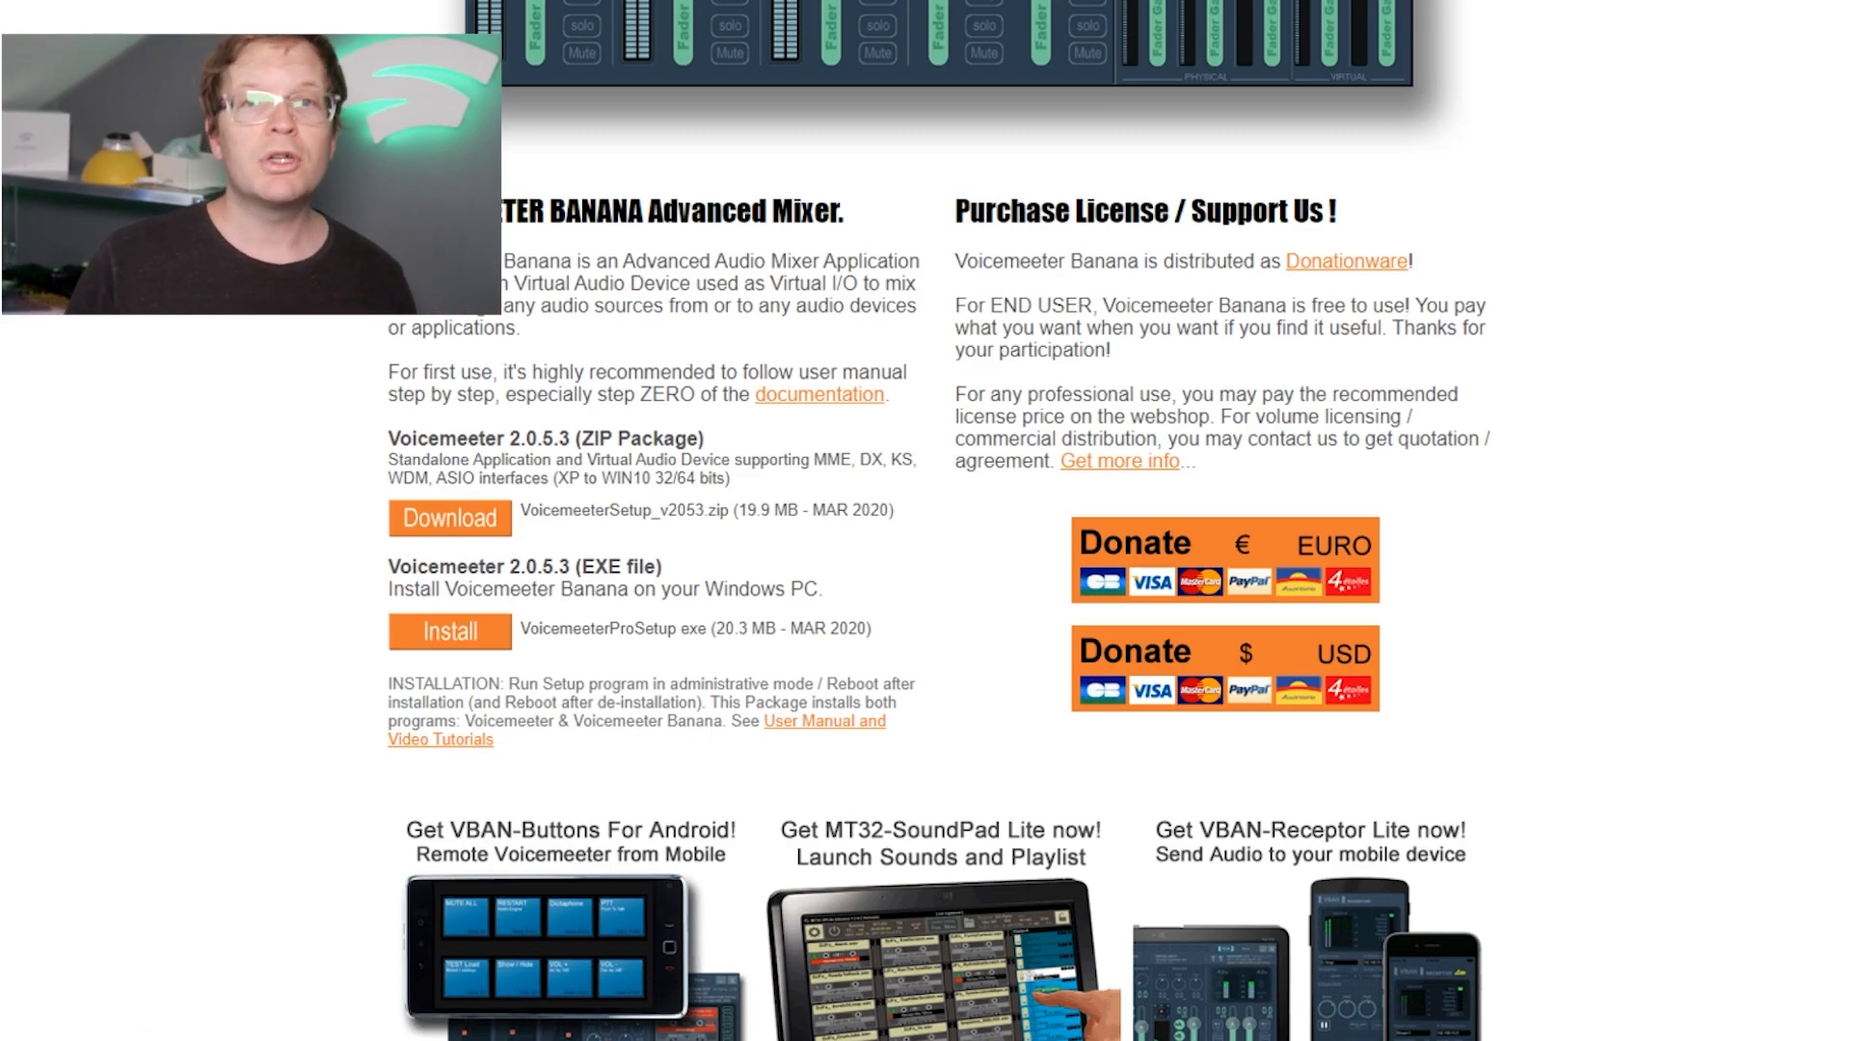
click(538, 970)
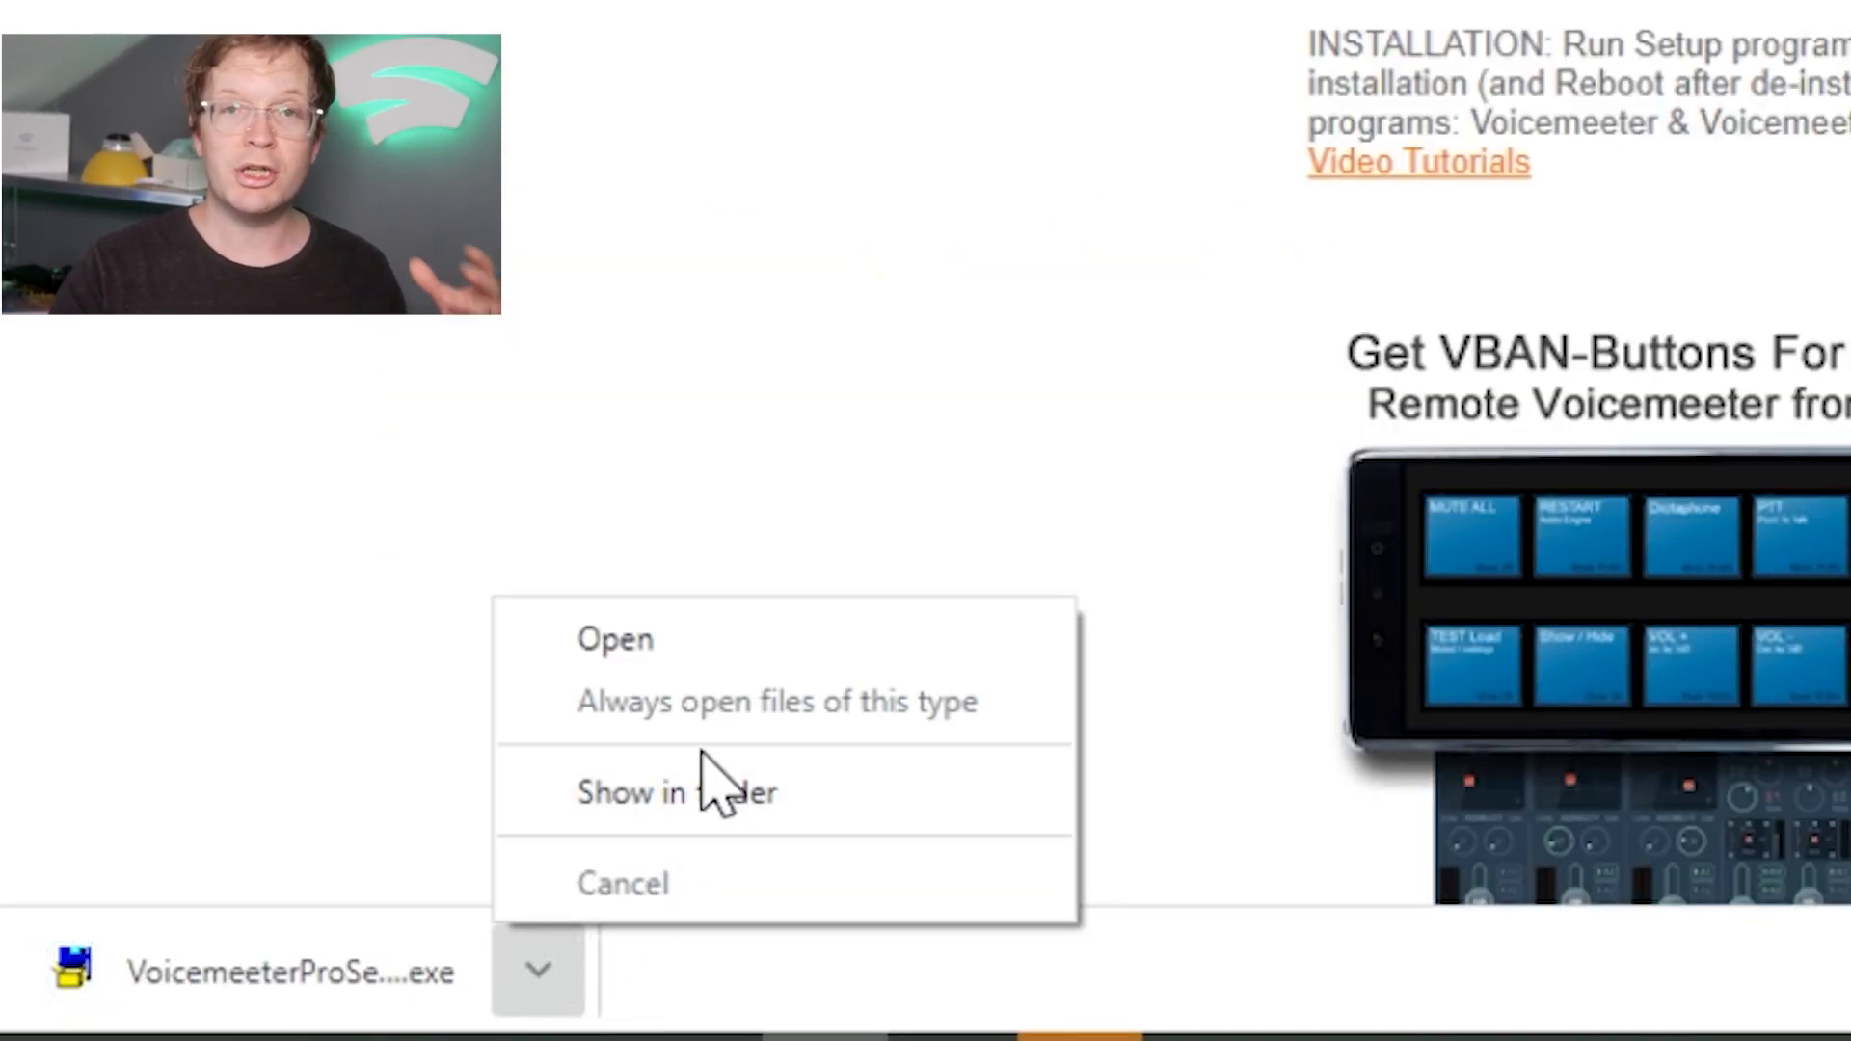
click(677, 790)
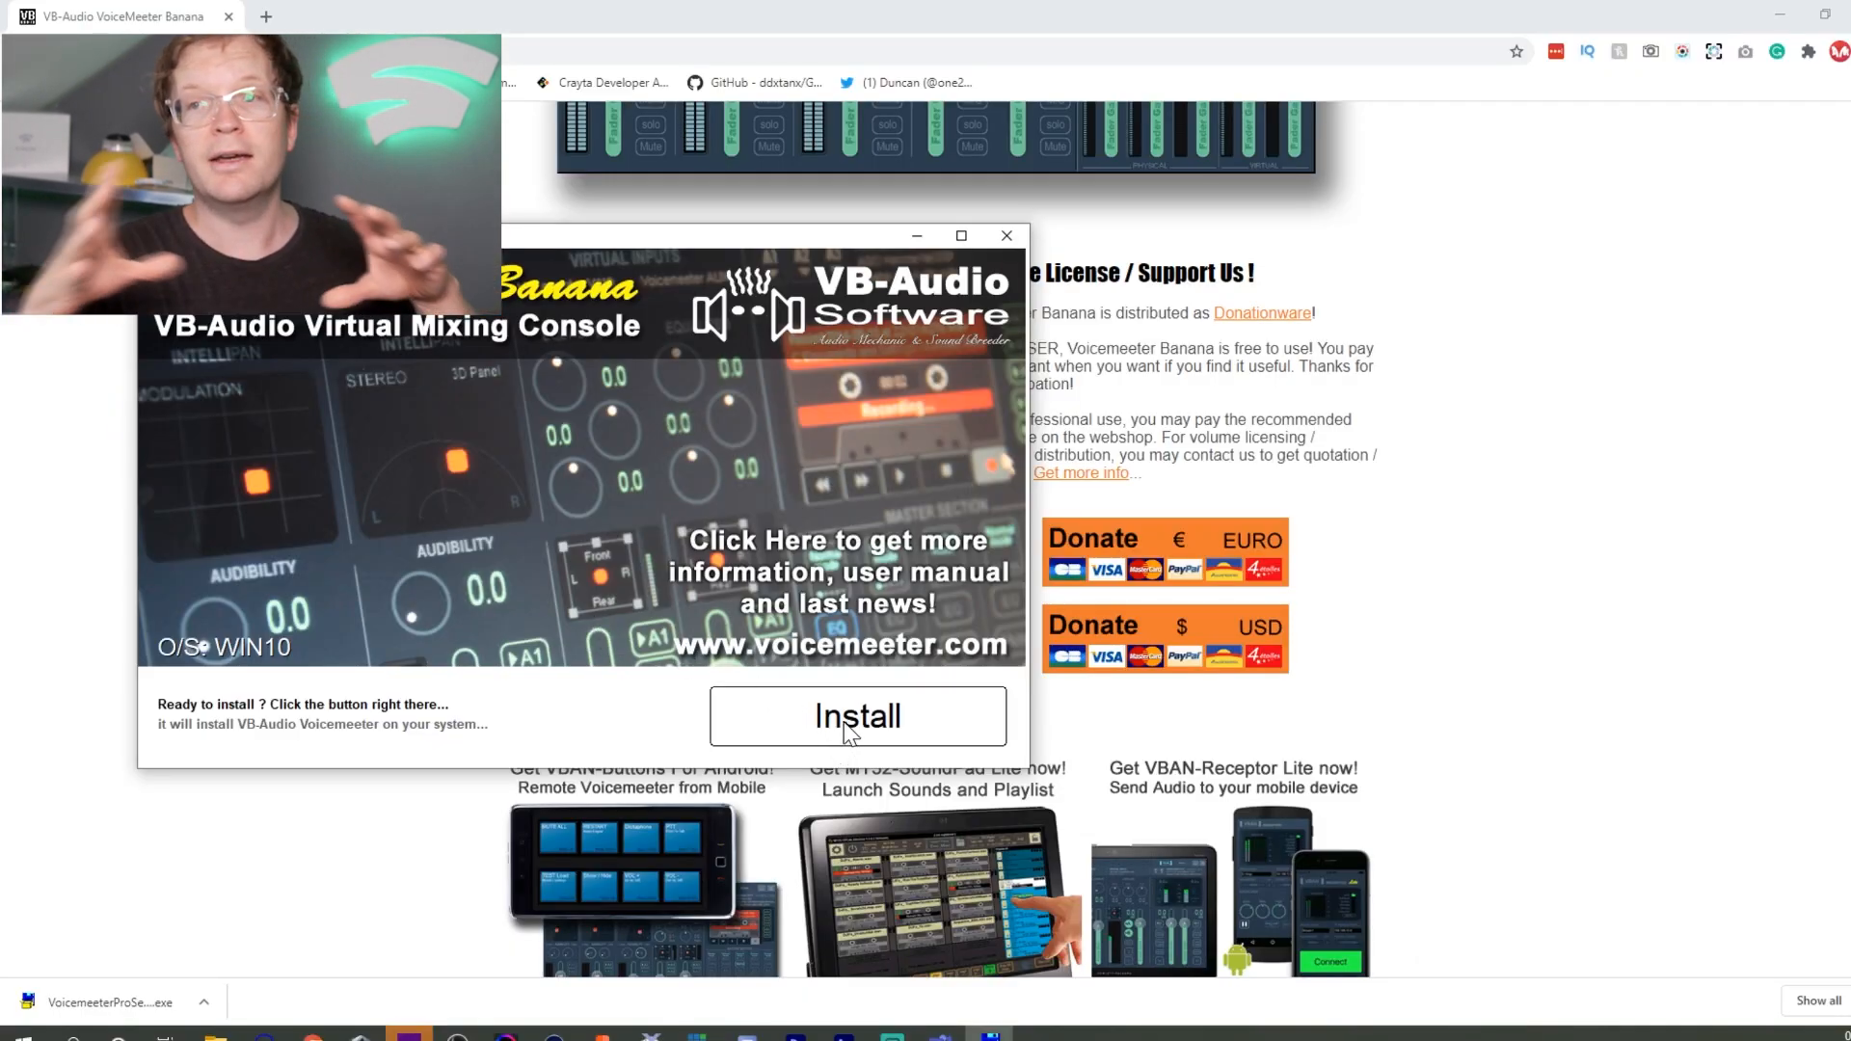
Install Voicemeeter Banana with its virtual audio driver and acknowledge the completion message.
click(856, 718)
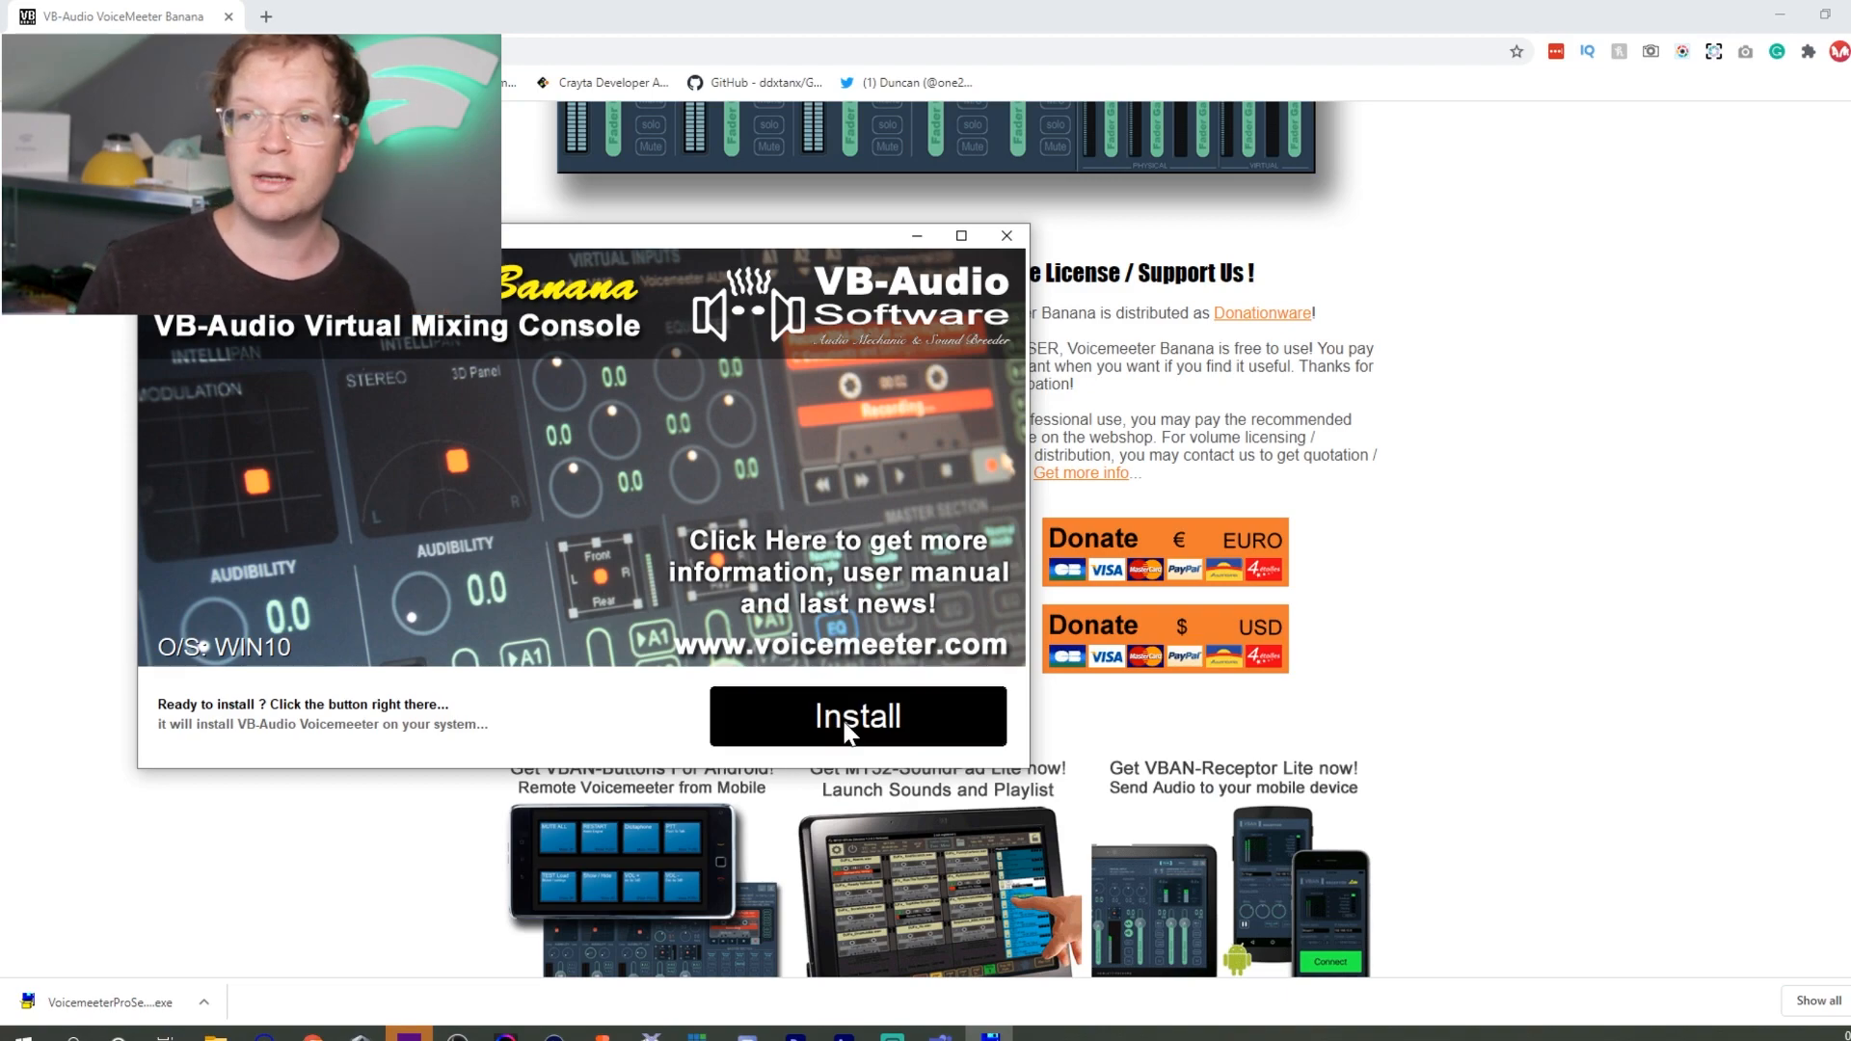
click(856, 717)
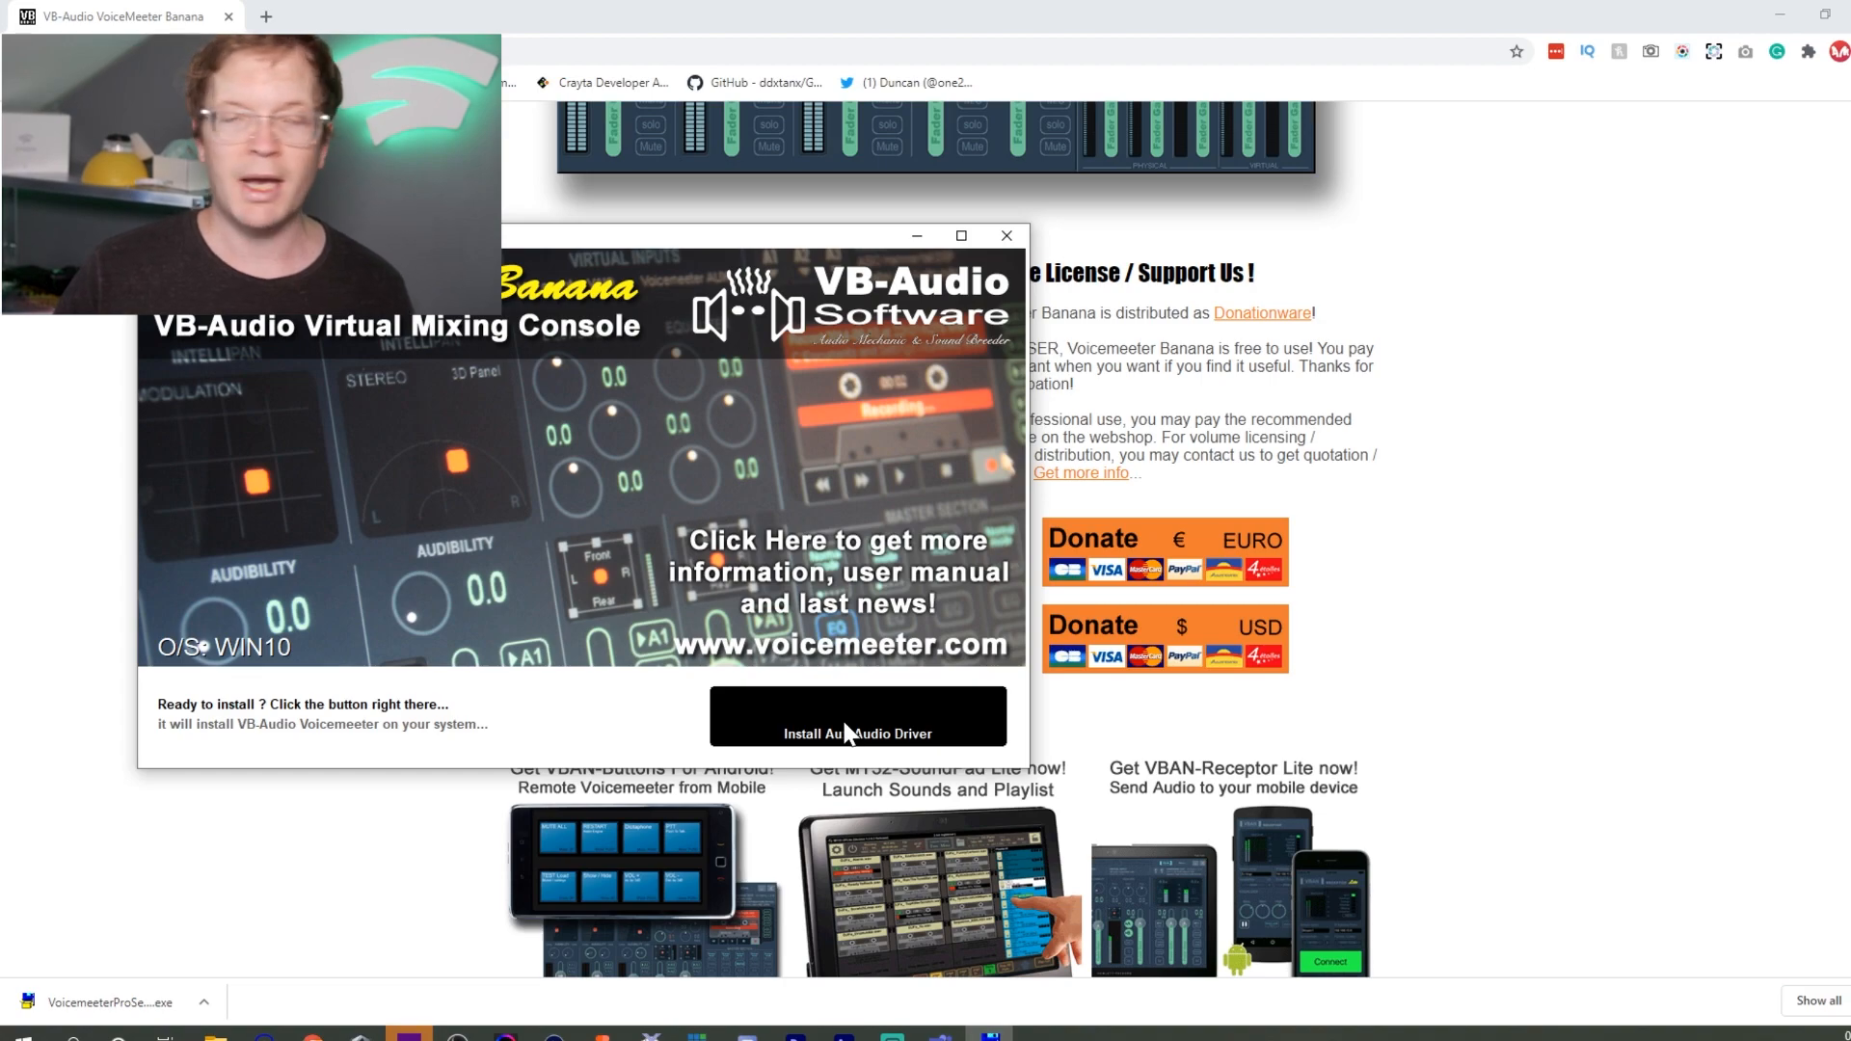
click(859, 717)
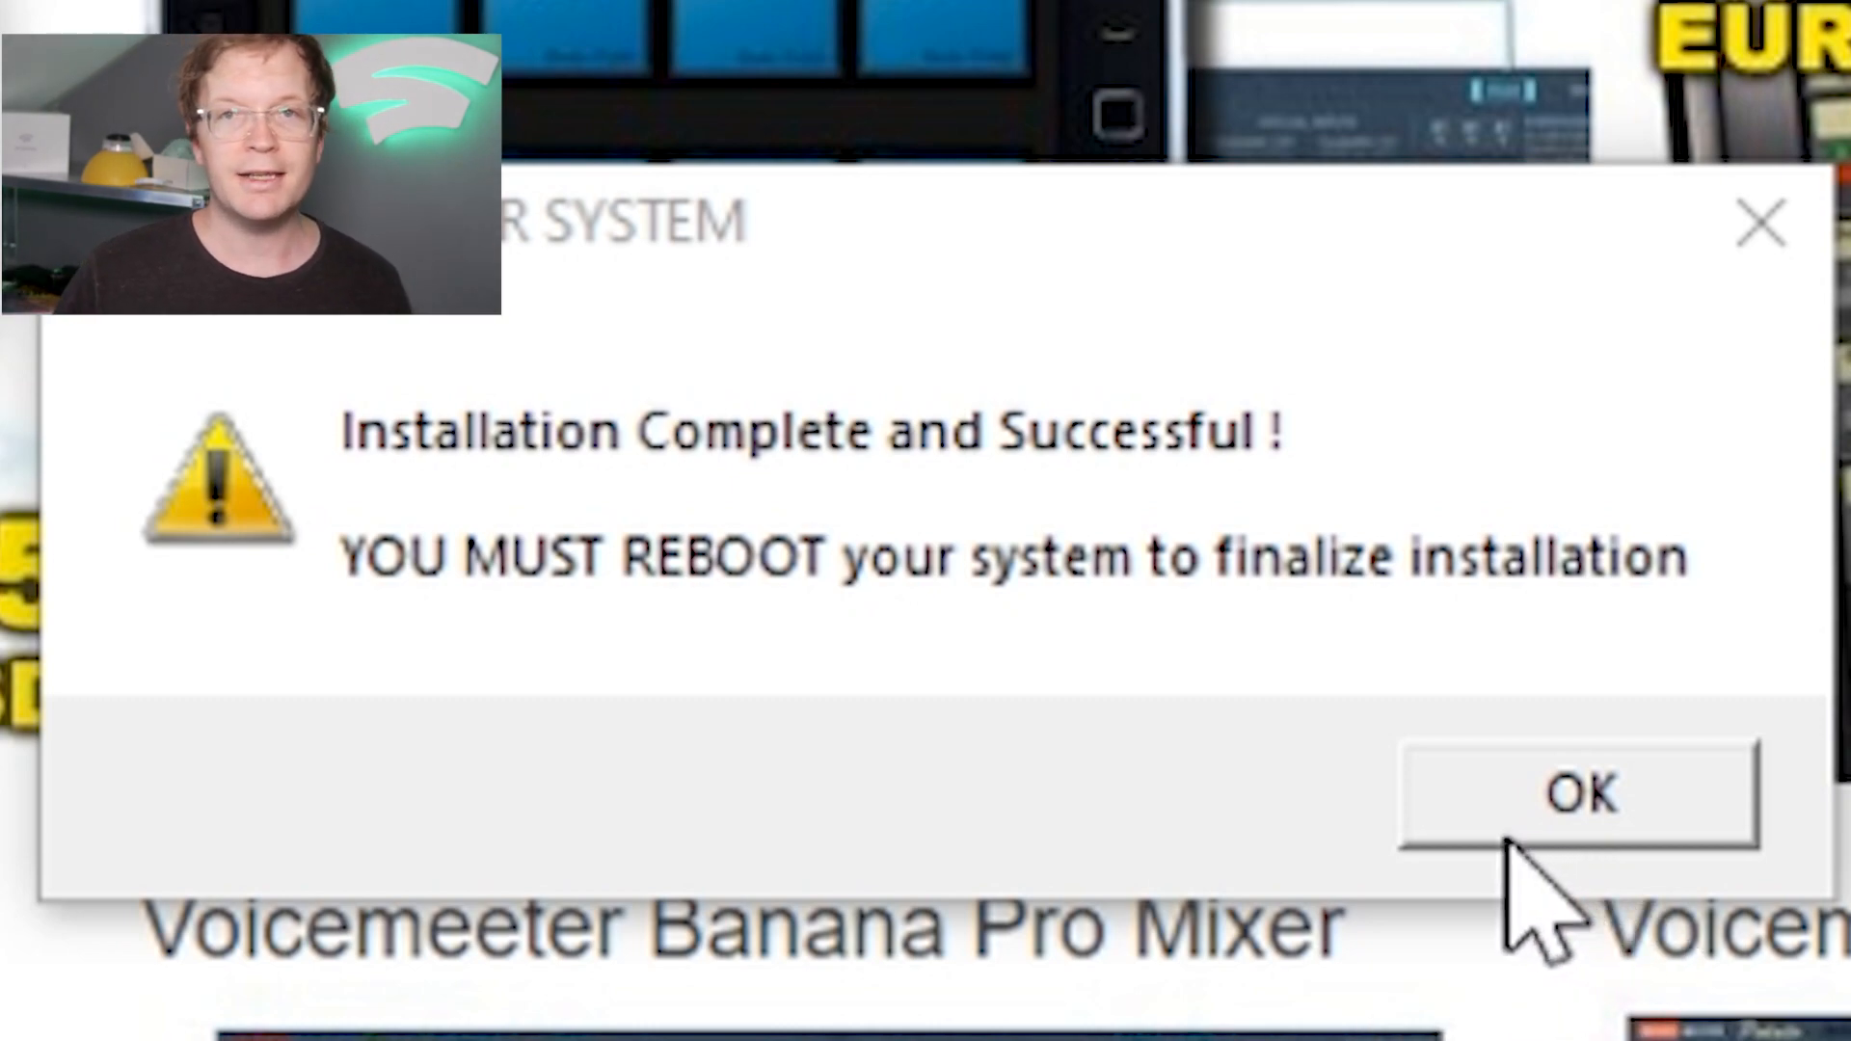
click(1580, 792)
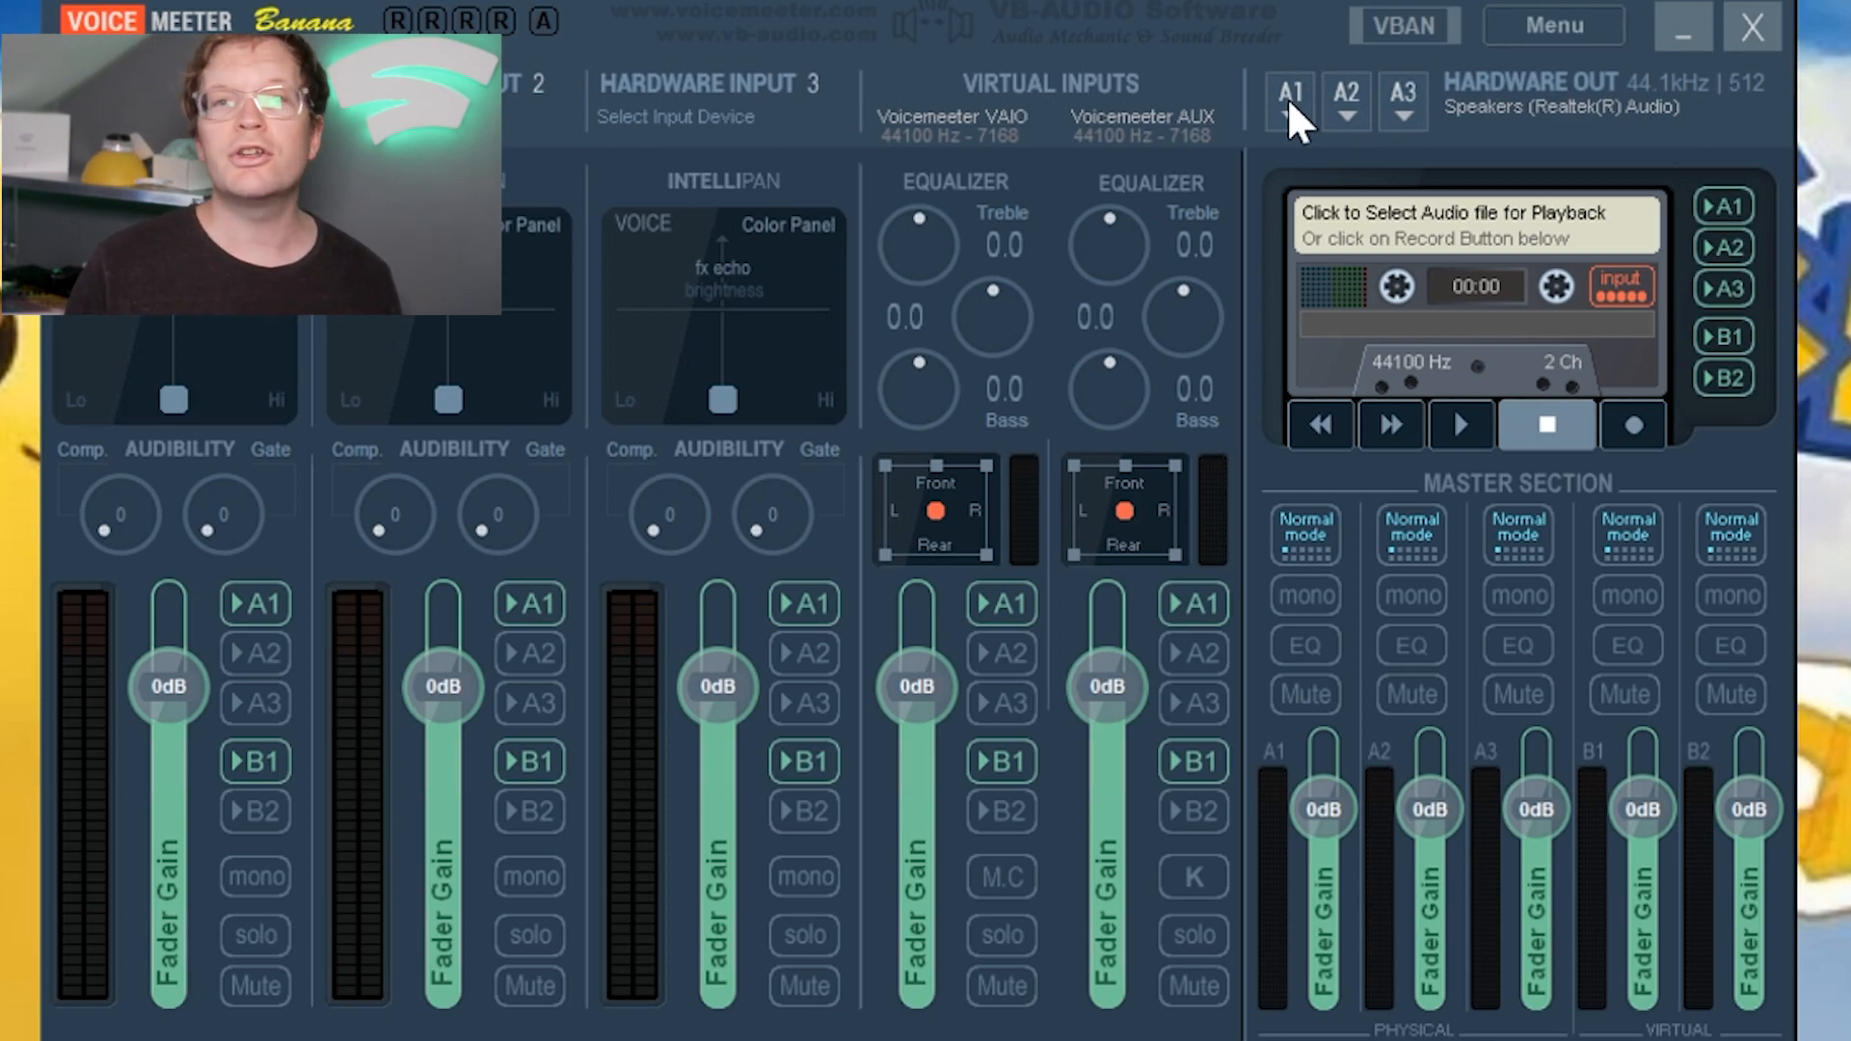
Assign WDM: Speakers (Realtek(R) Audio) as hardware output A1.
click(1290, 96)
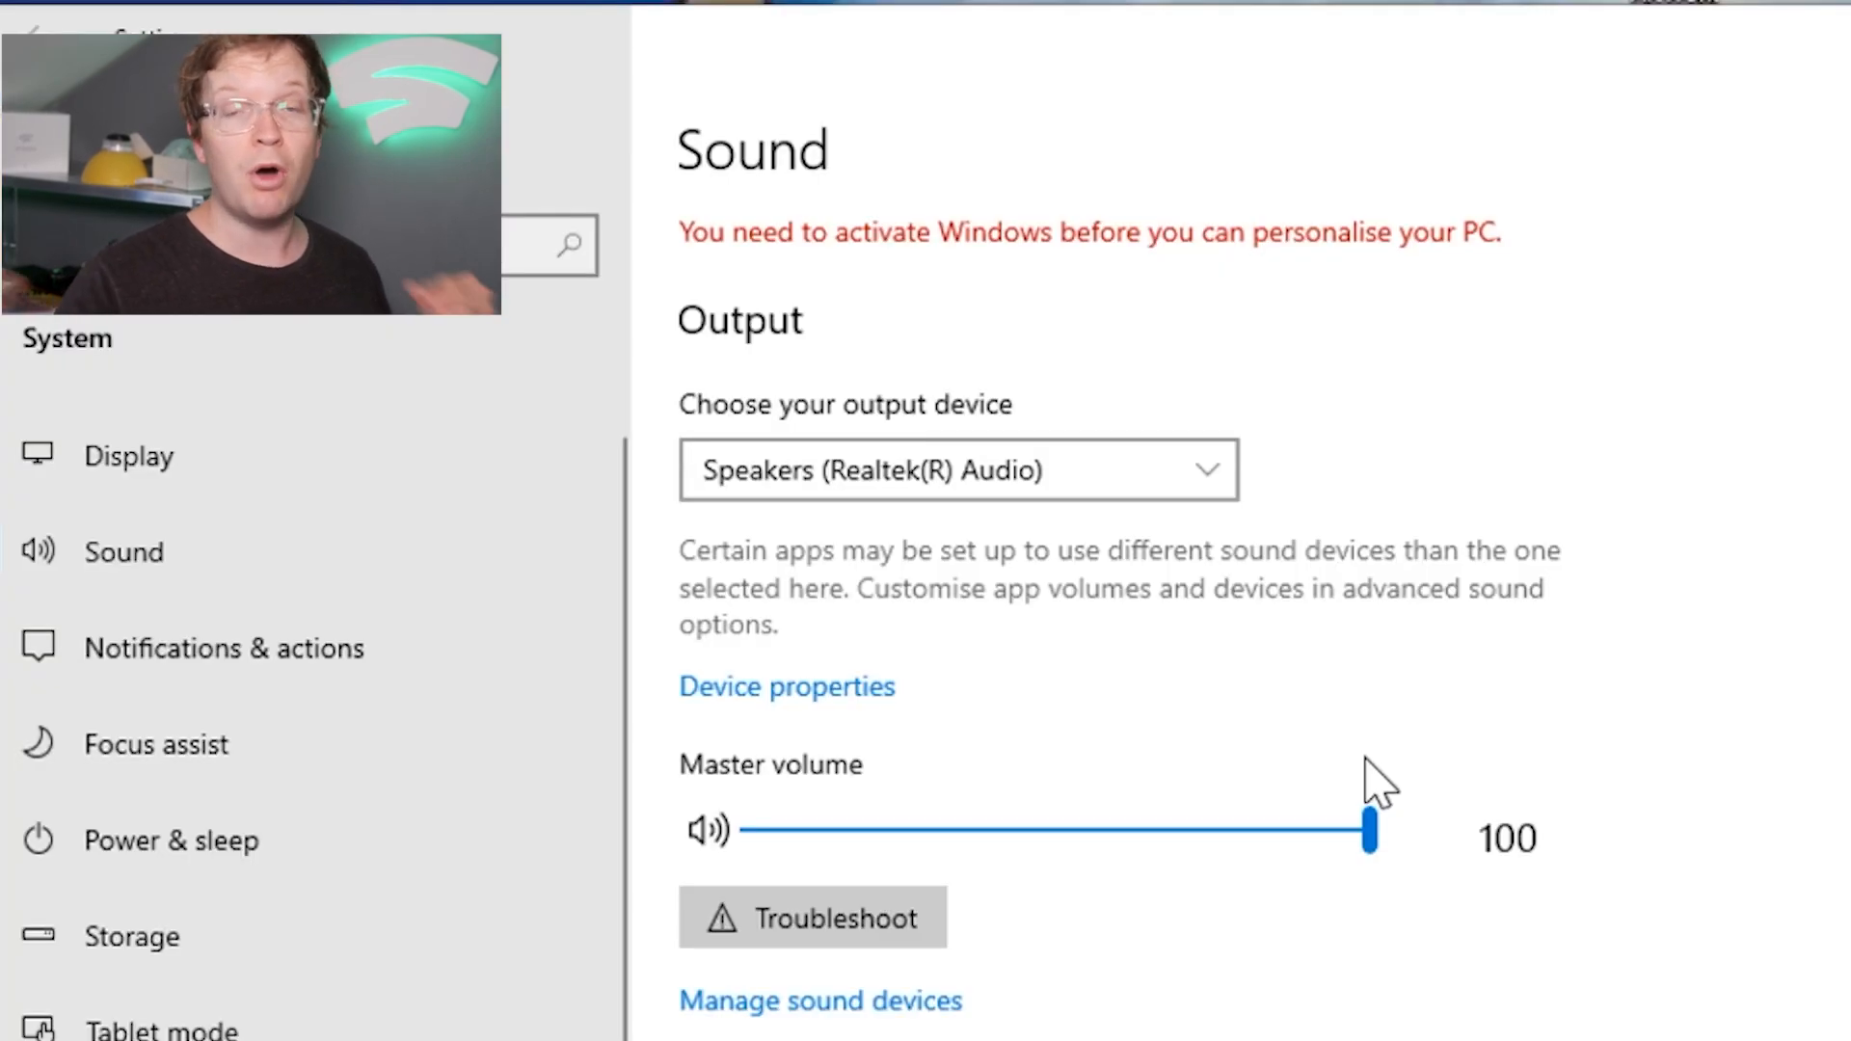
mouse_move(901, 629)
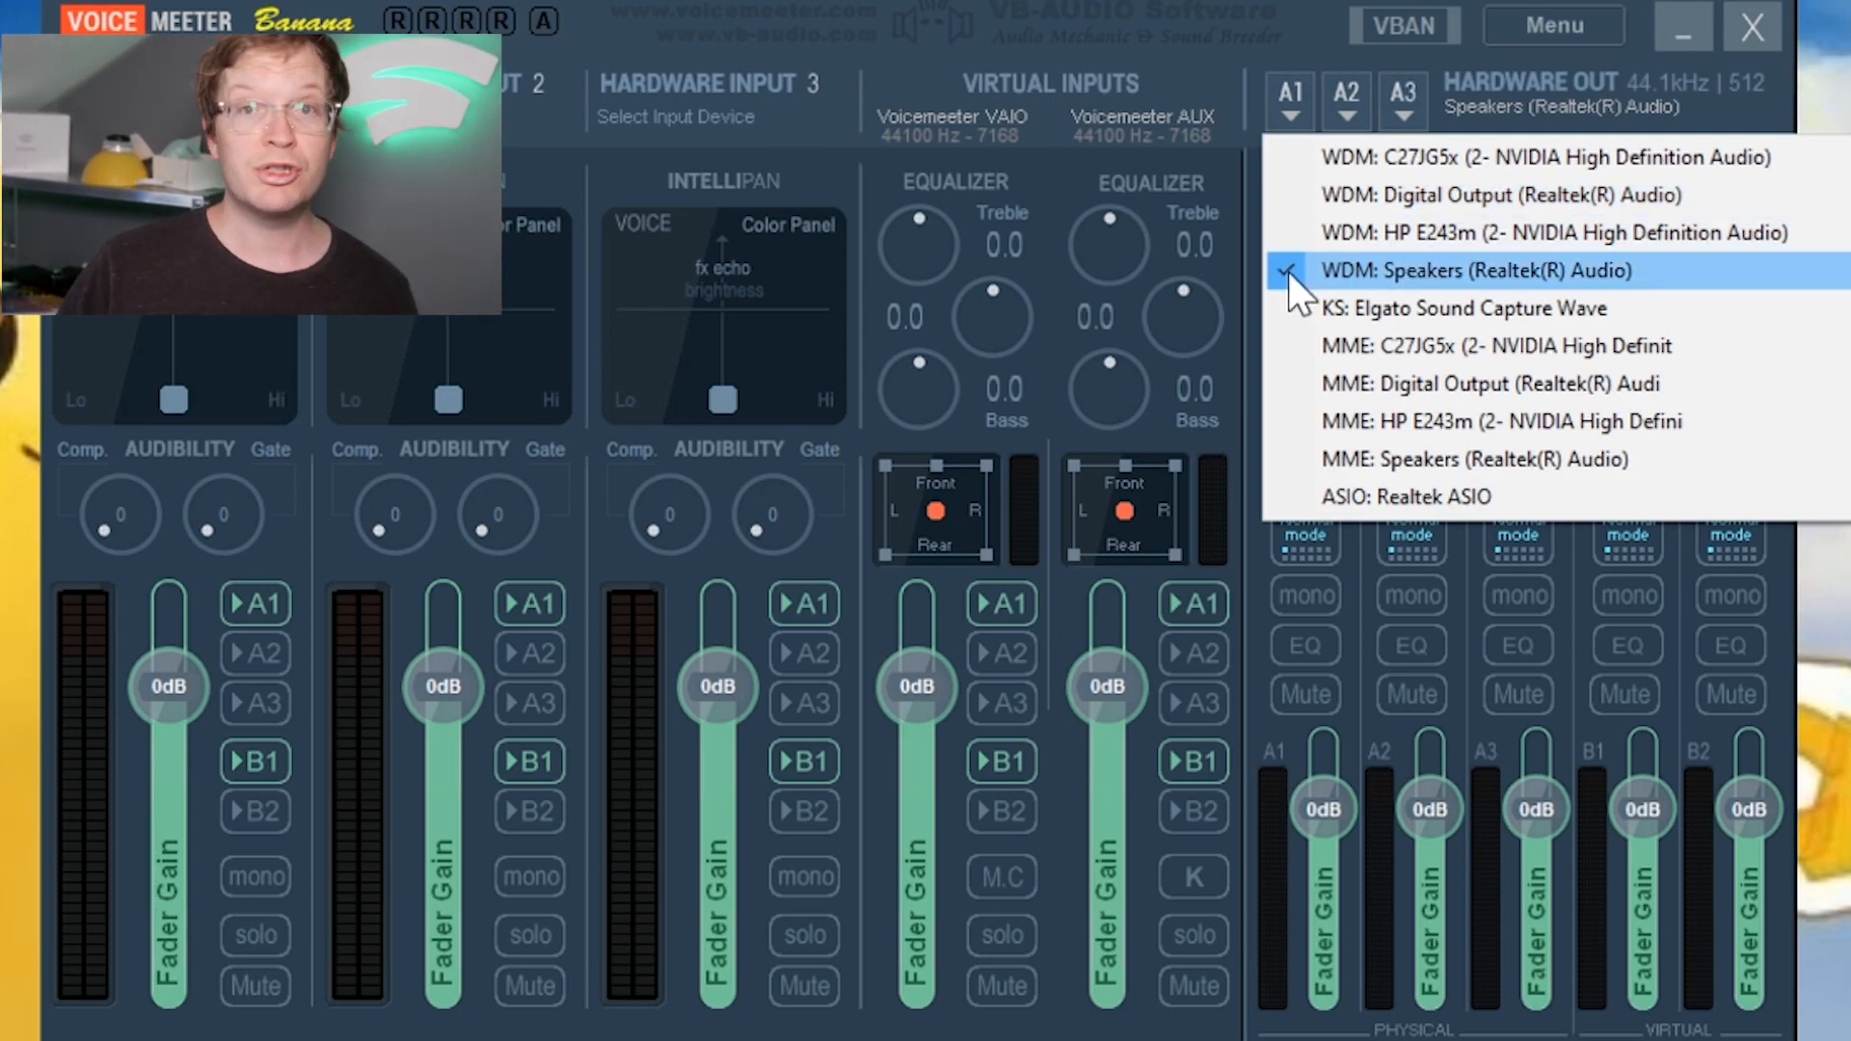
click(1475, 270)
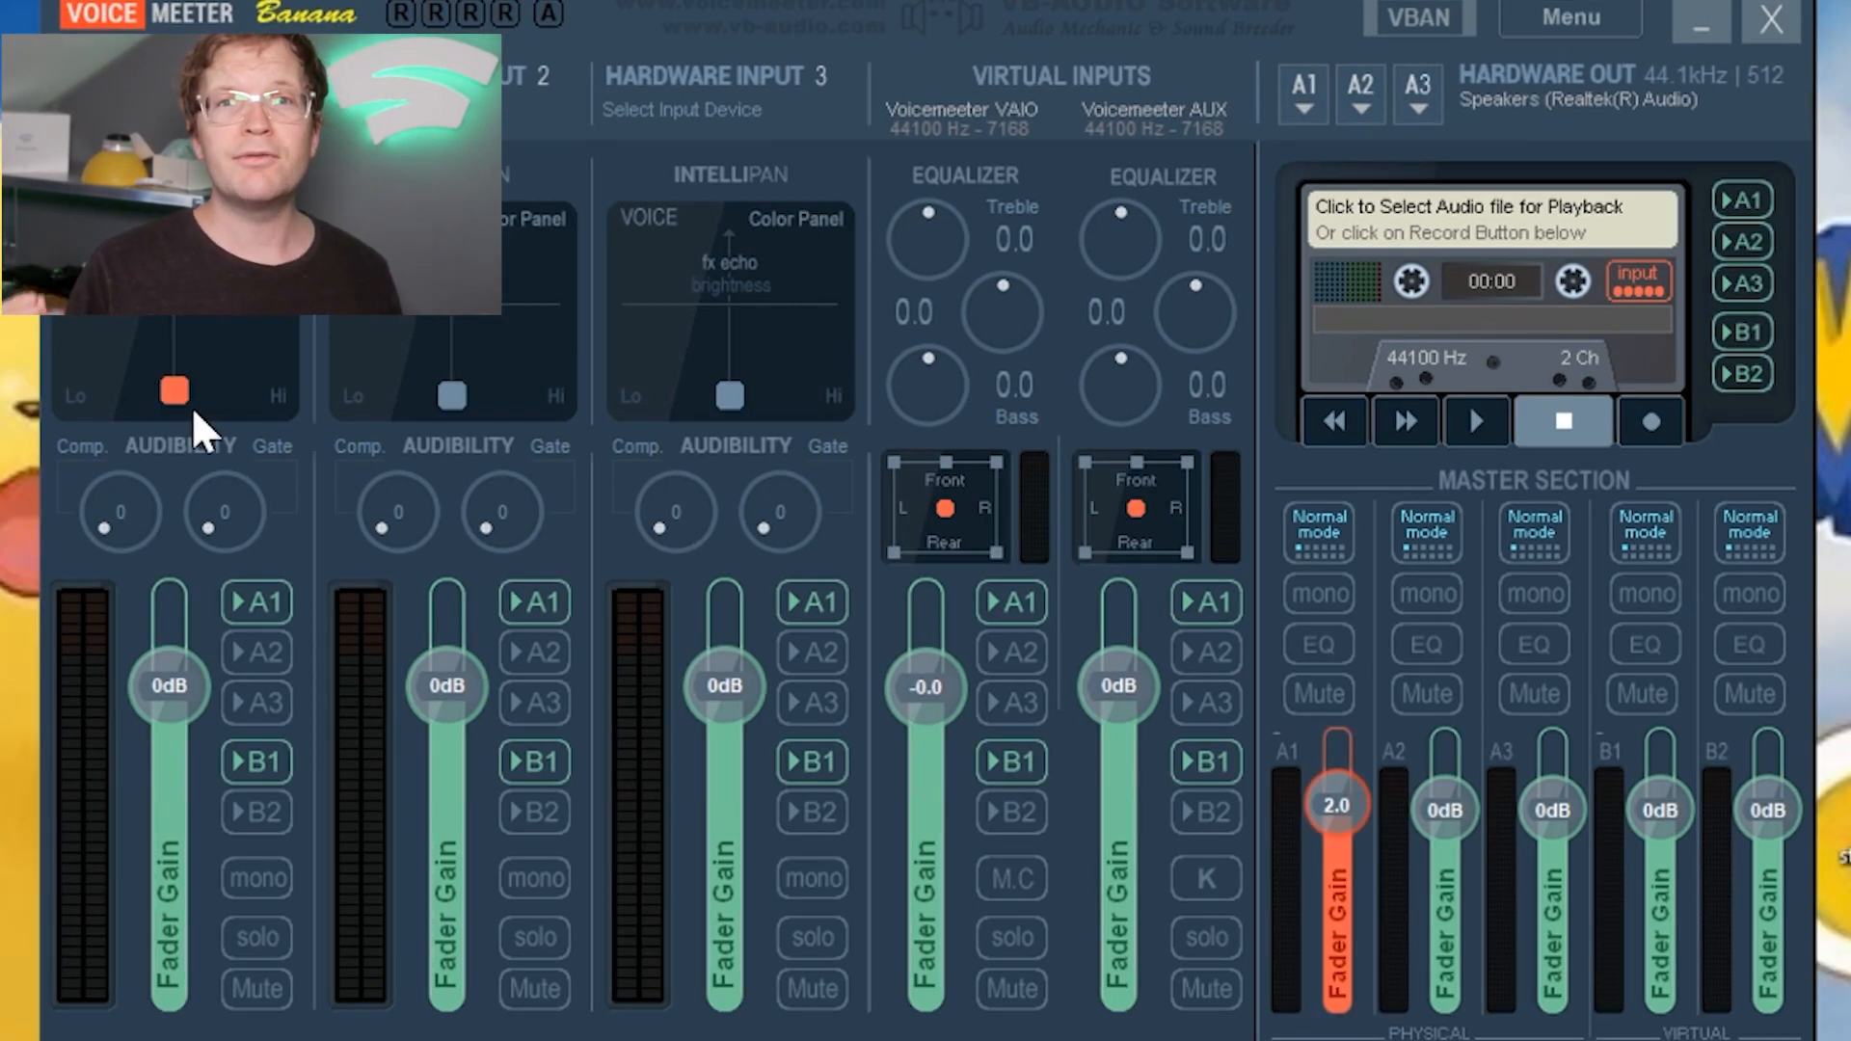
mouse_move(118, 739)
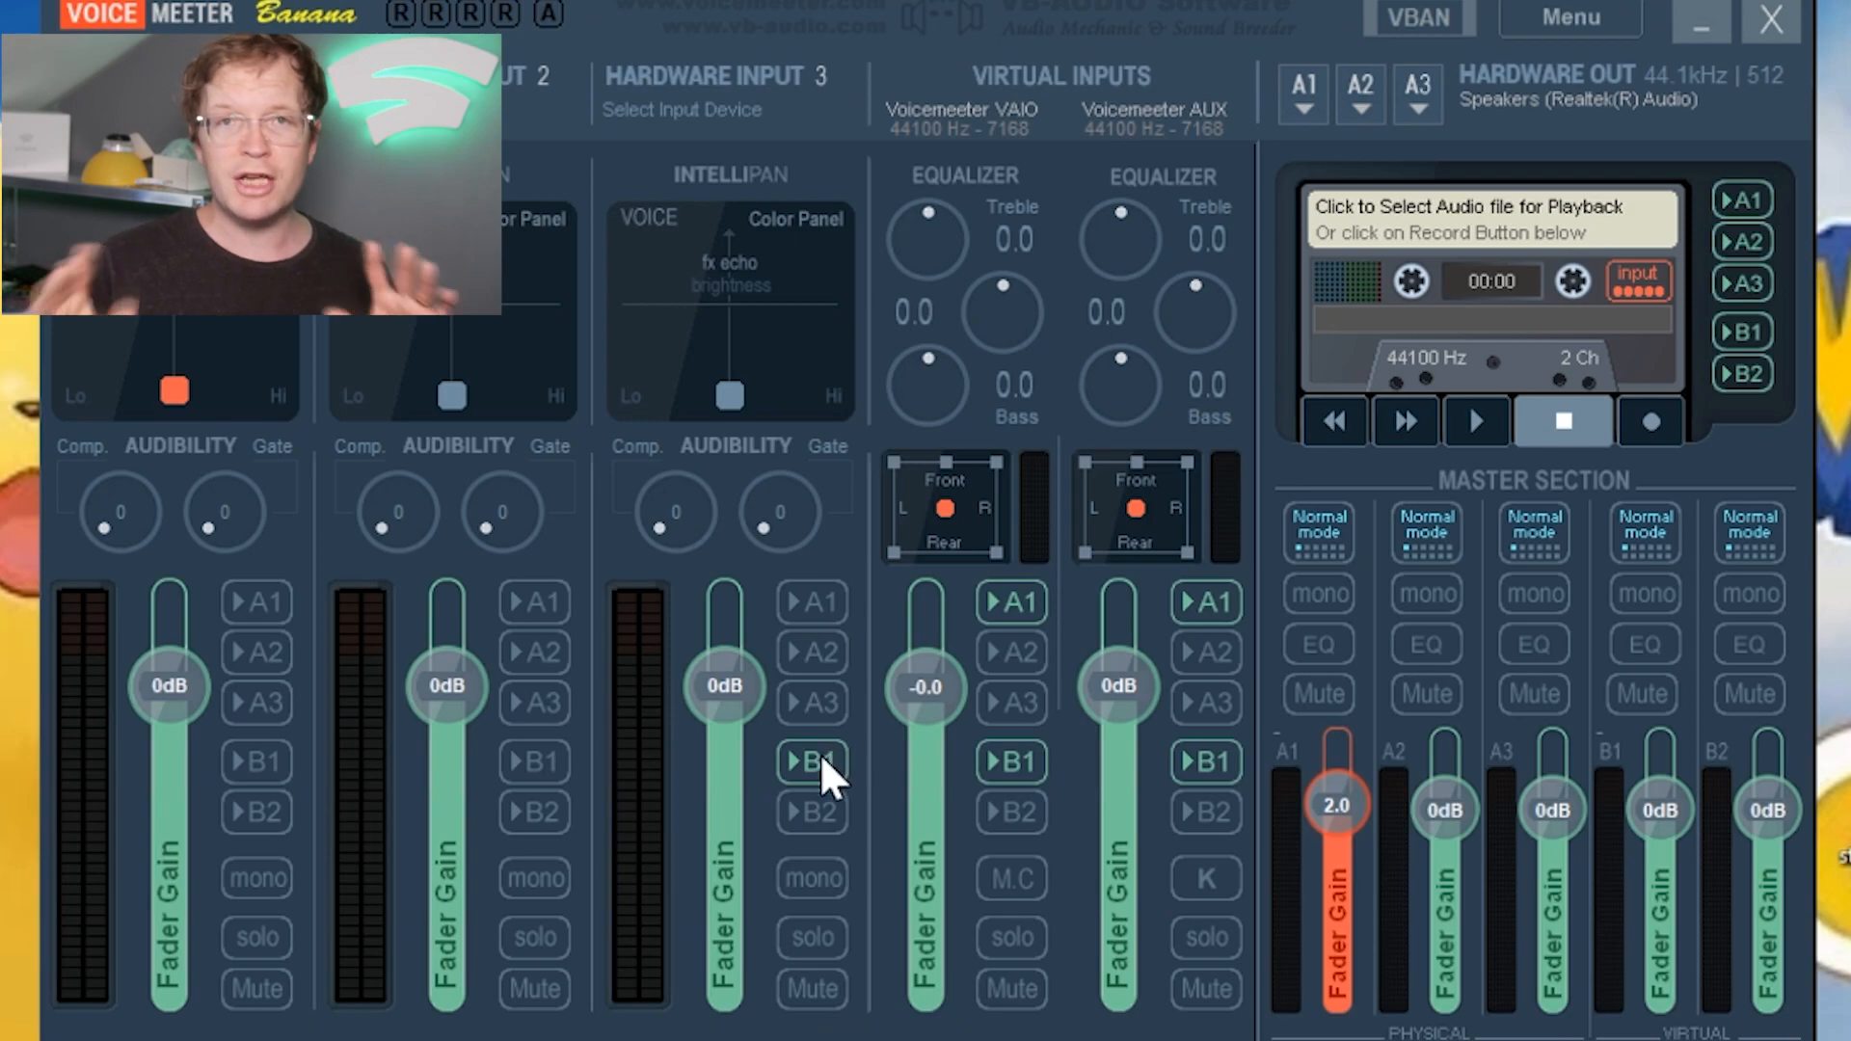
Stop hardware input 3 from sending to bus B1.
click(810, 762)
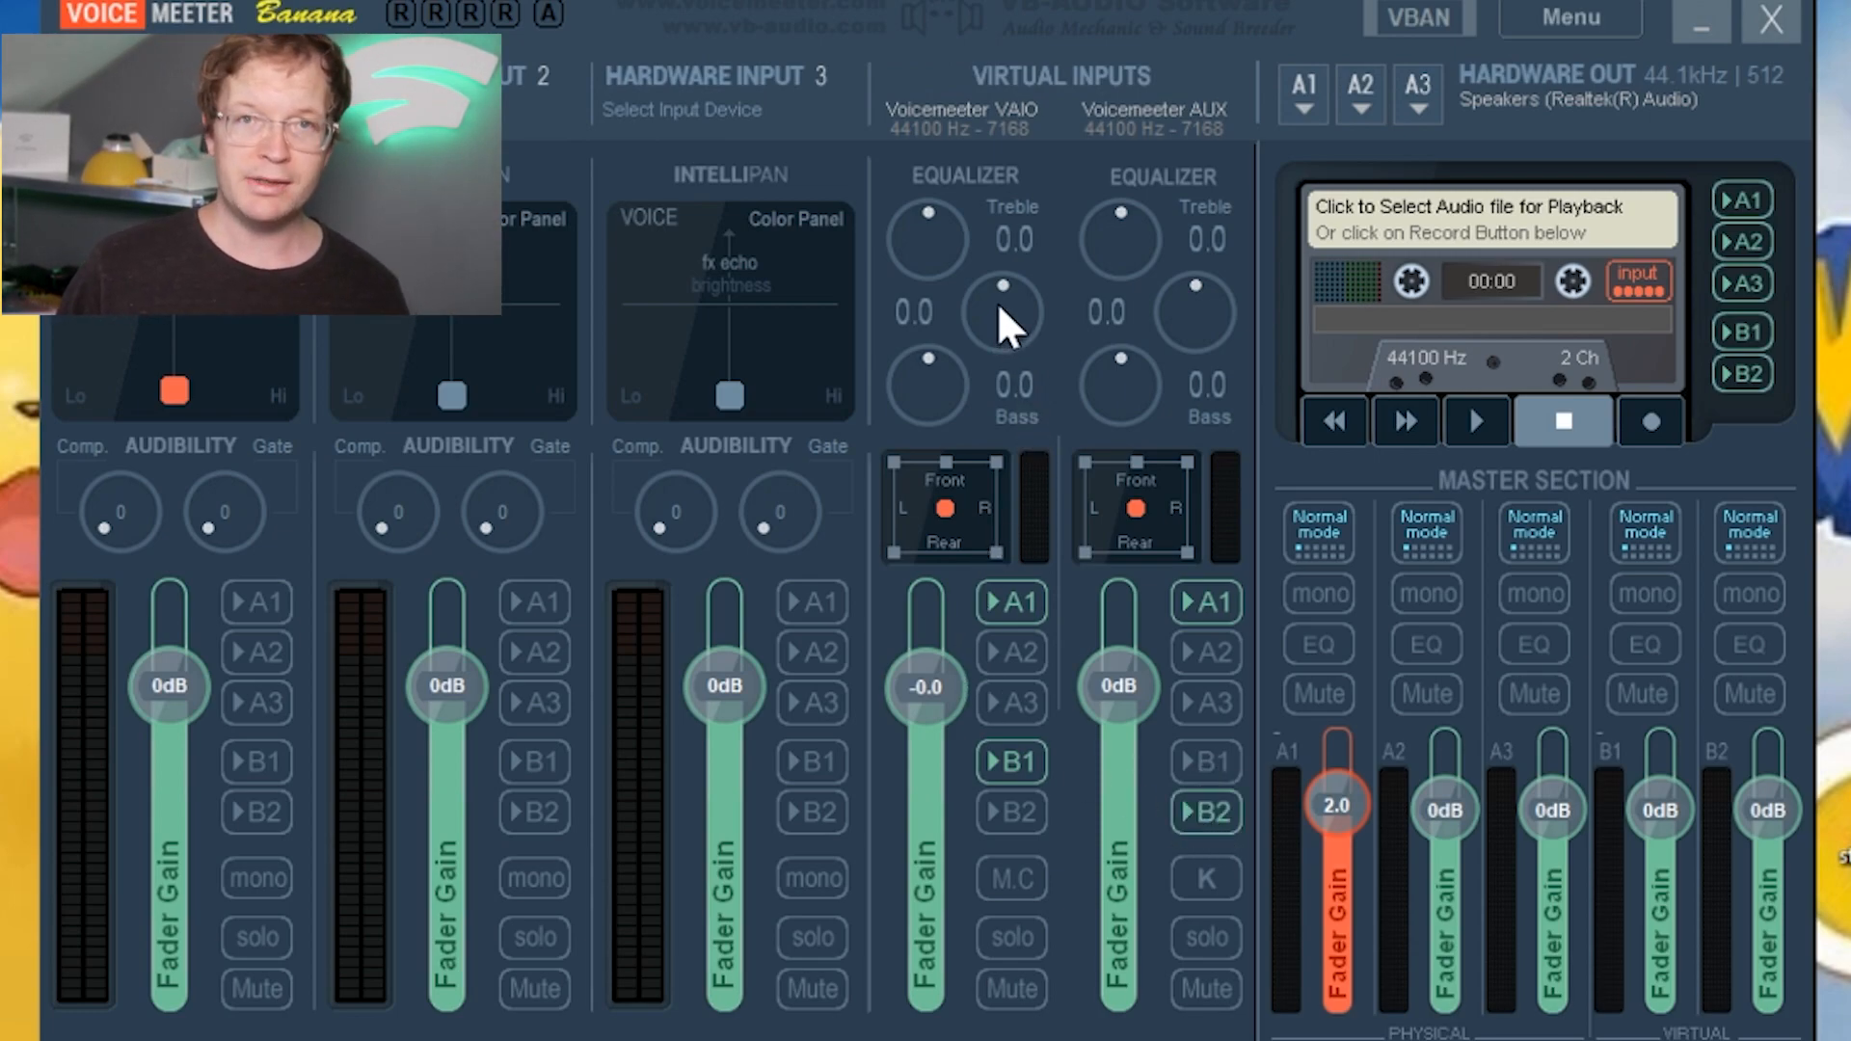
mouse_move(891, 106)
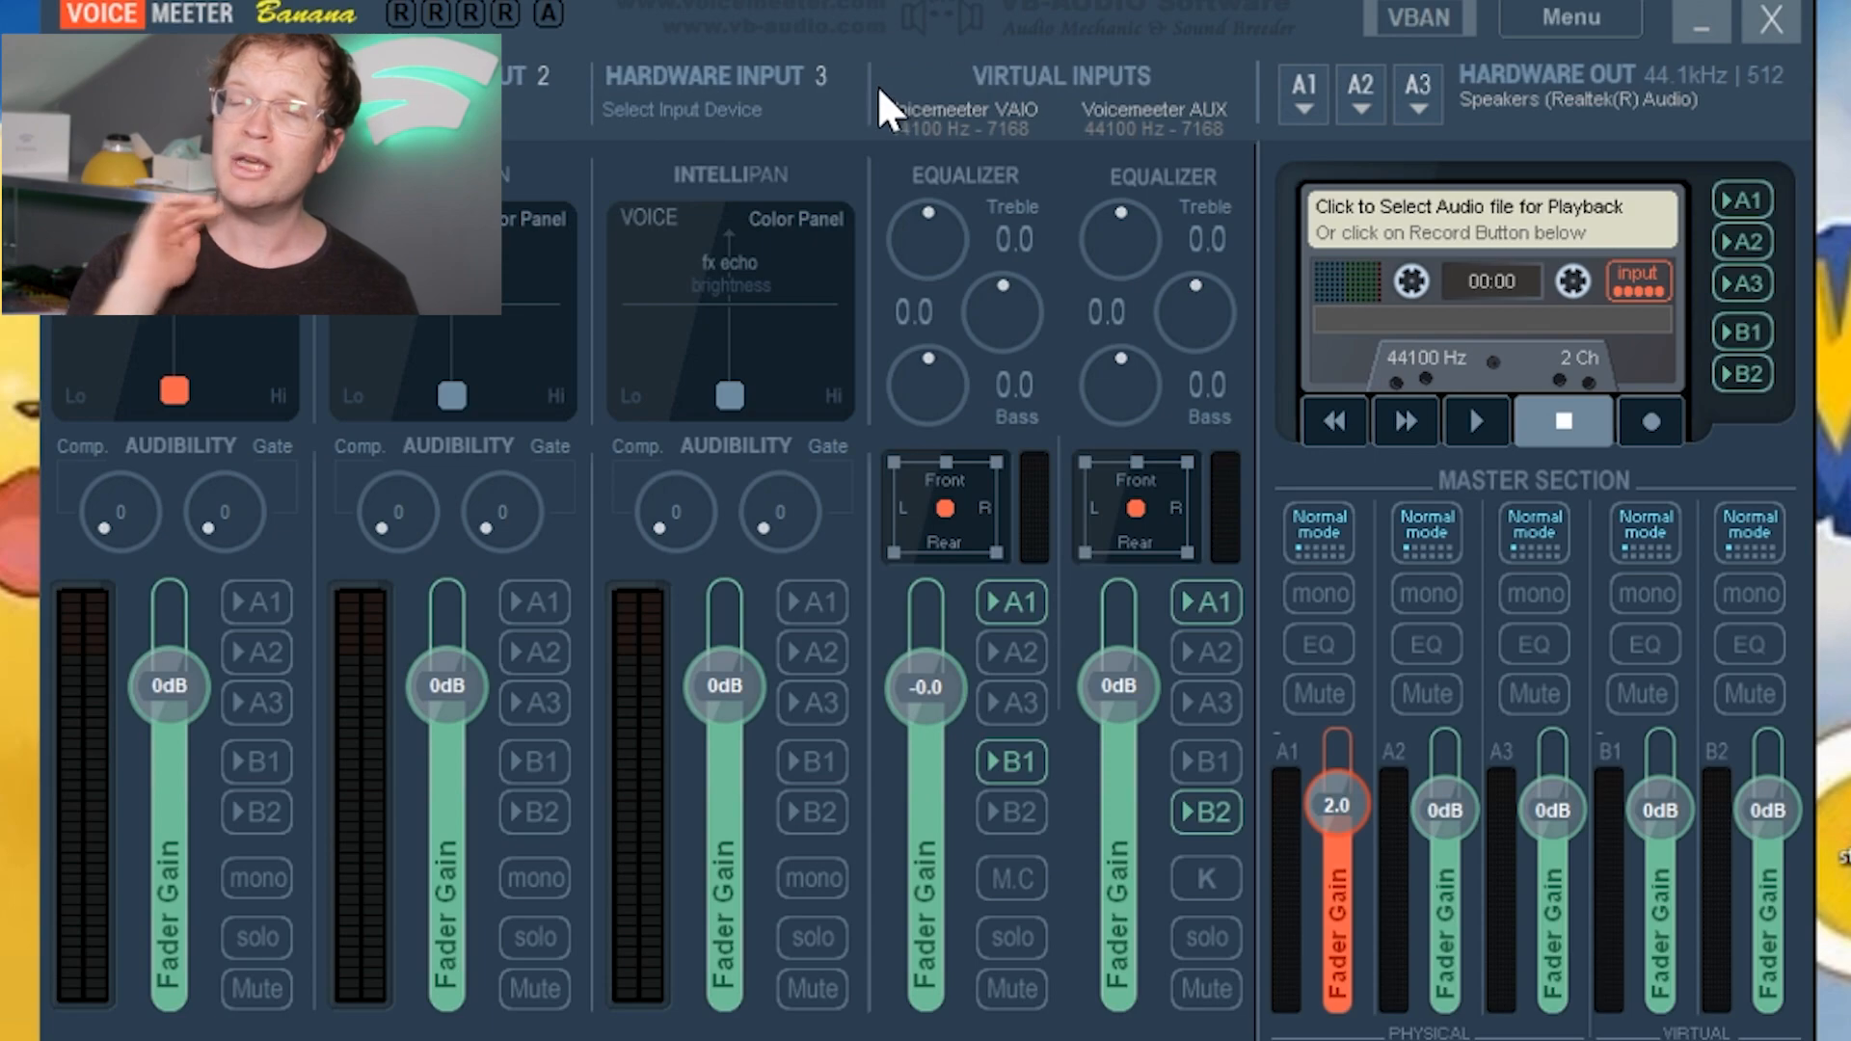
mouse_move(1129, 123)
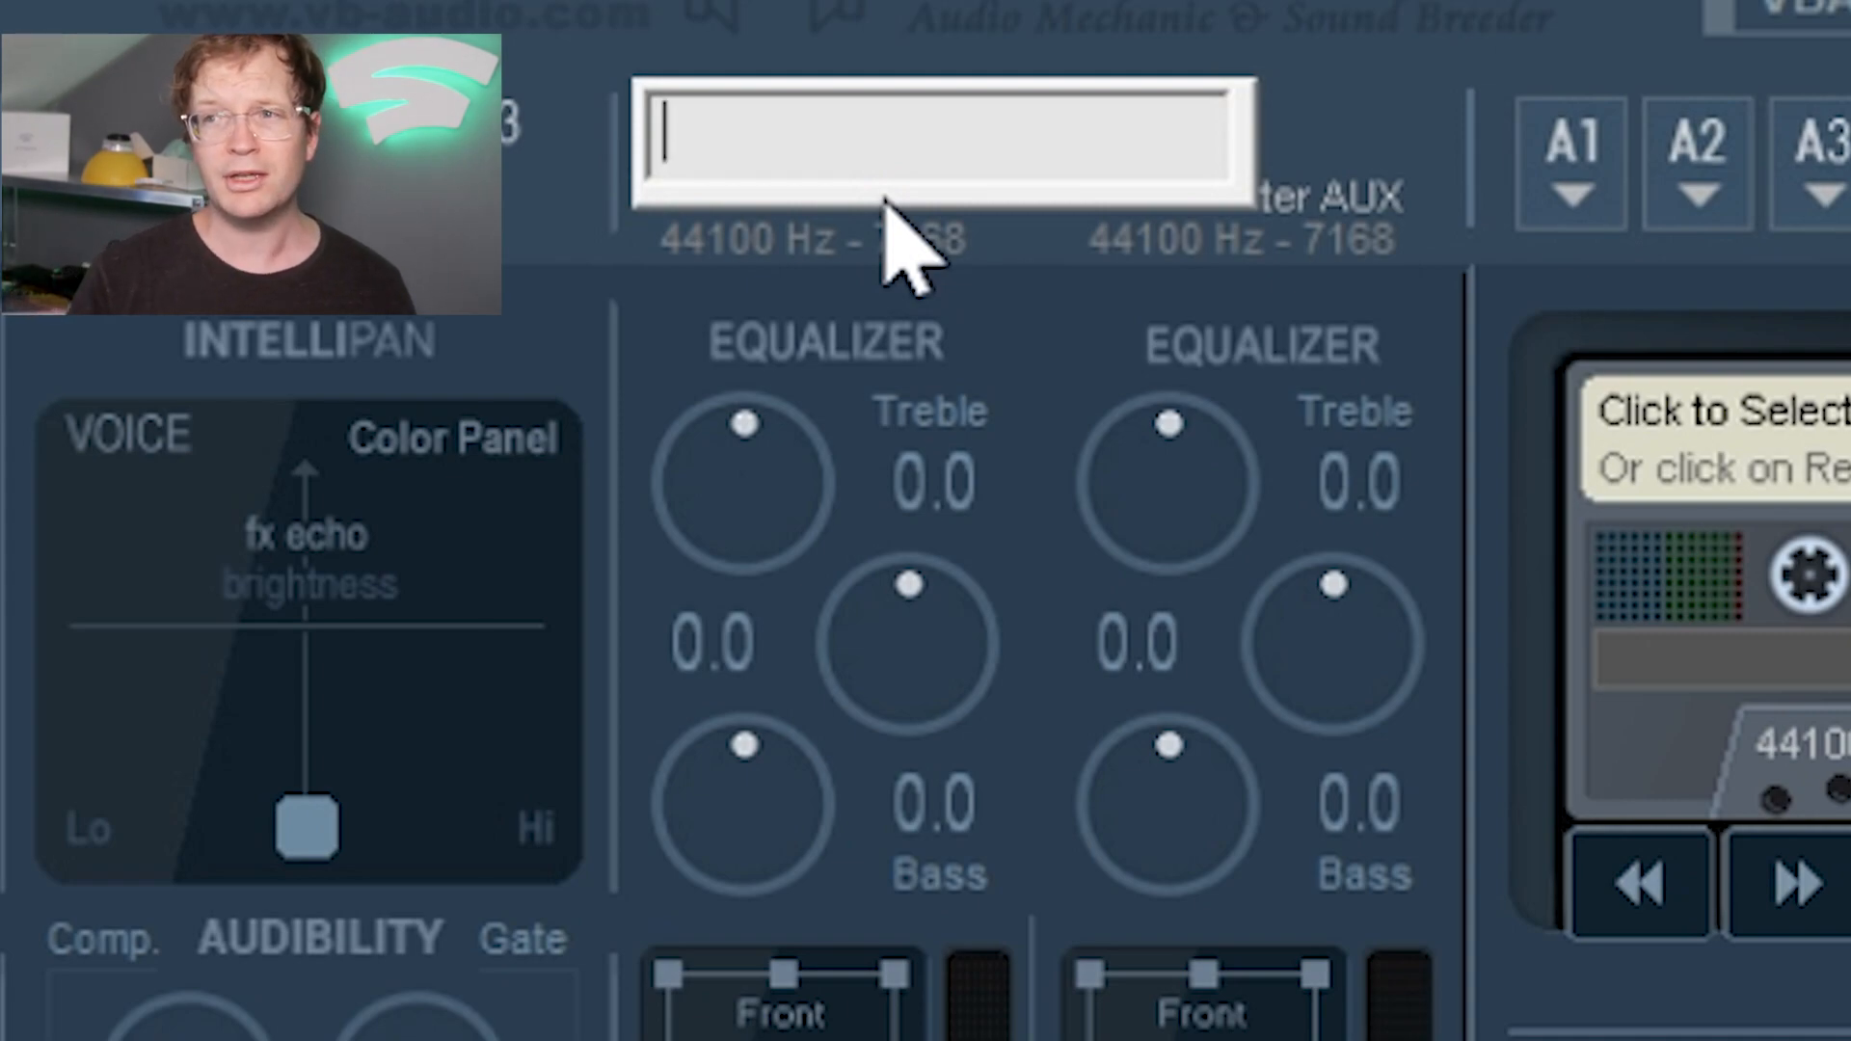
Name the VAIO input 'Desktop' and the AUX input 'Discord'.
text(D)
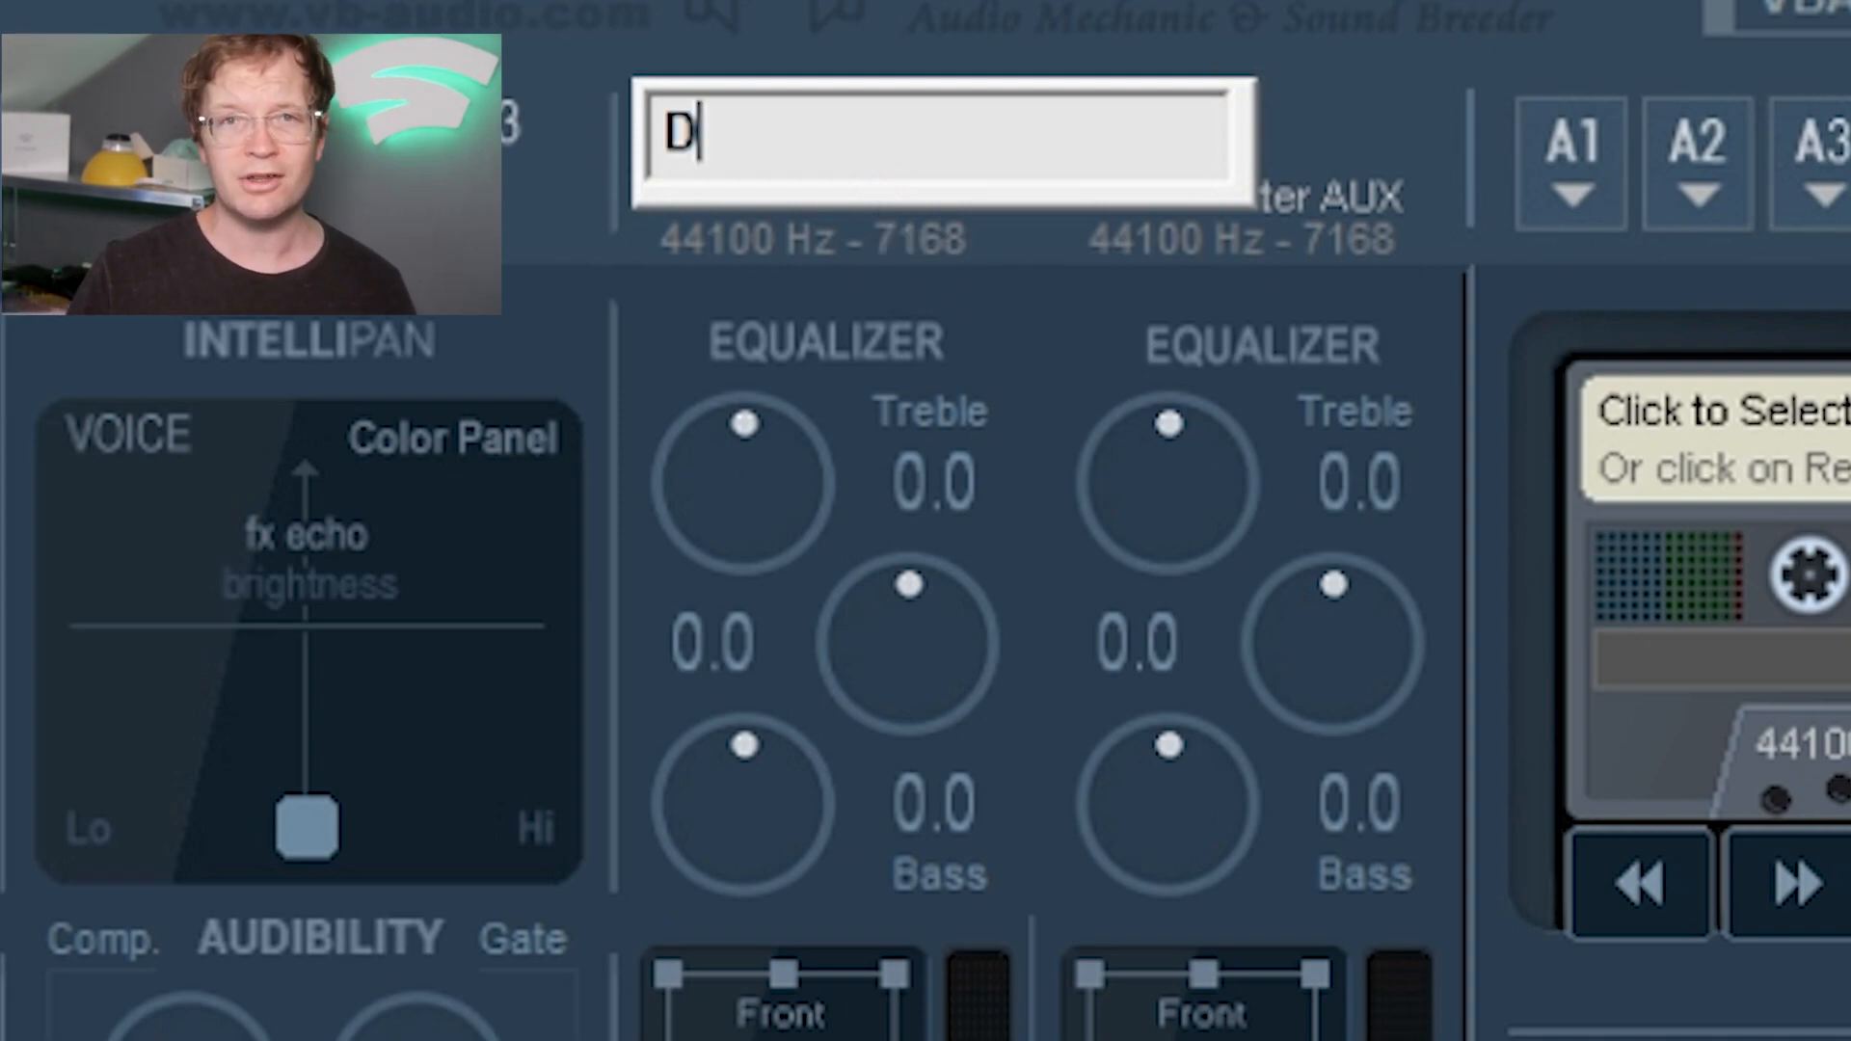
text(esktop)
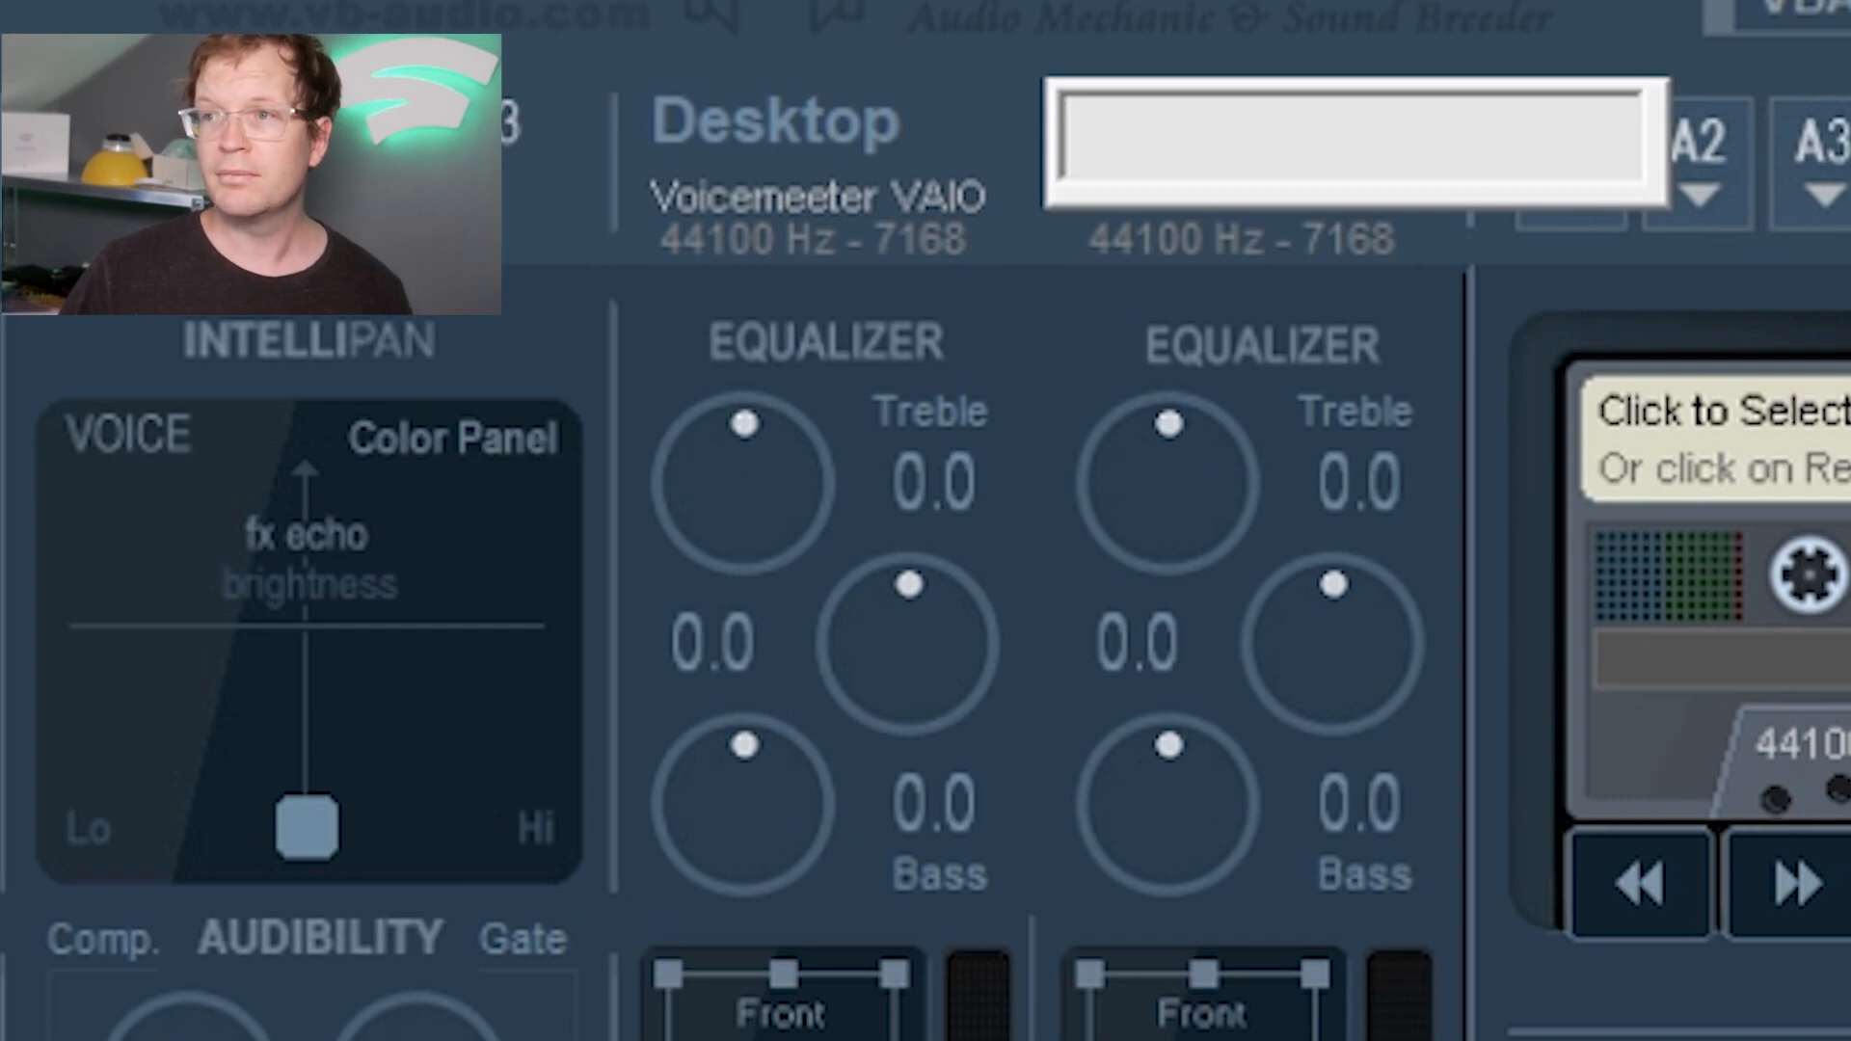
text(Discord)
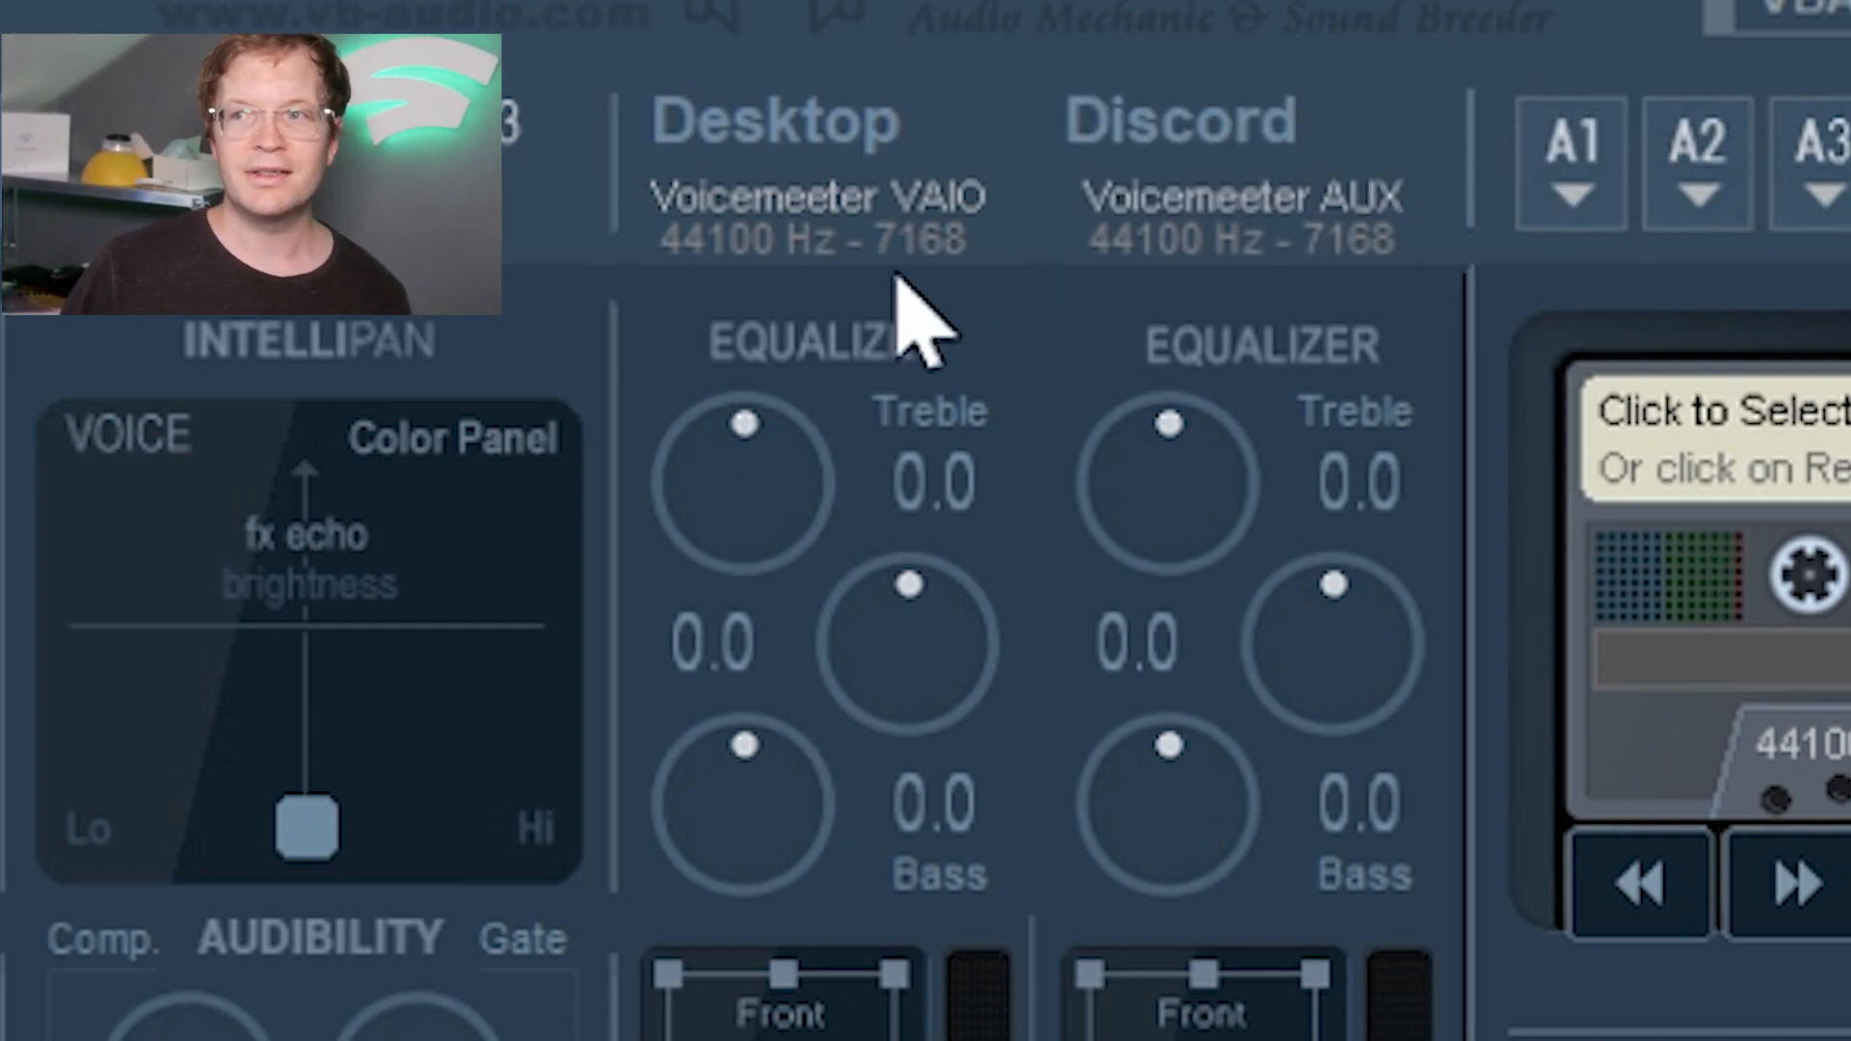
mouse_move(780, 260)
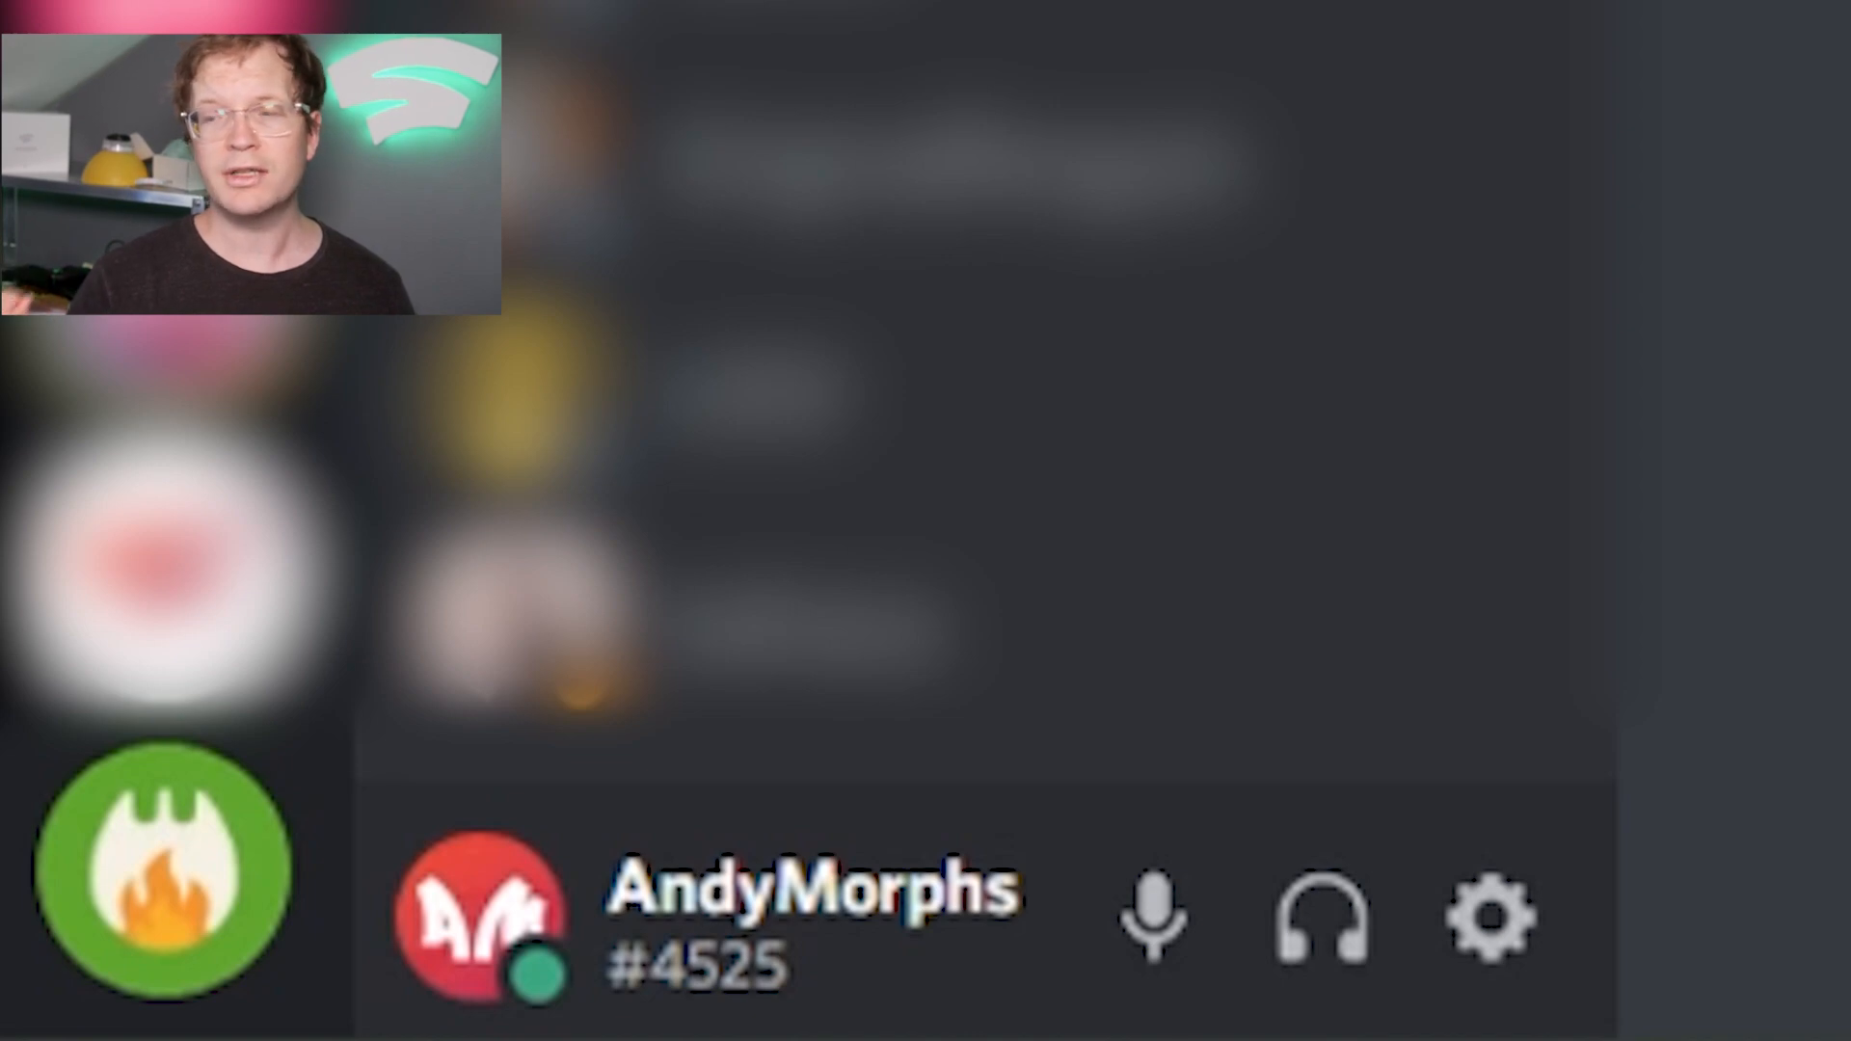
In Discord Voice & Video settings, set the output device to VoiceMeeter Aux Input (VB-Audio).
click(1491, 918)
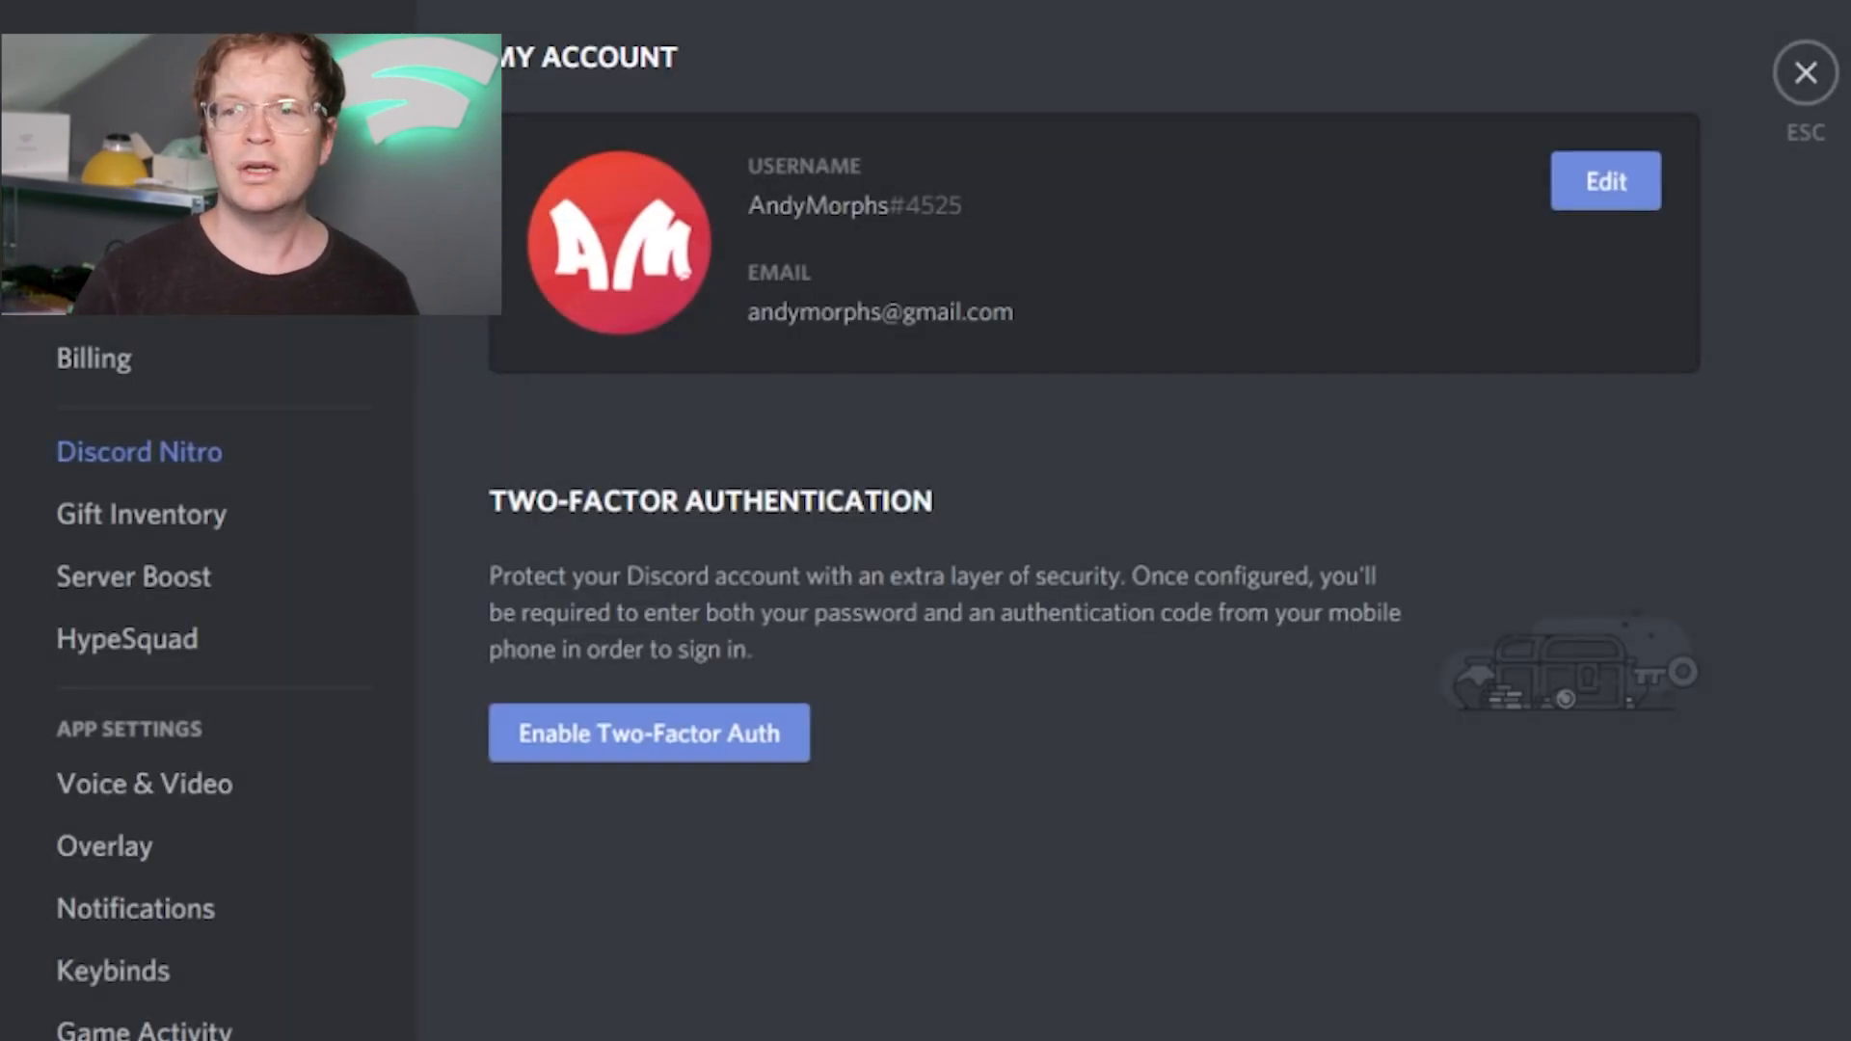
click(145, 785)
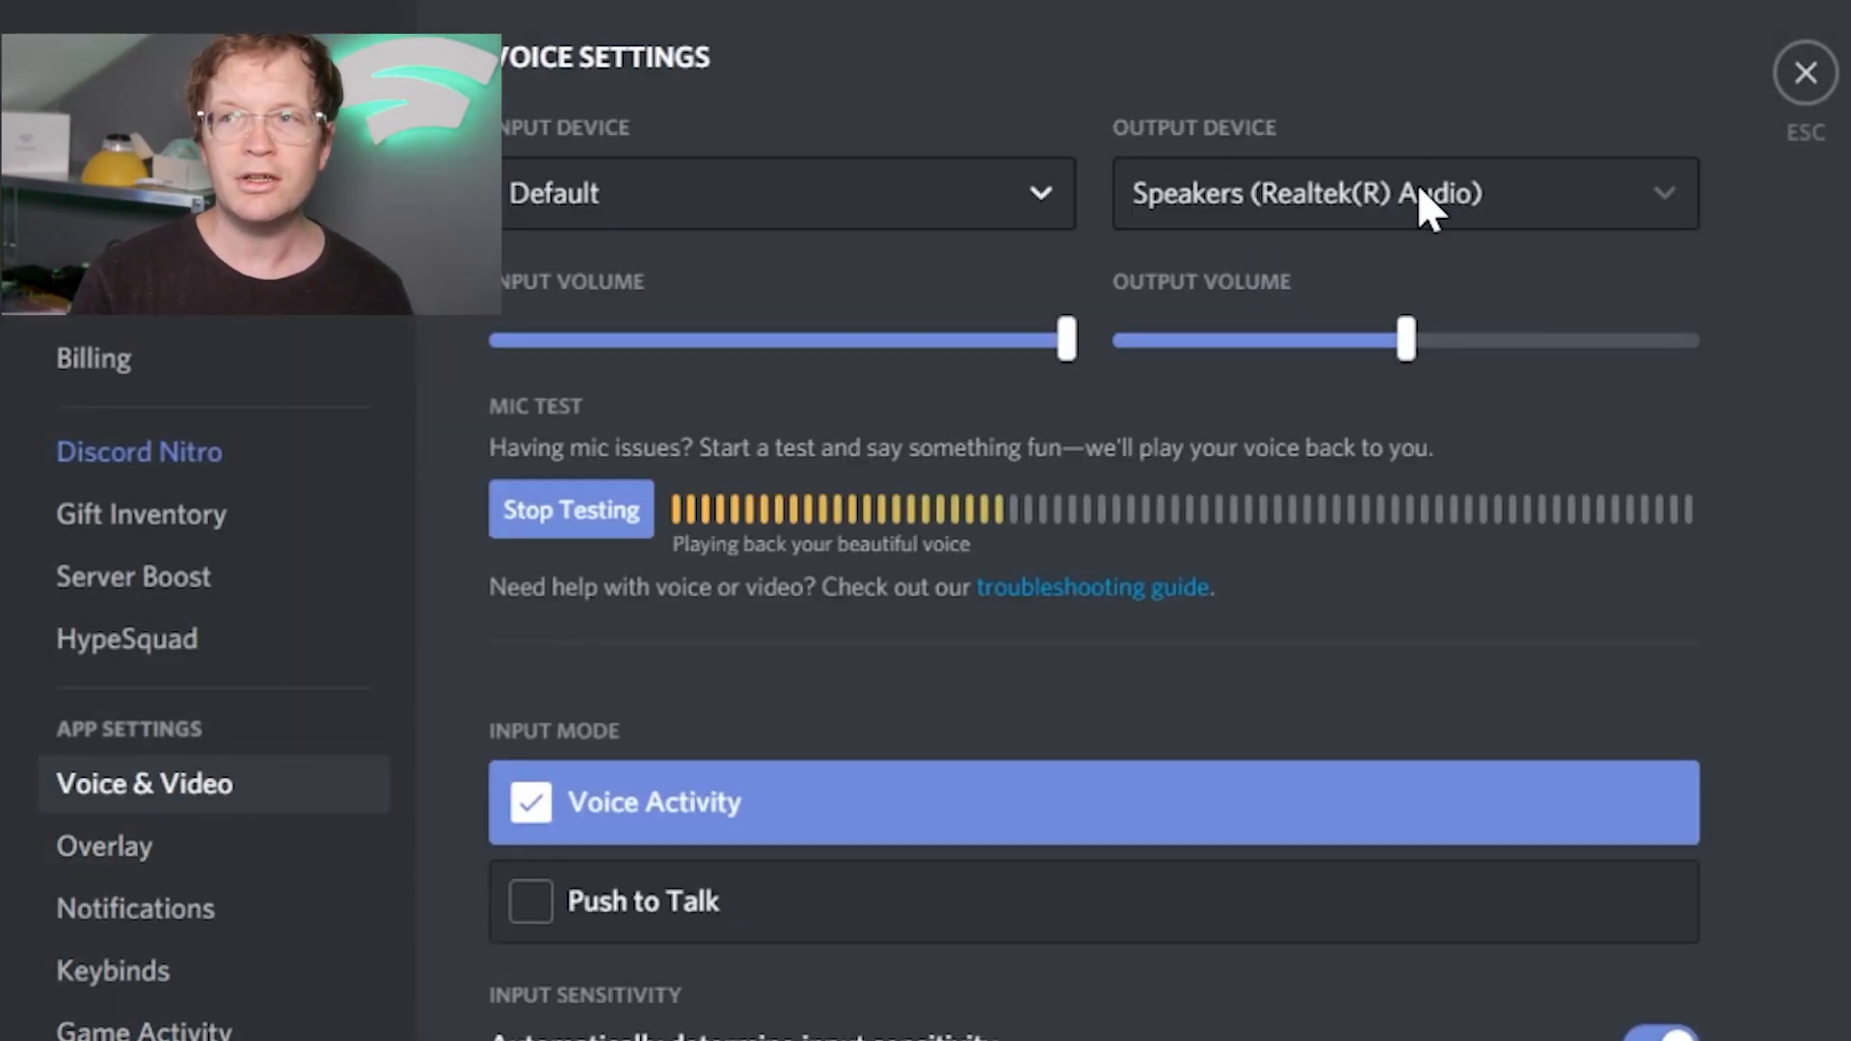
click(1402, 193)
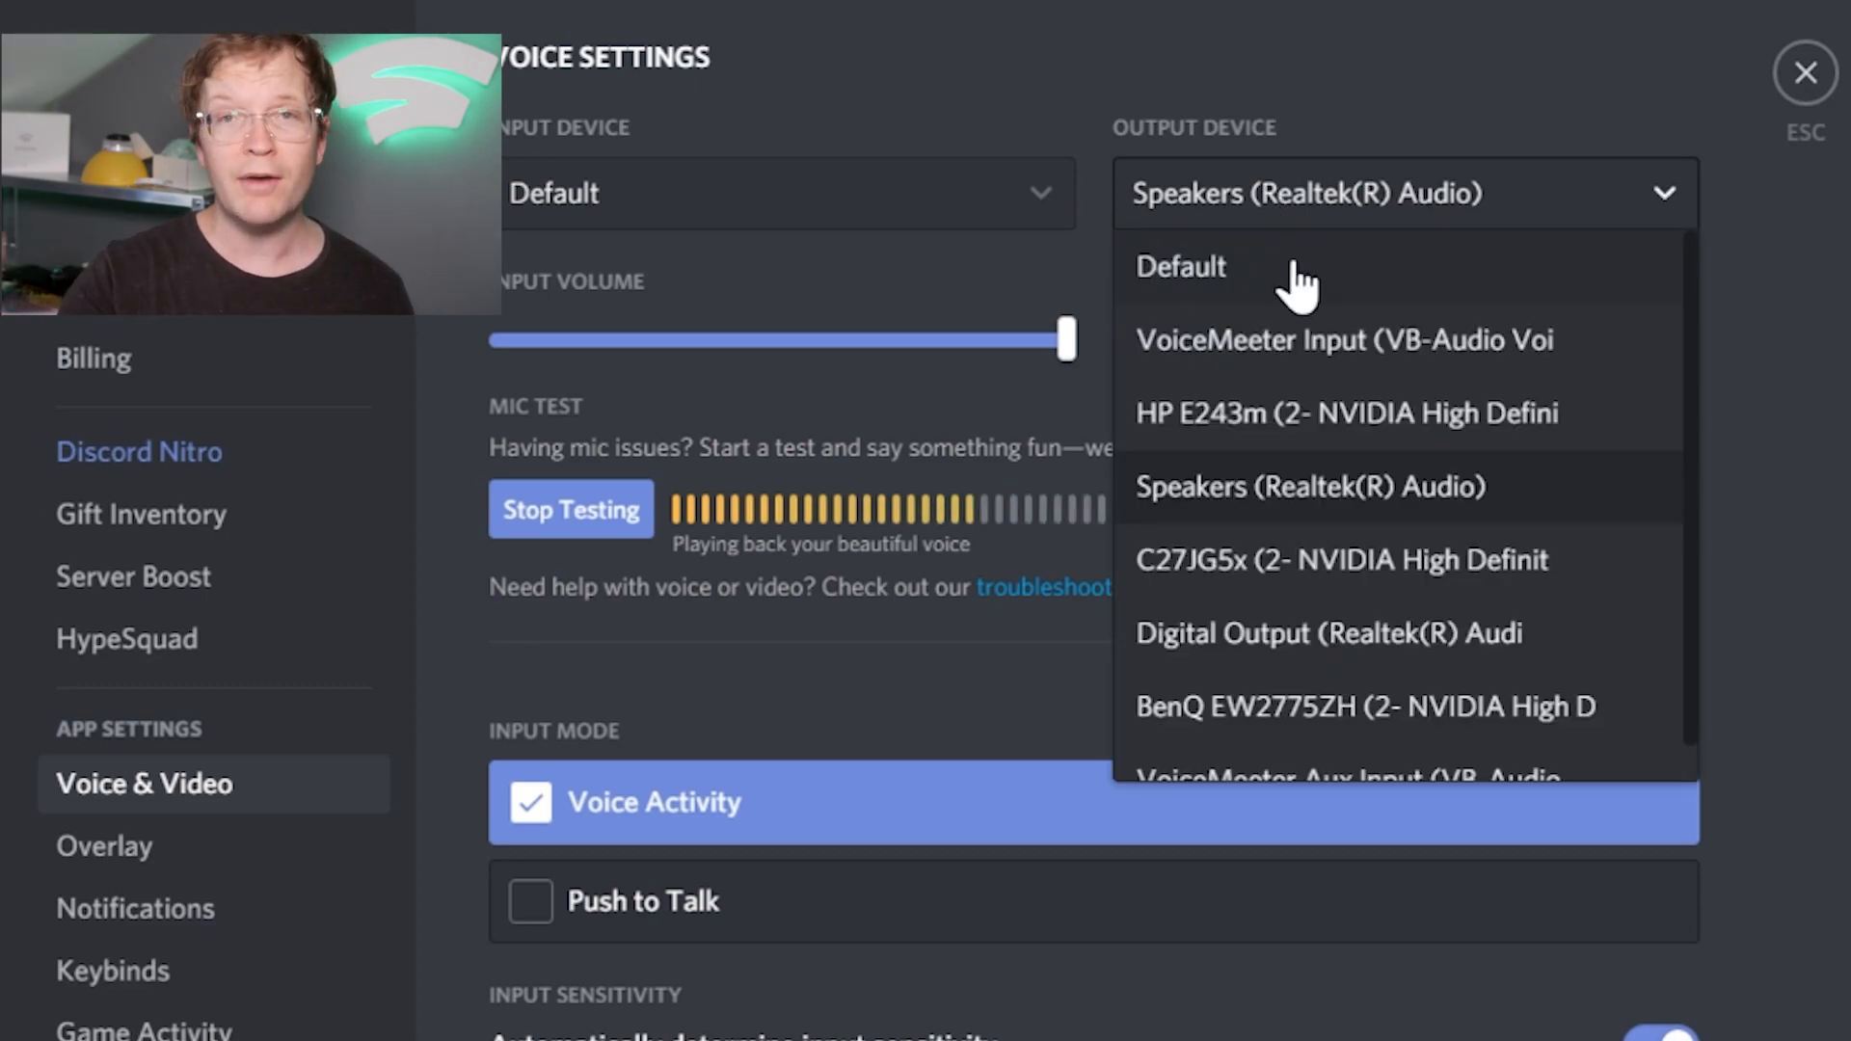
scroll(down, 3)
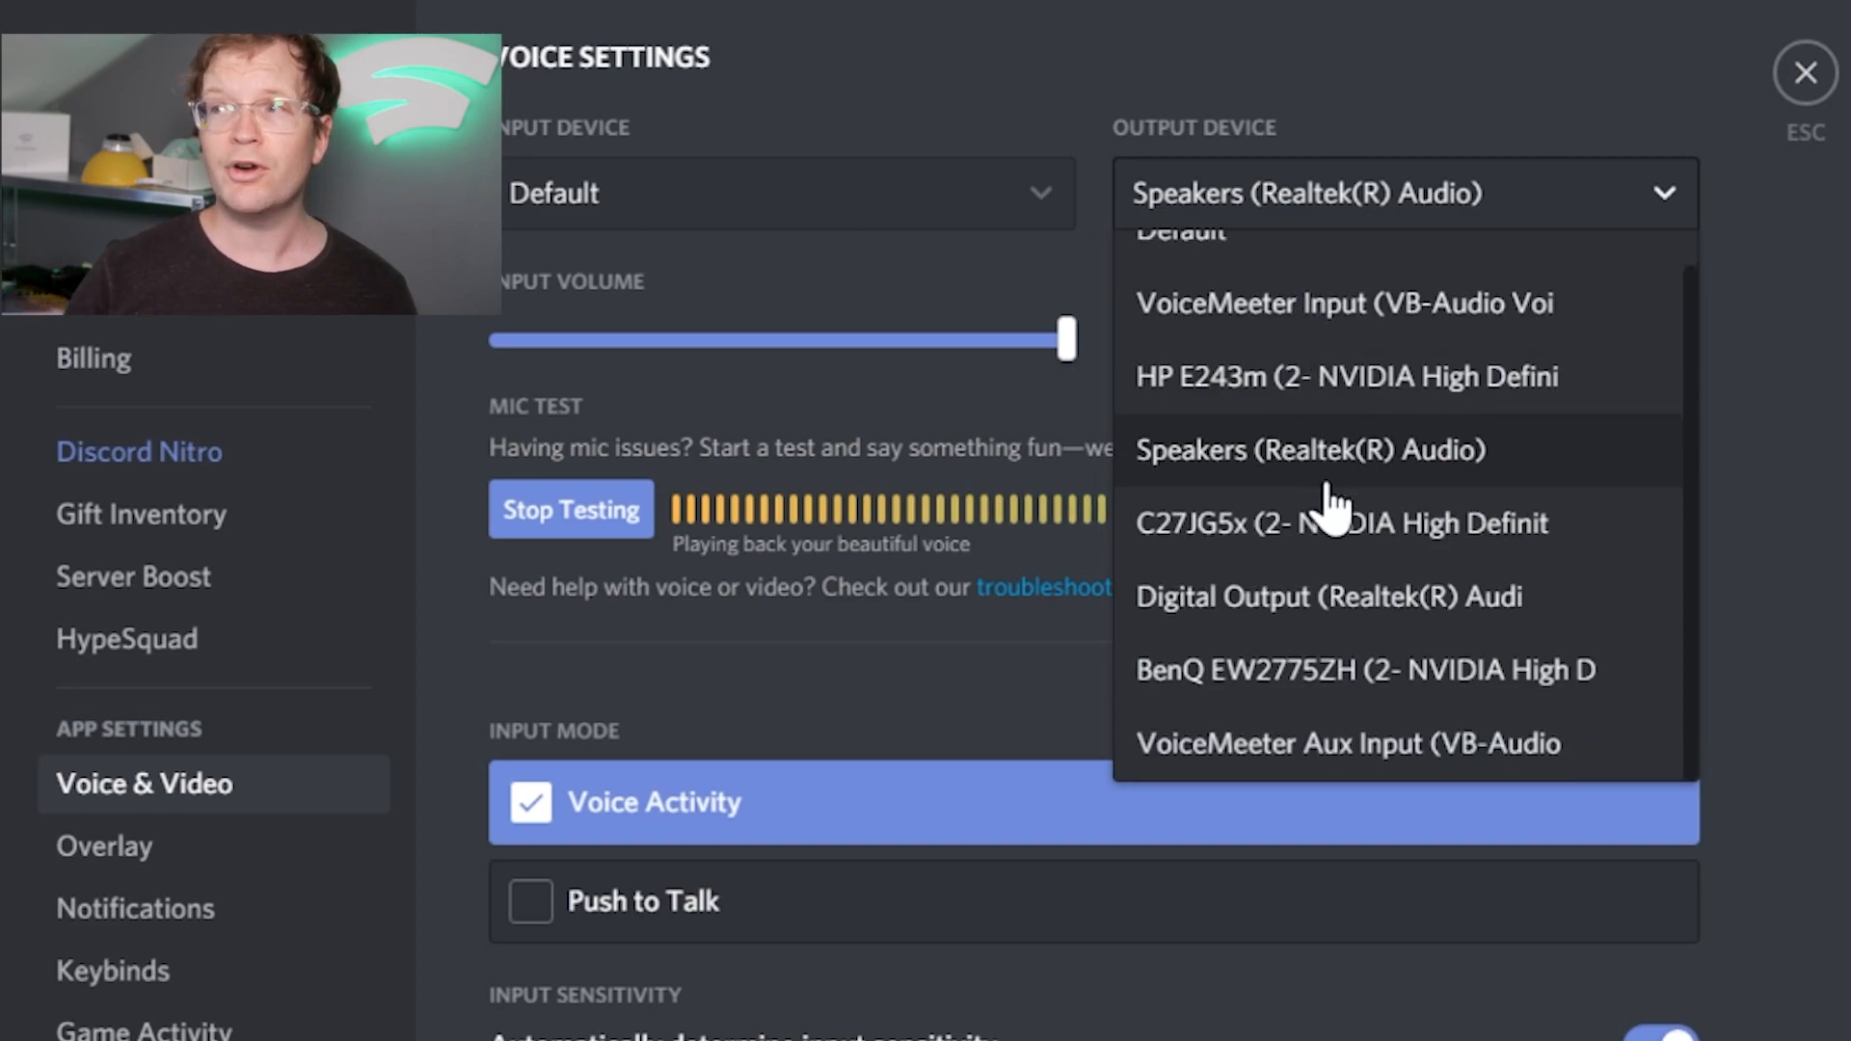
click(1349, 743)
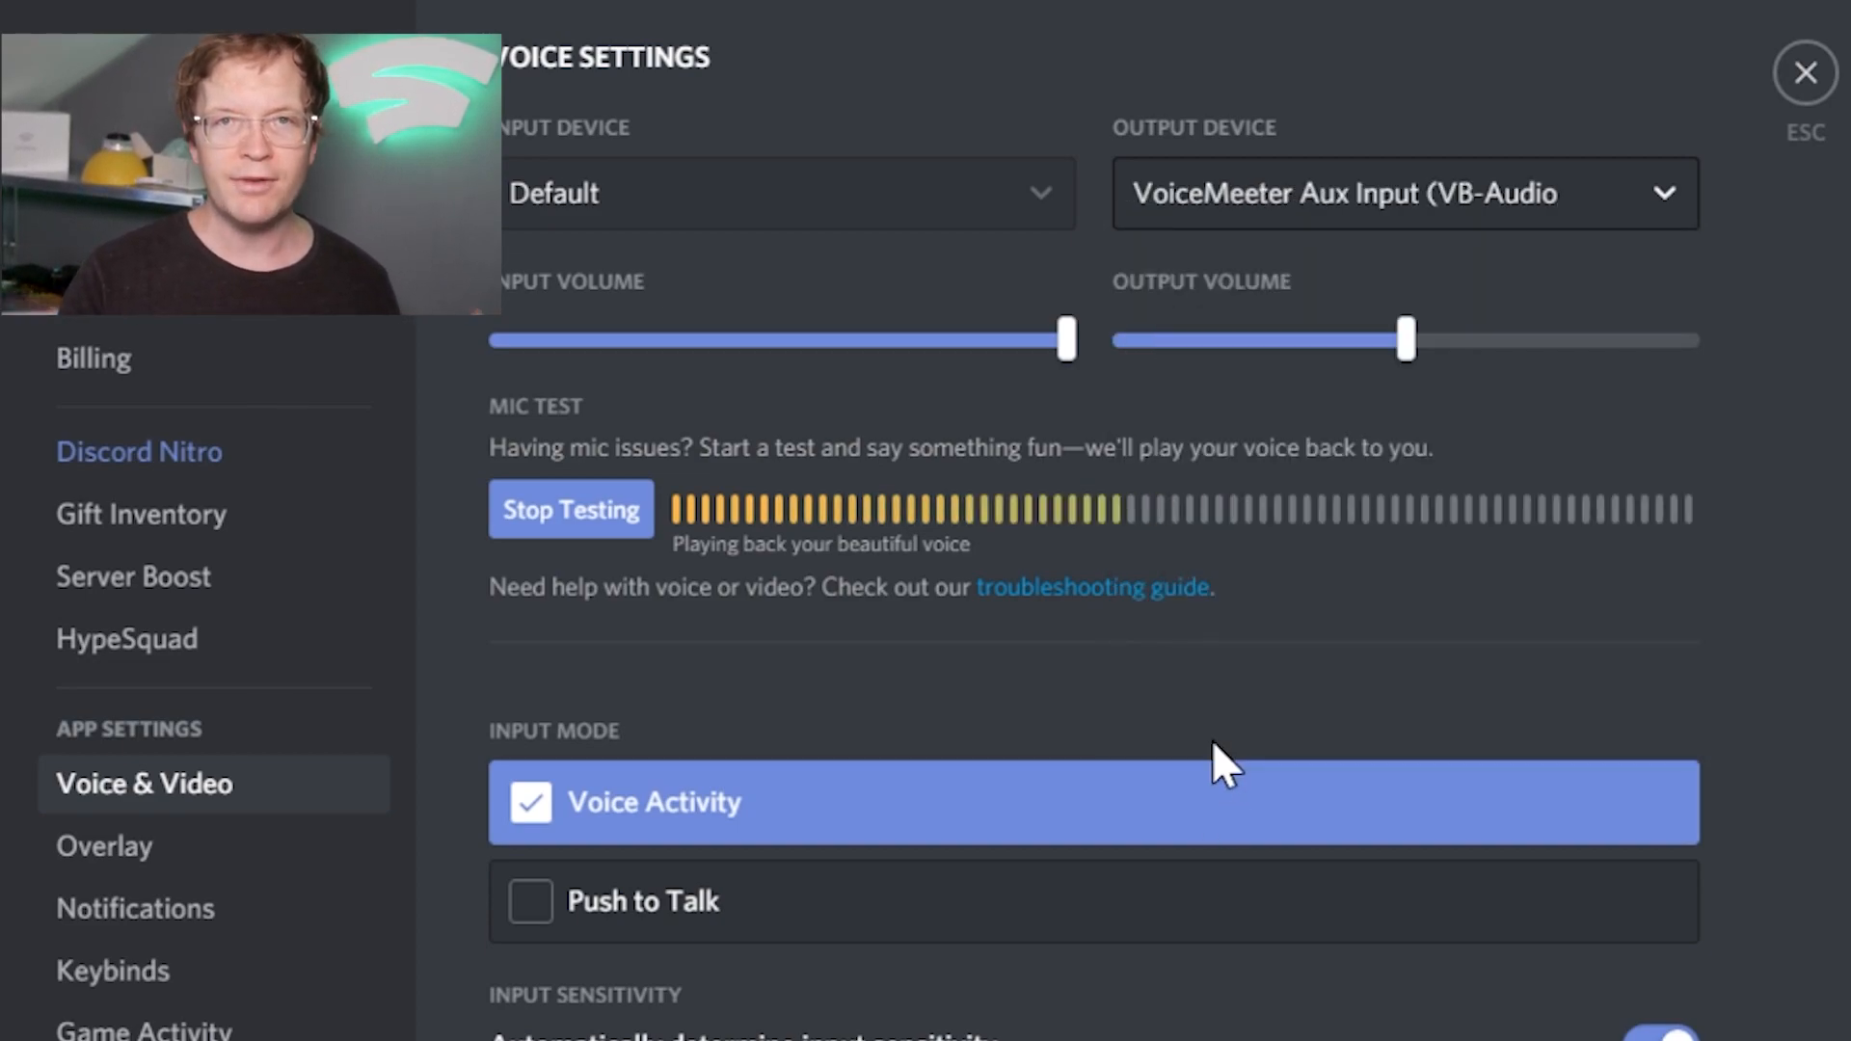
click(571, 509)
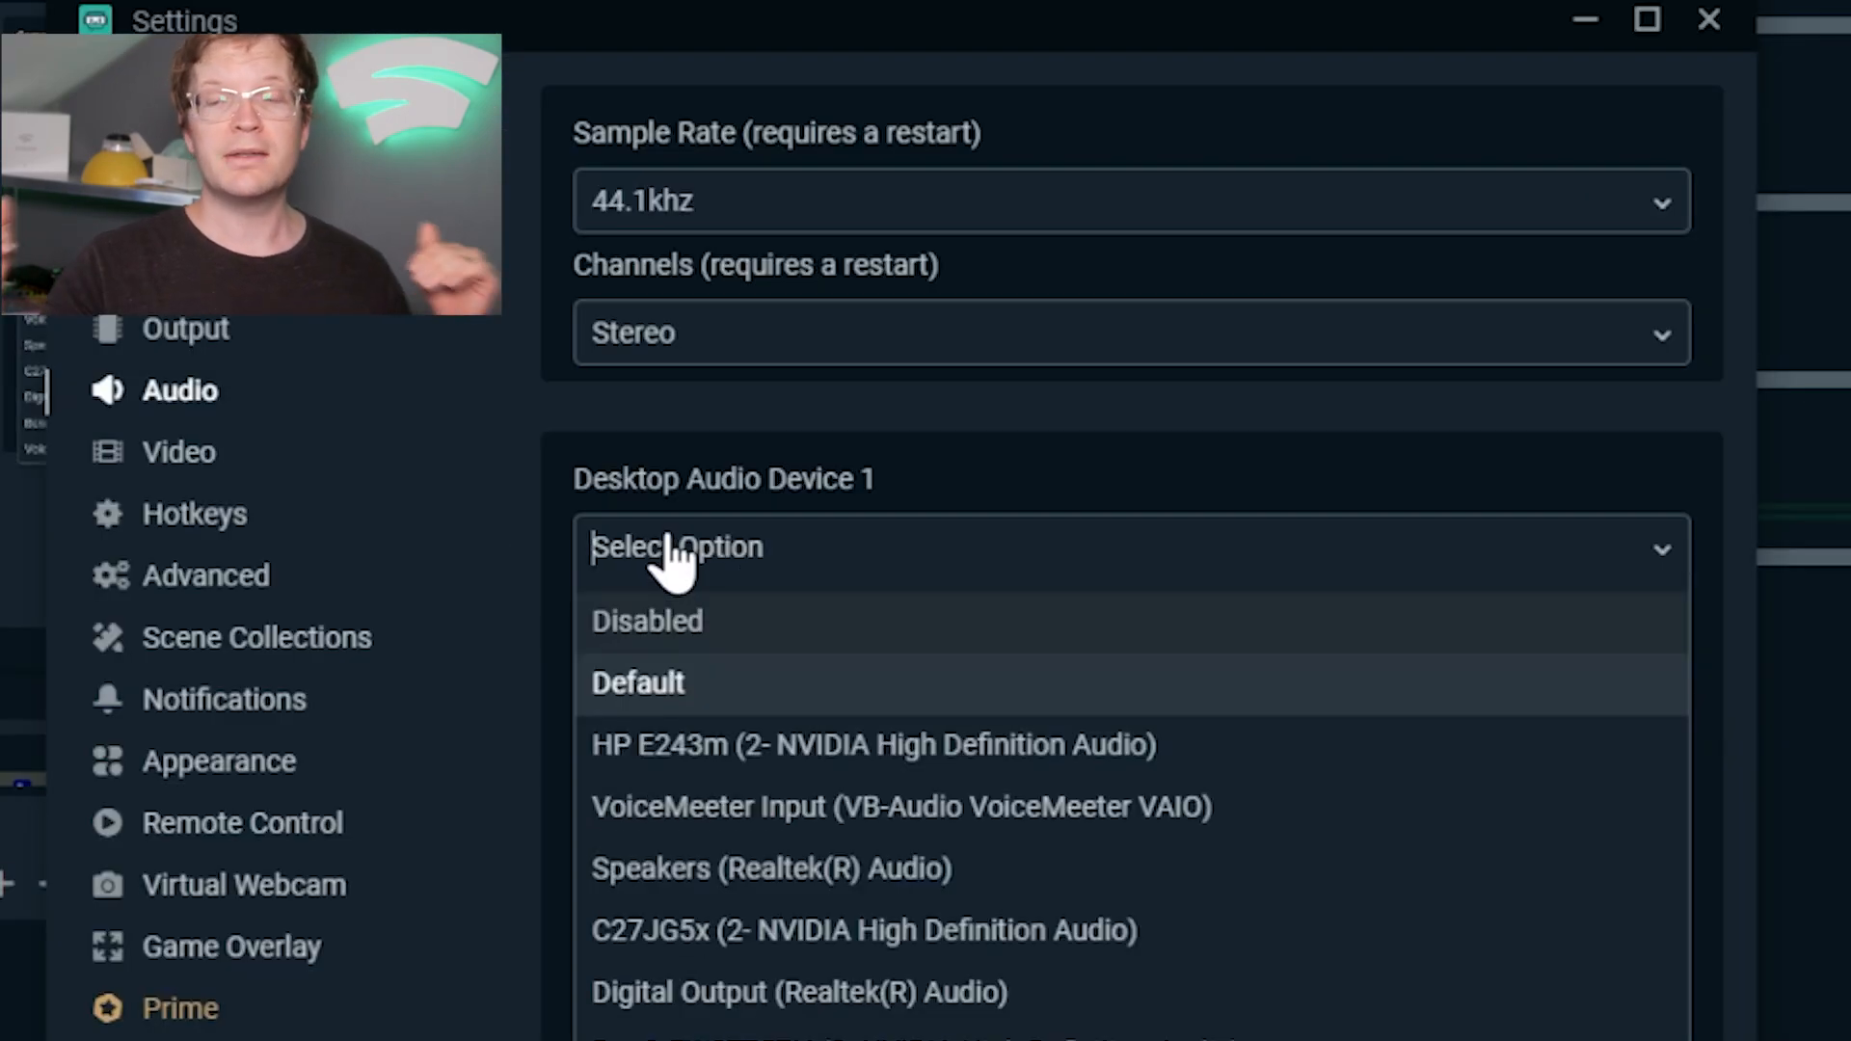
mouse_move(900, 806)
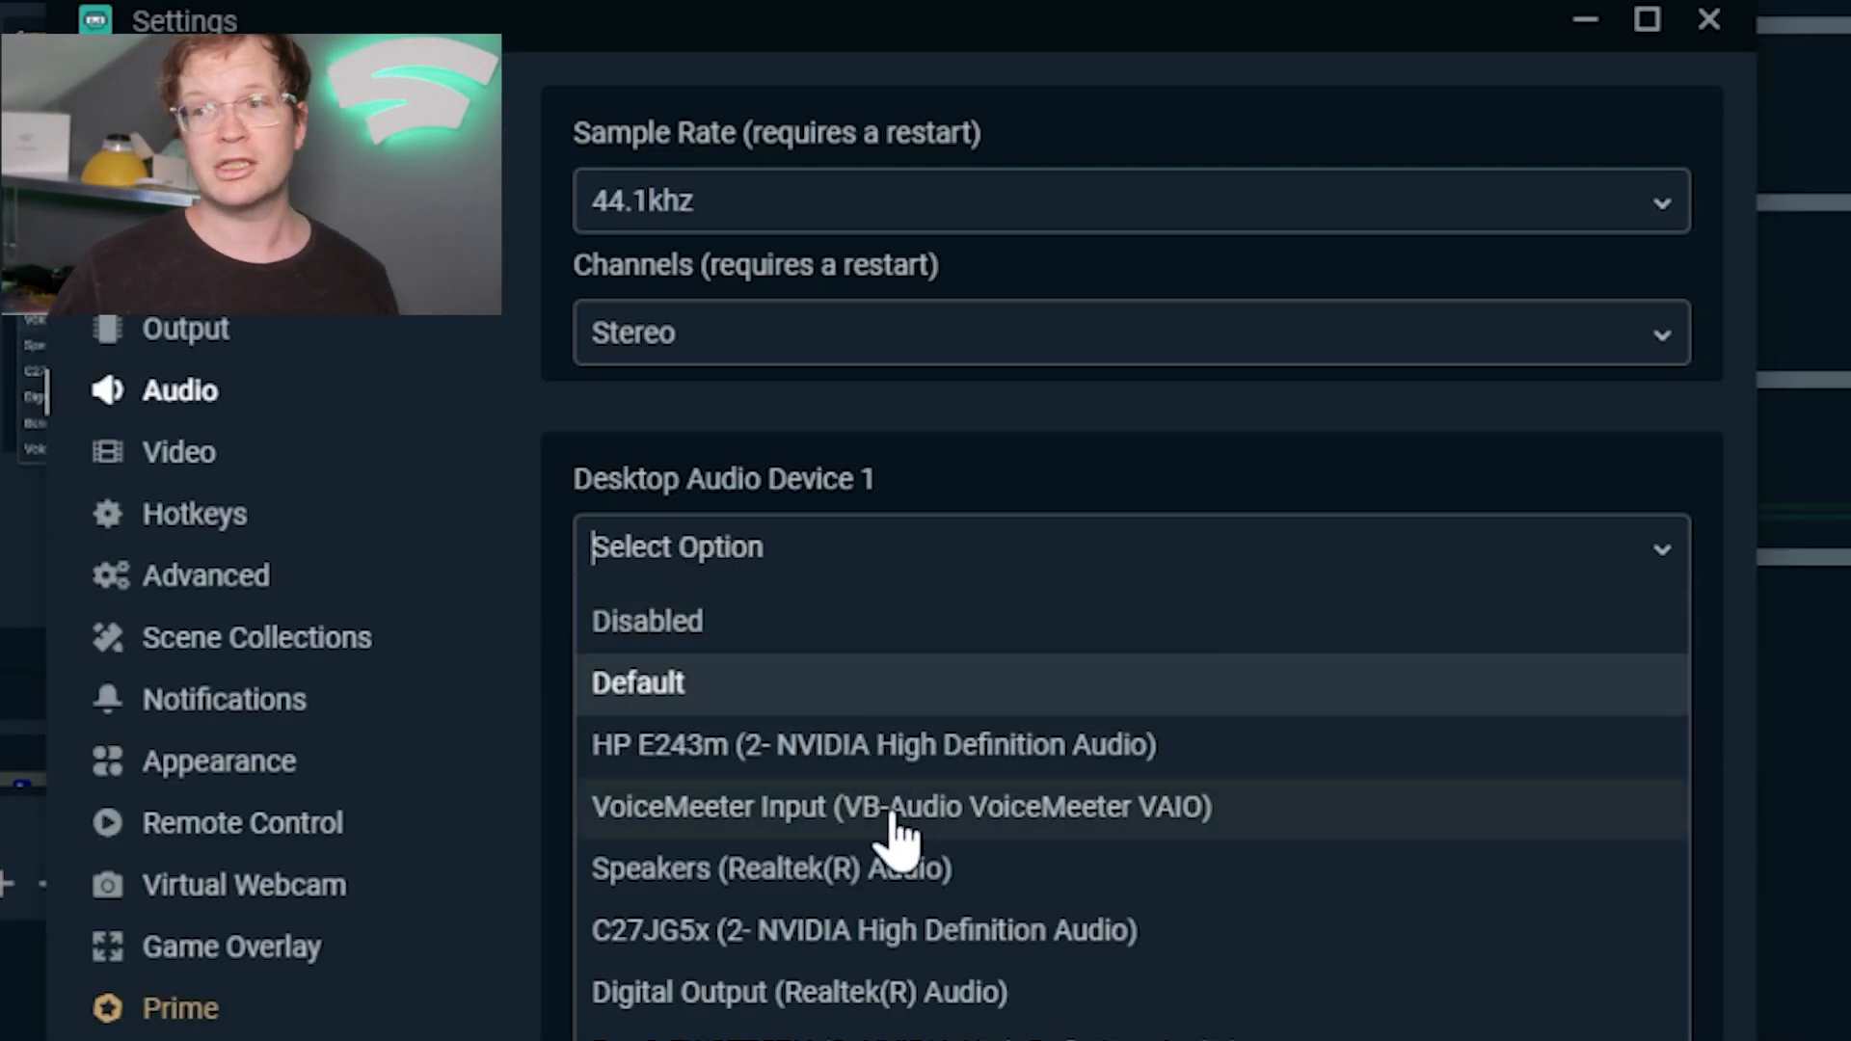
Set Desktop Audio Device 1 to VoiceMeeter Input and Device 2 to VoiceMeeter Aux Input.
click(901, 806)
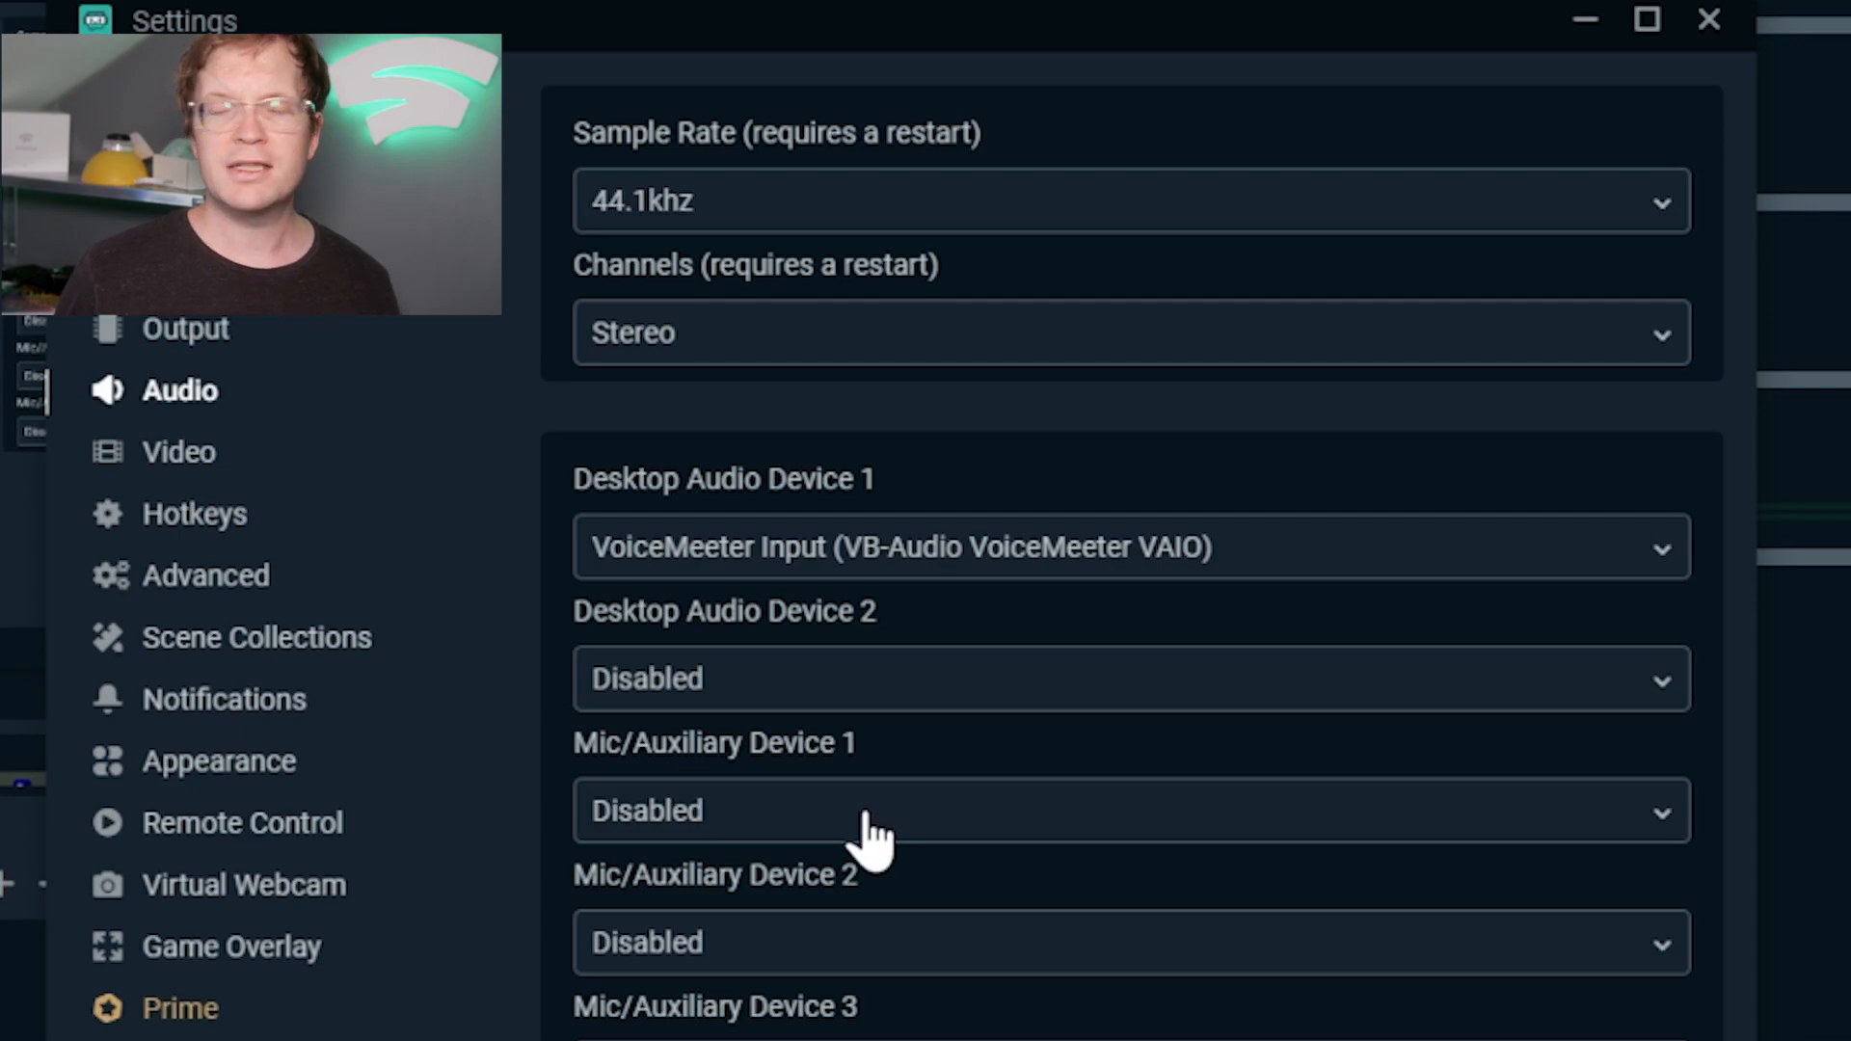
scroll(down, 3)
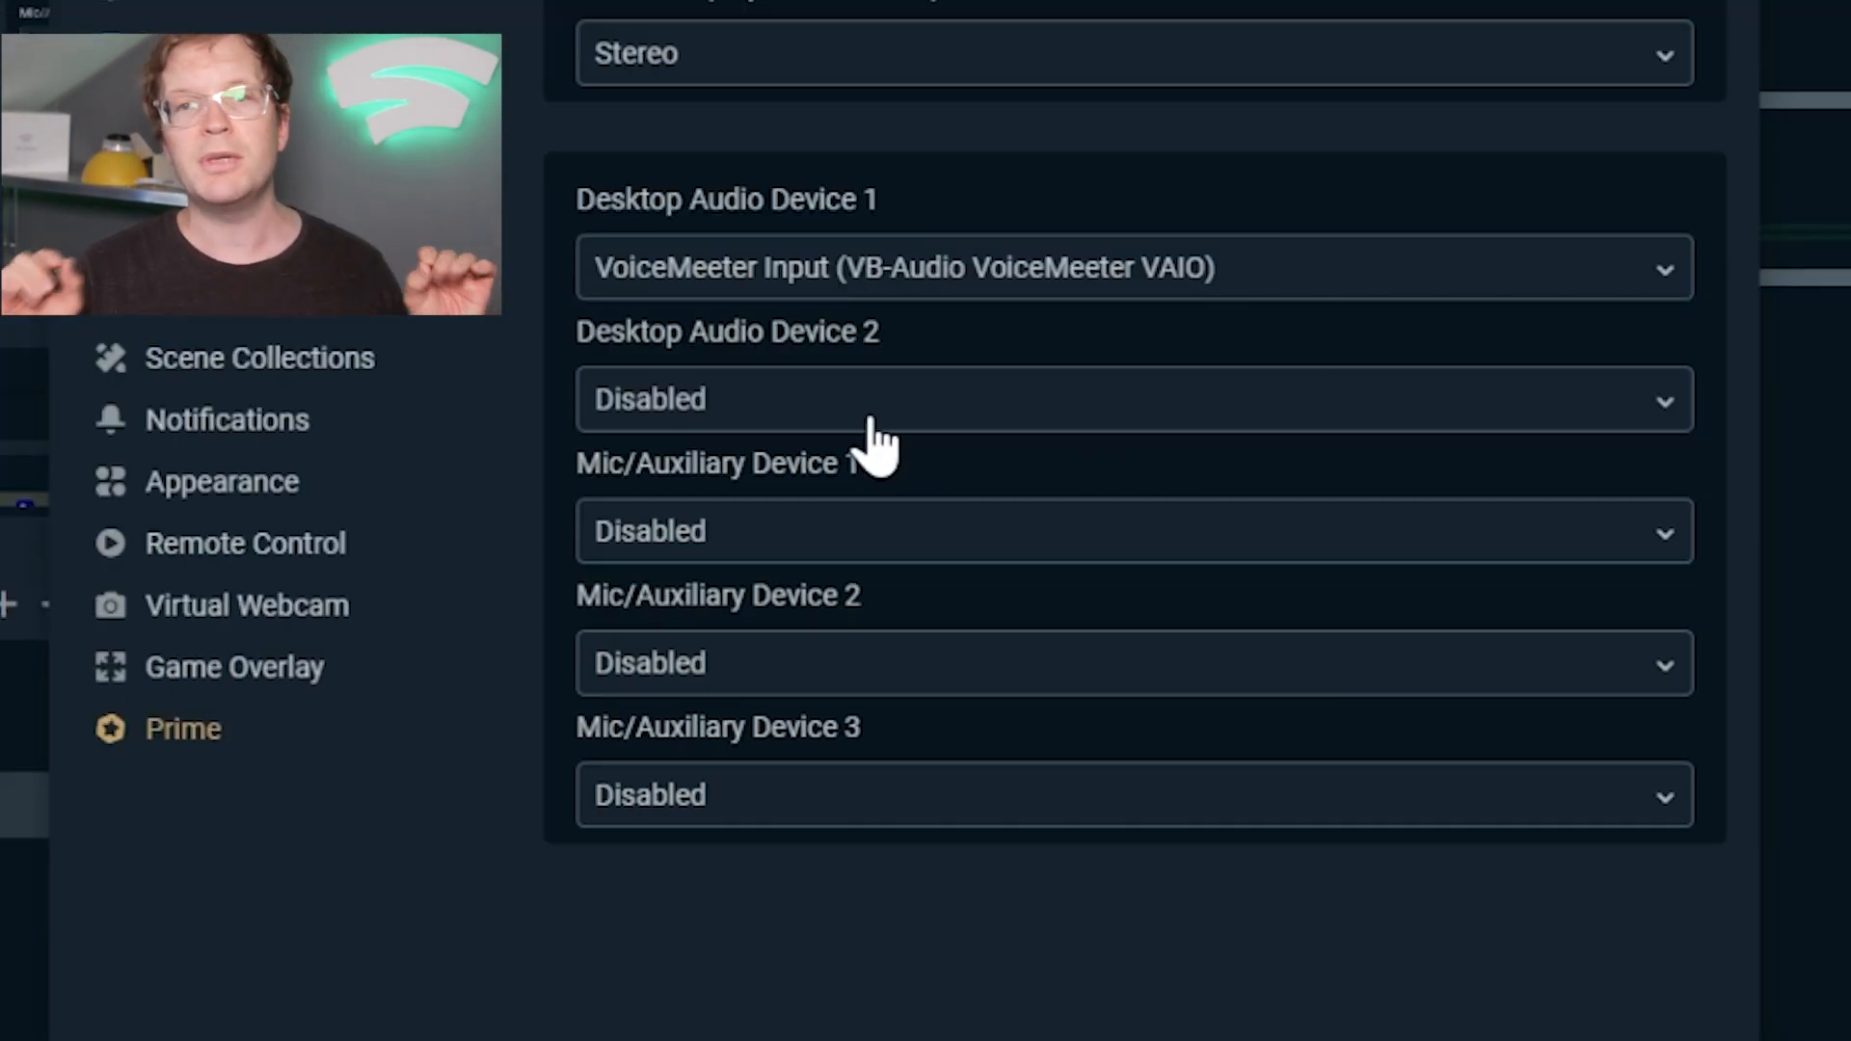
click(1130, 399)
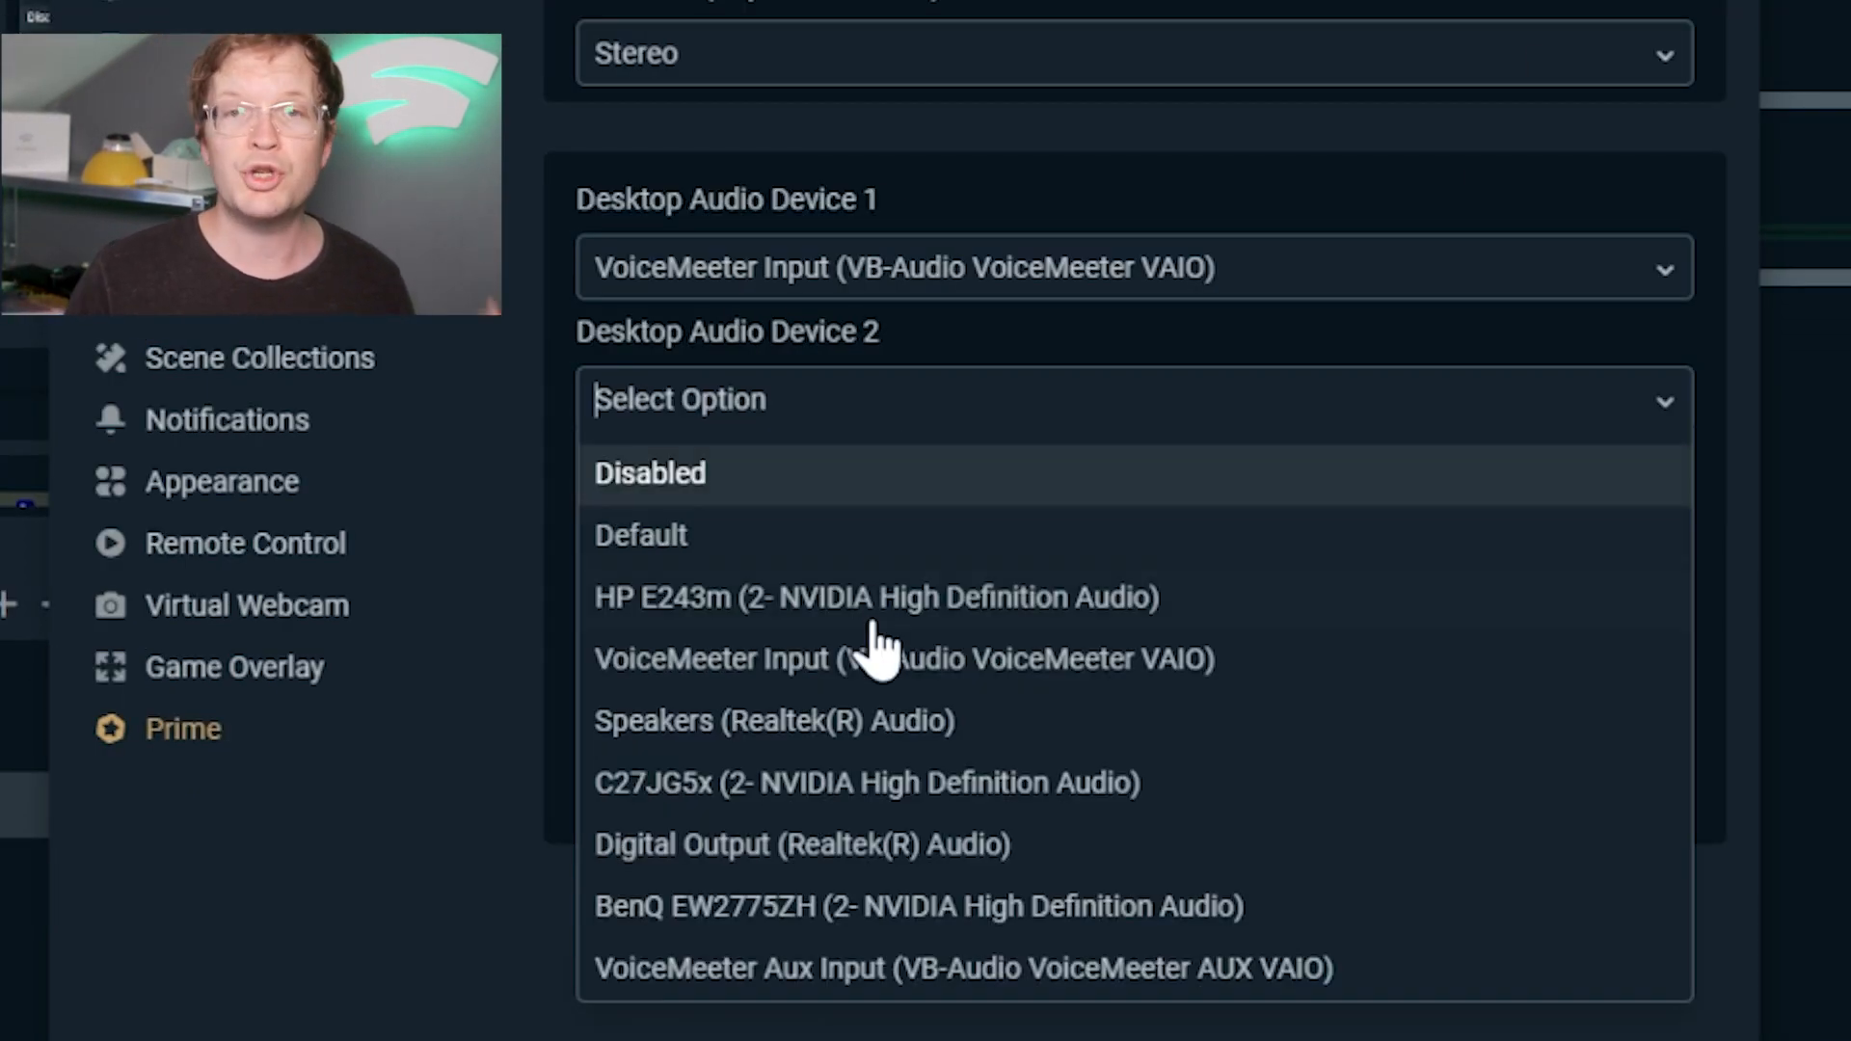
click(964, 966)
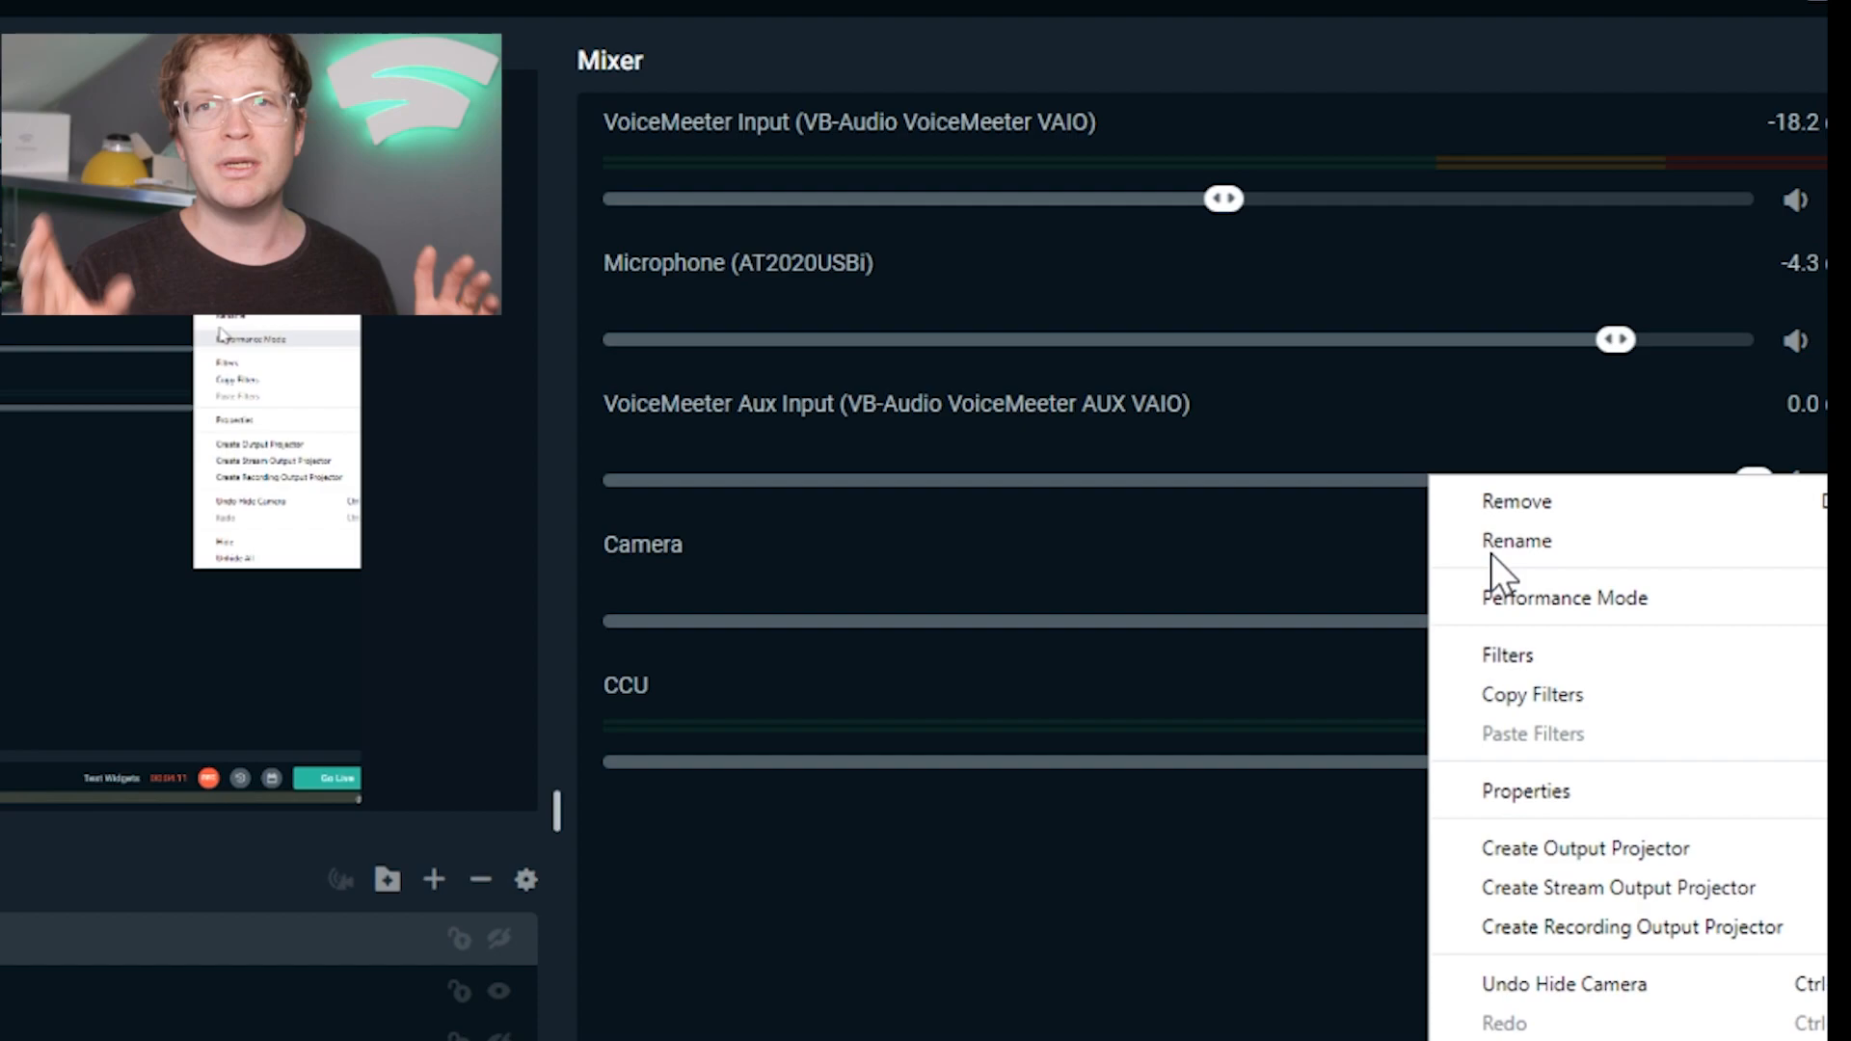
Rename the VoiceMeeter Aux Input mixer channel to 'Discord'.
click(1515, 540)
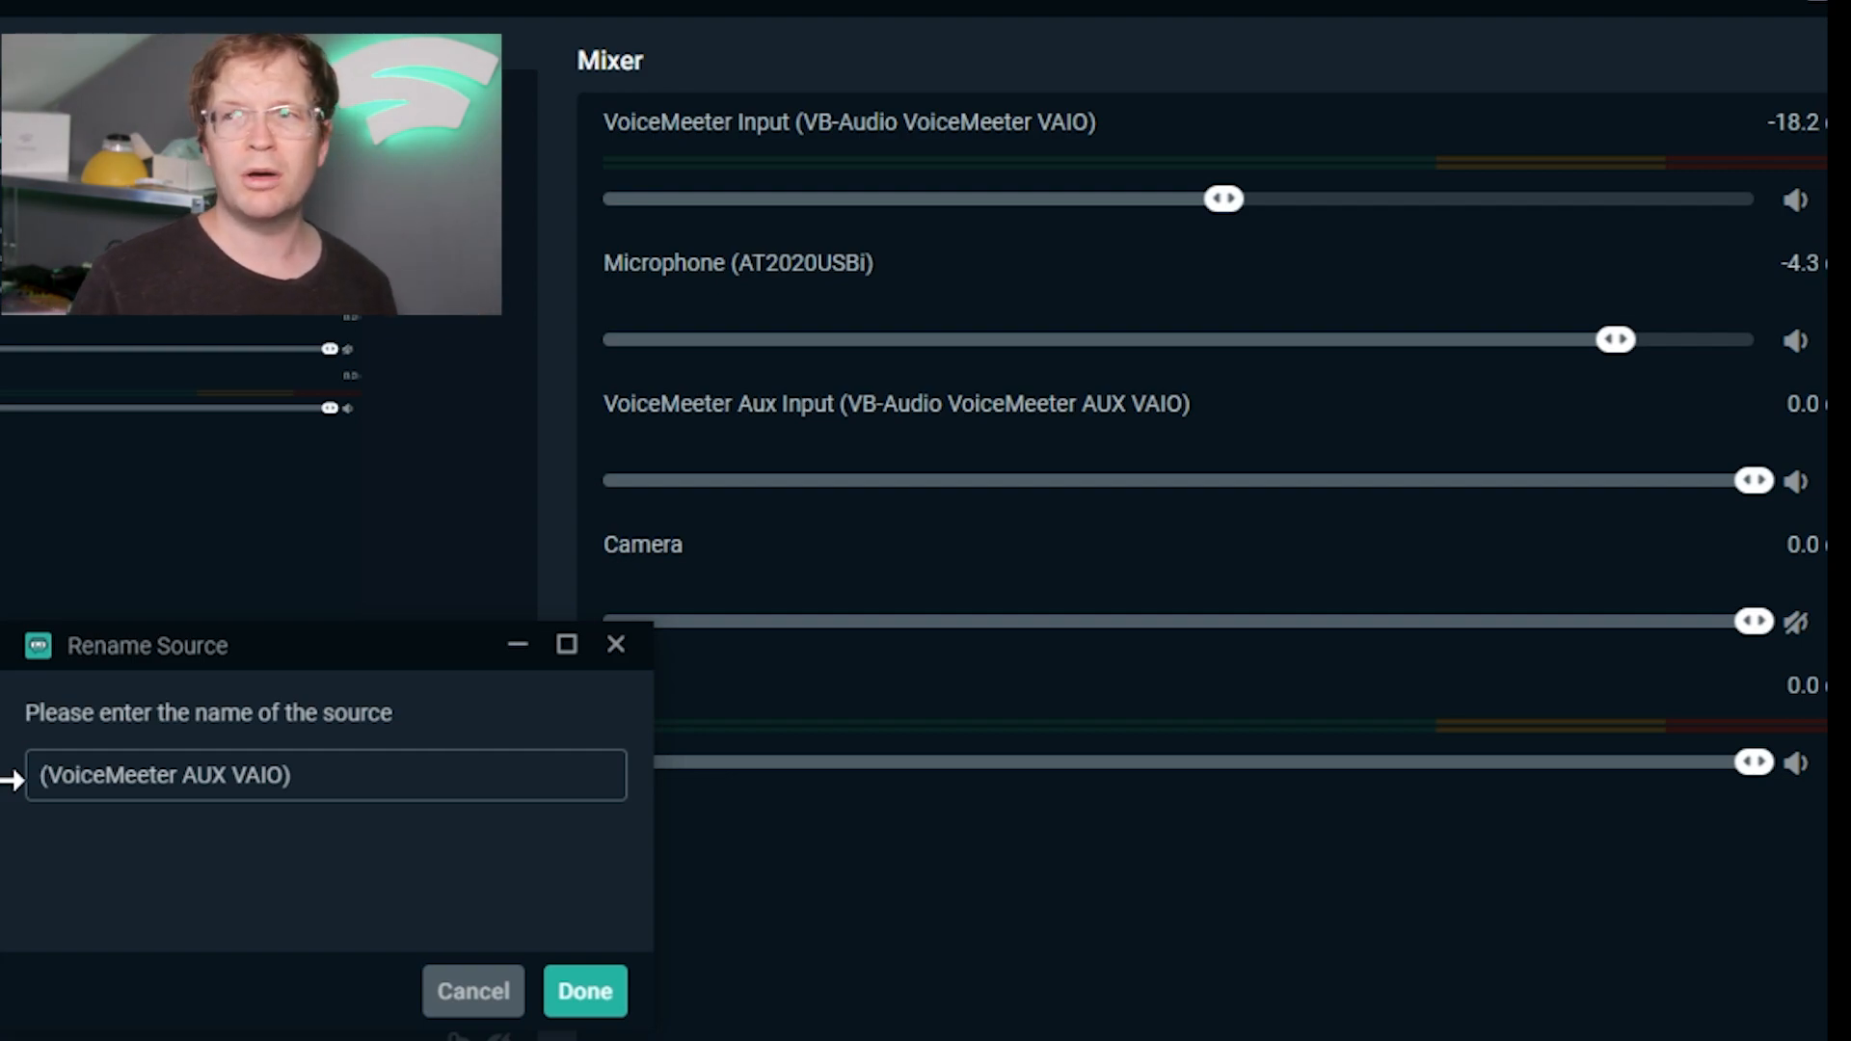
text(Di)
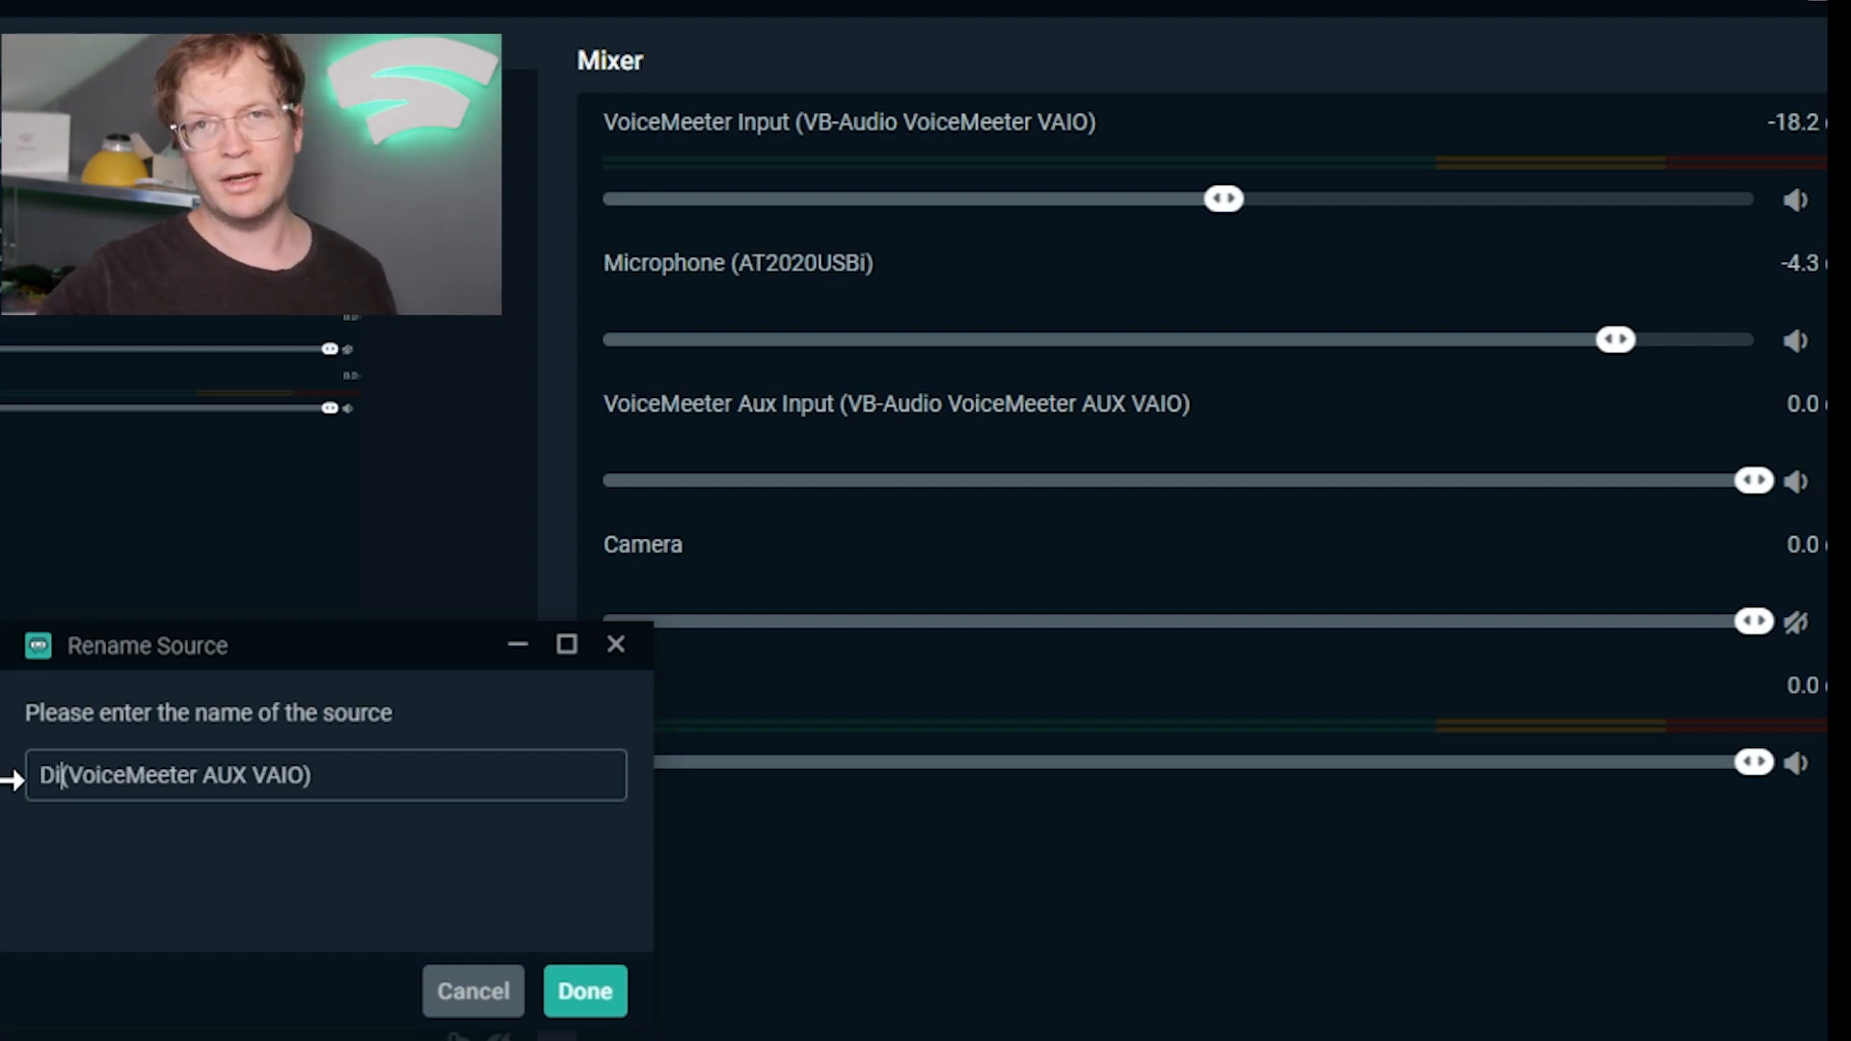
text(scord)
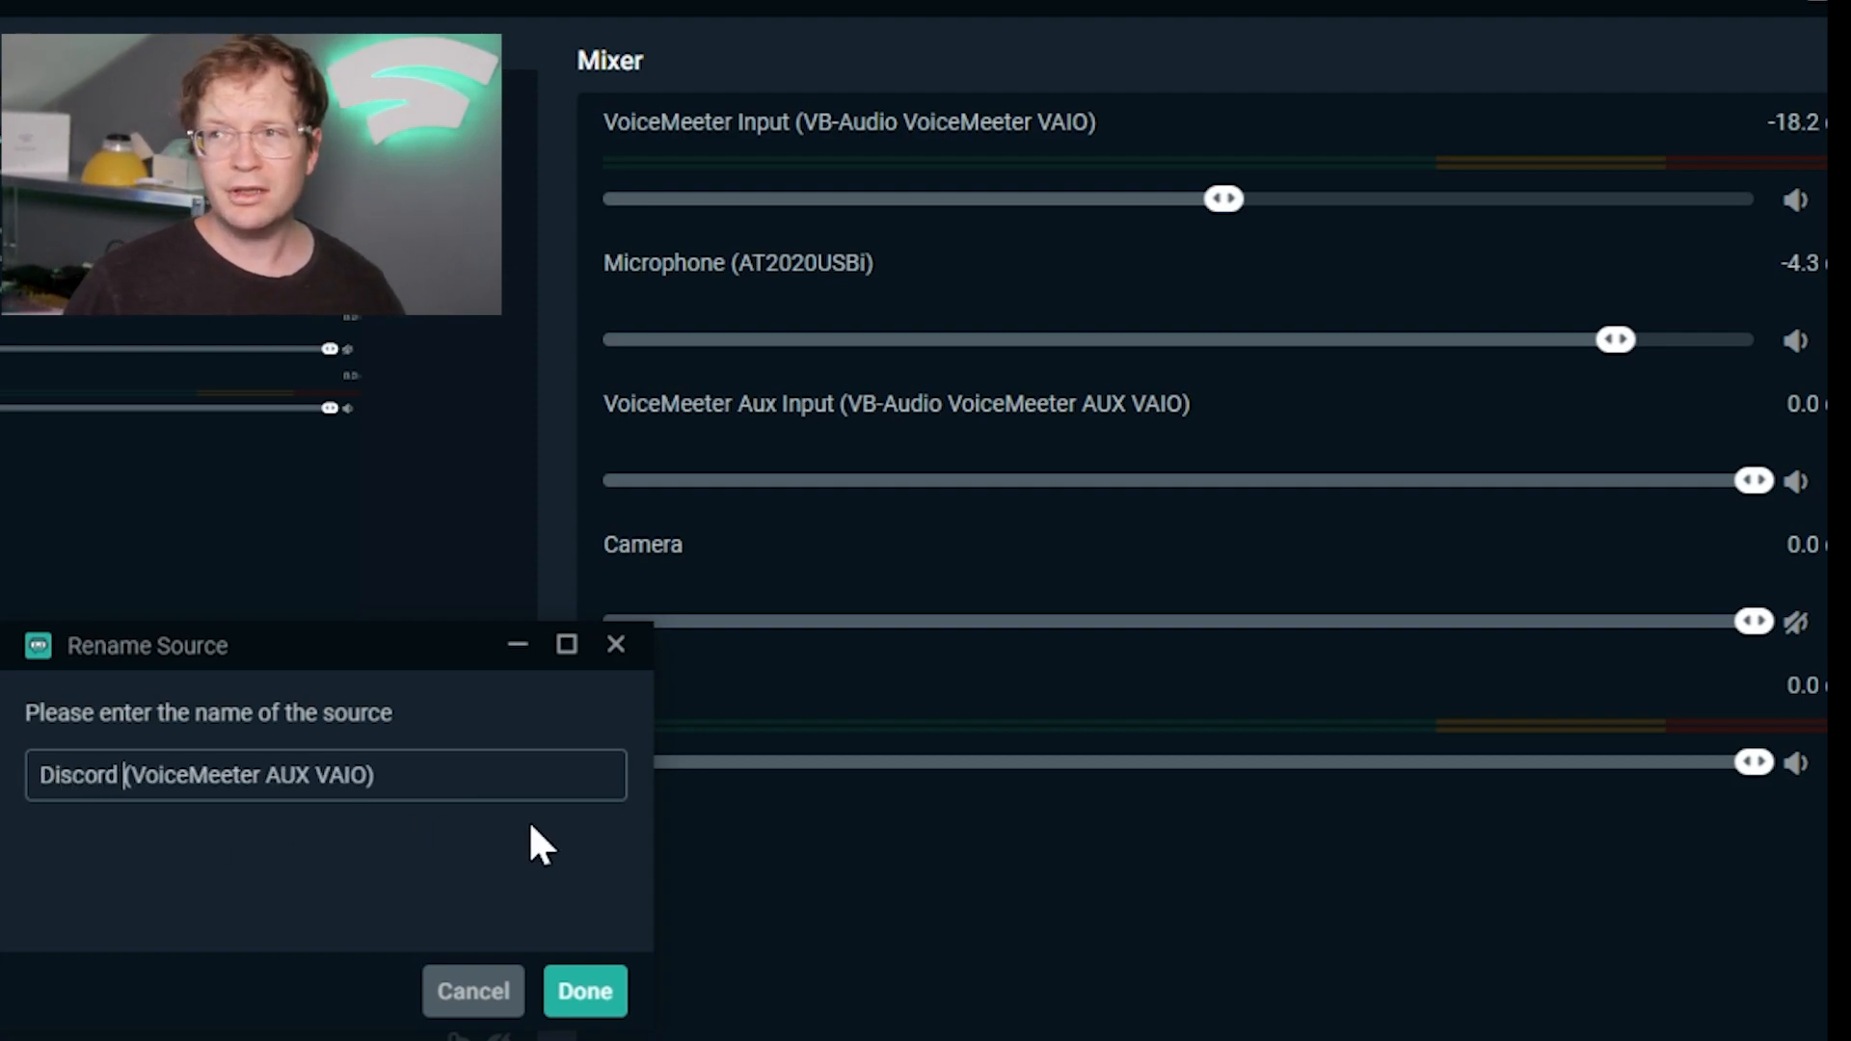
click(583, 991)
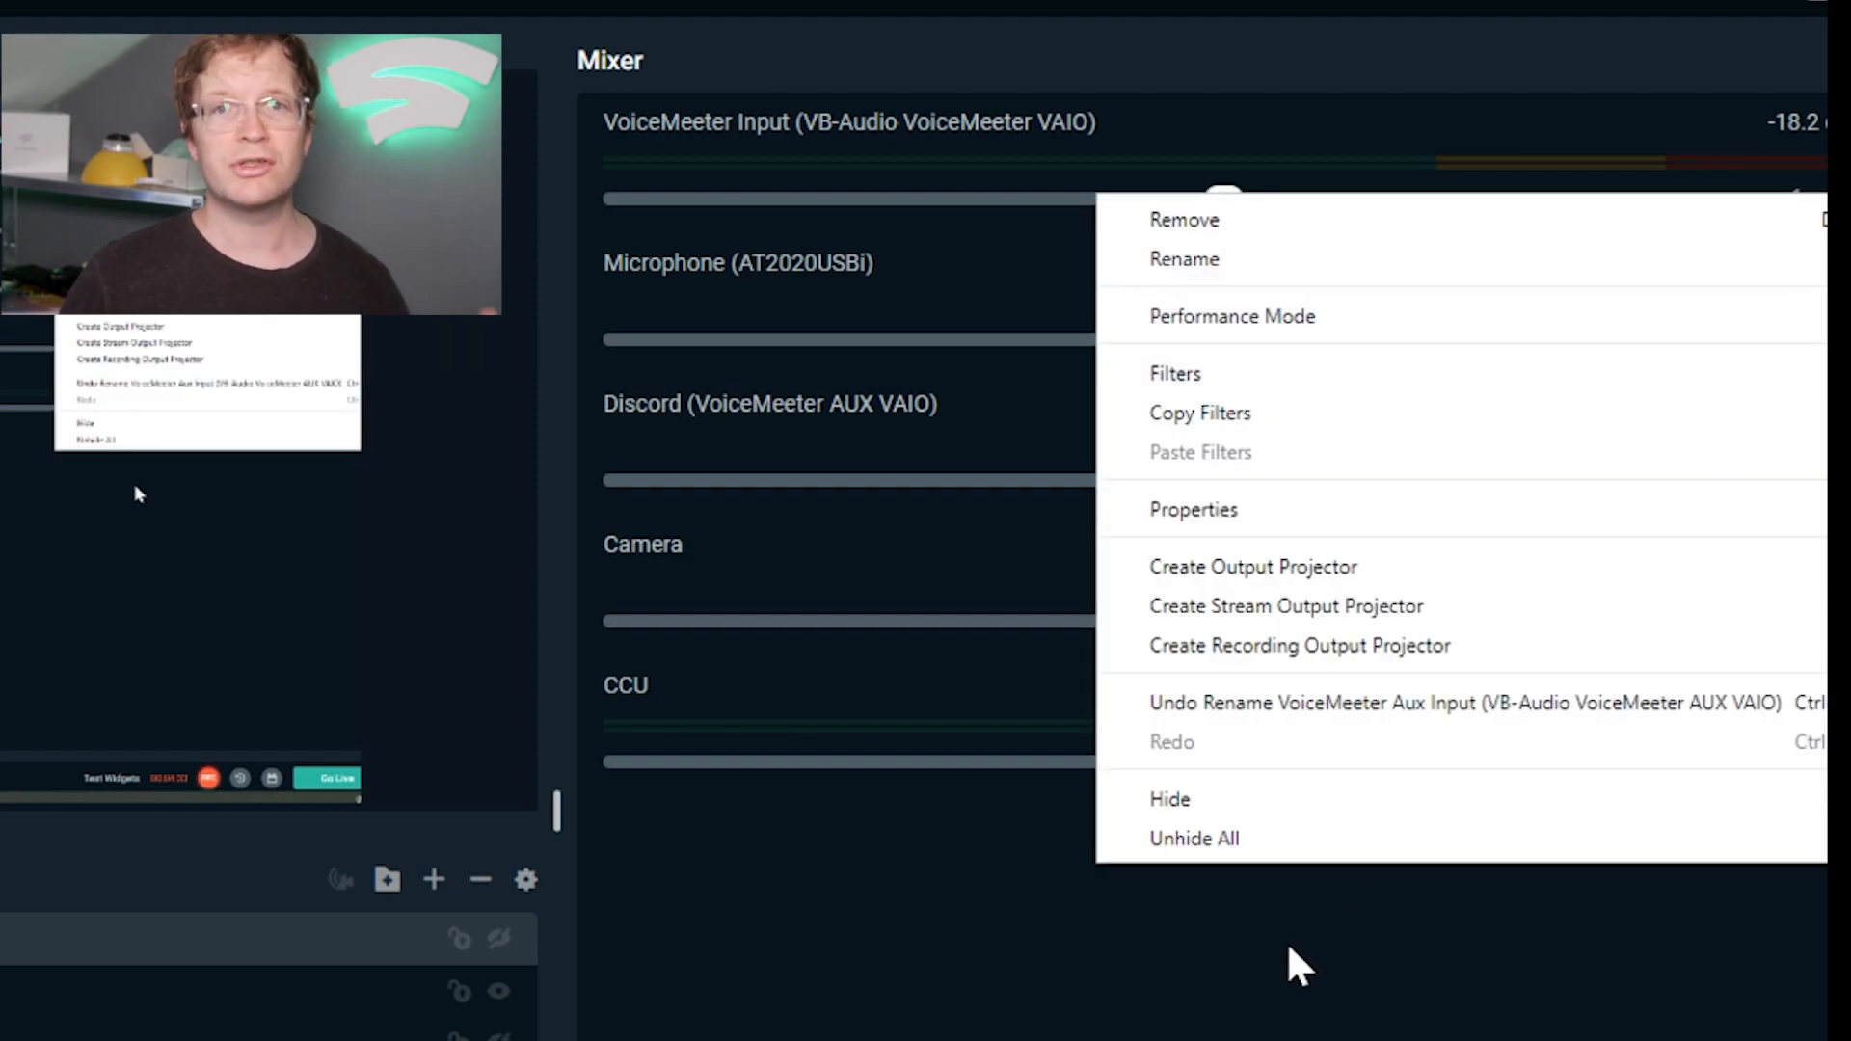
mouse_move(1182, 259)
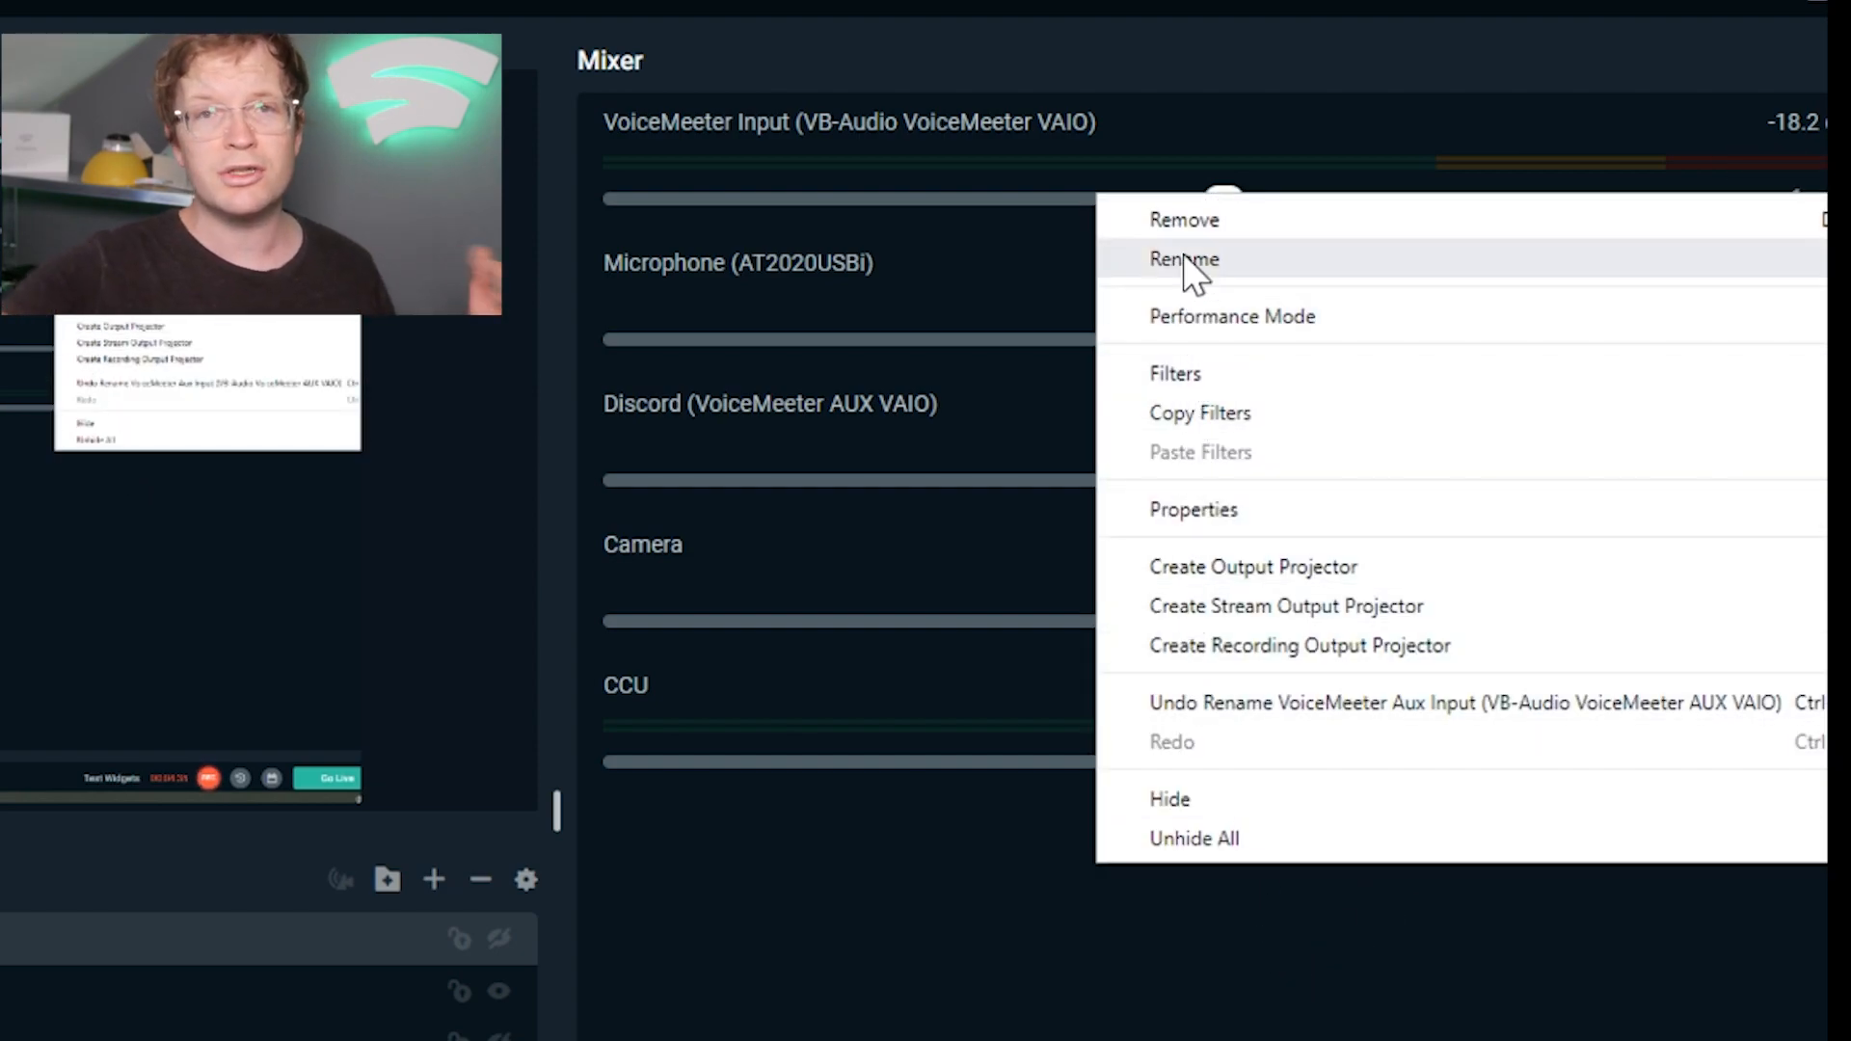
Rename the VoiceMeeter Input mixer channel to 'Desktop'.
click(1182, 258)
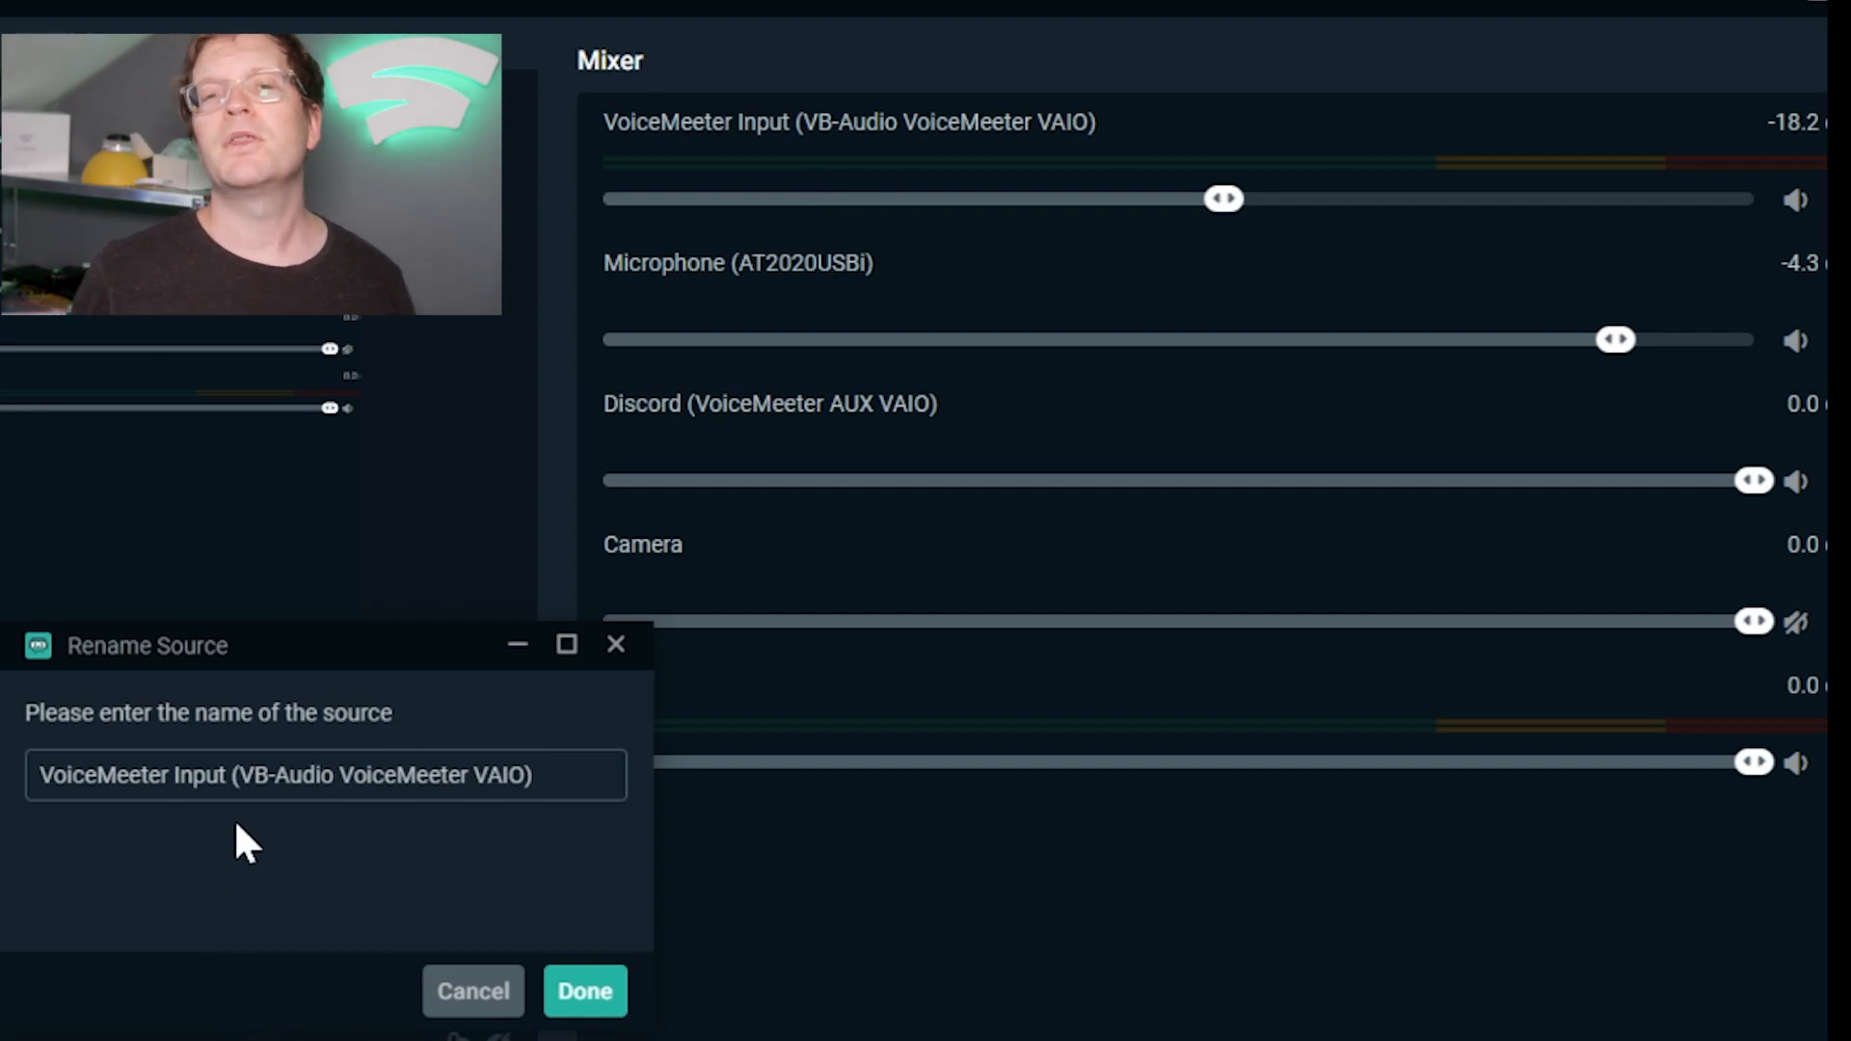
double_click(284, 775)
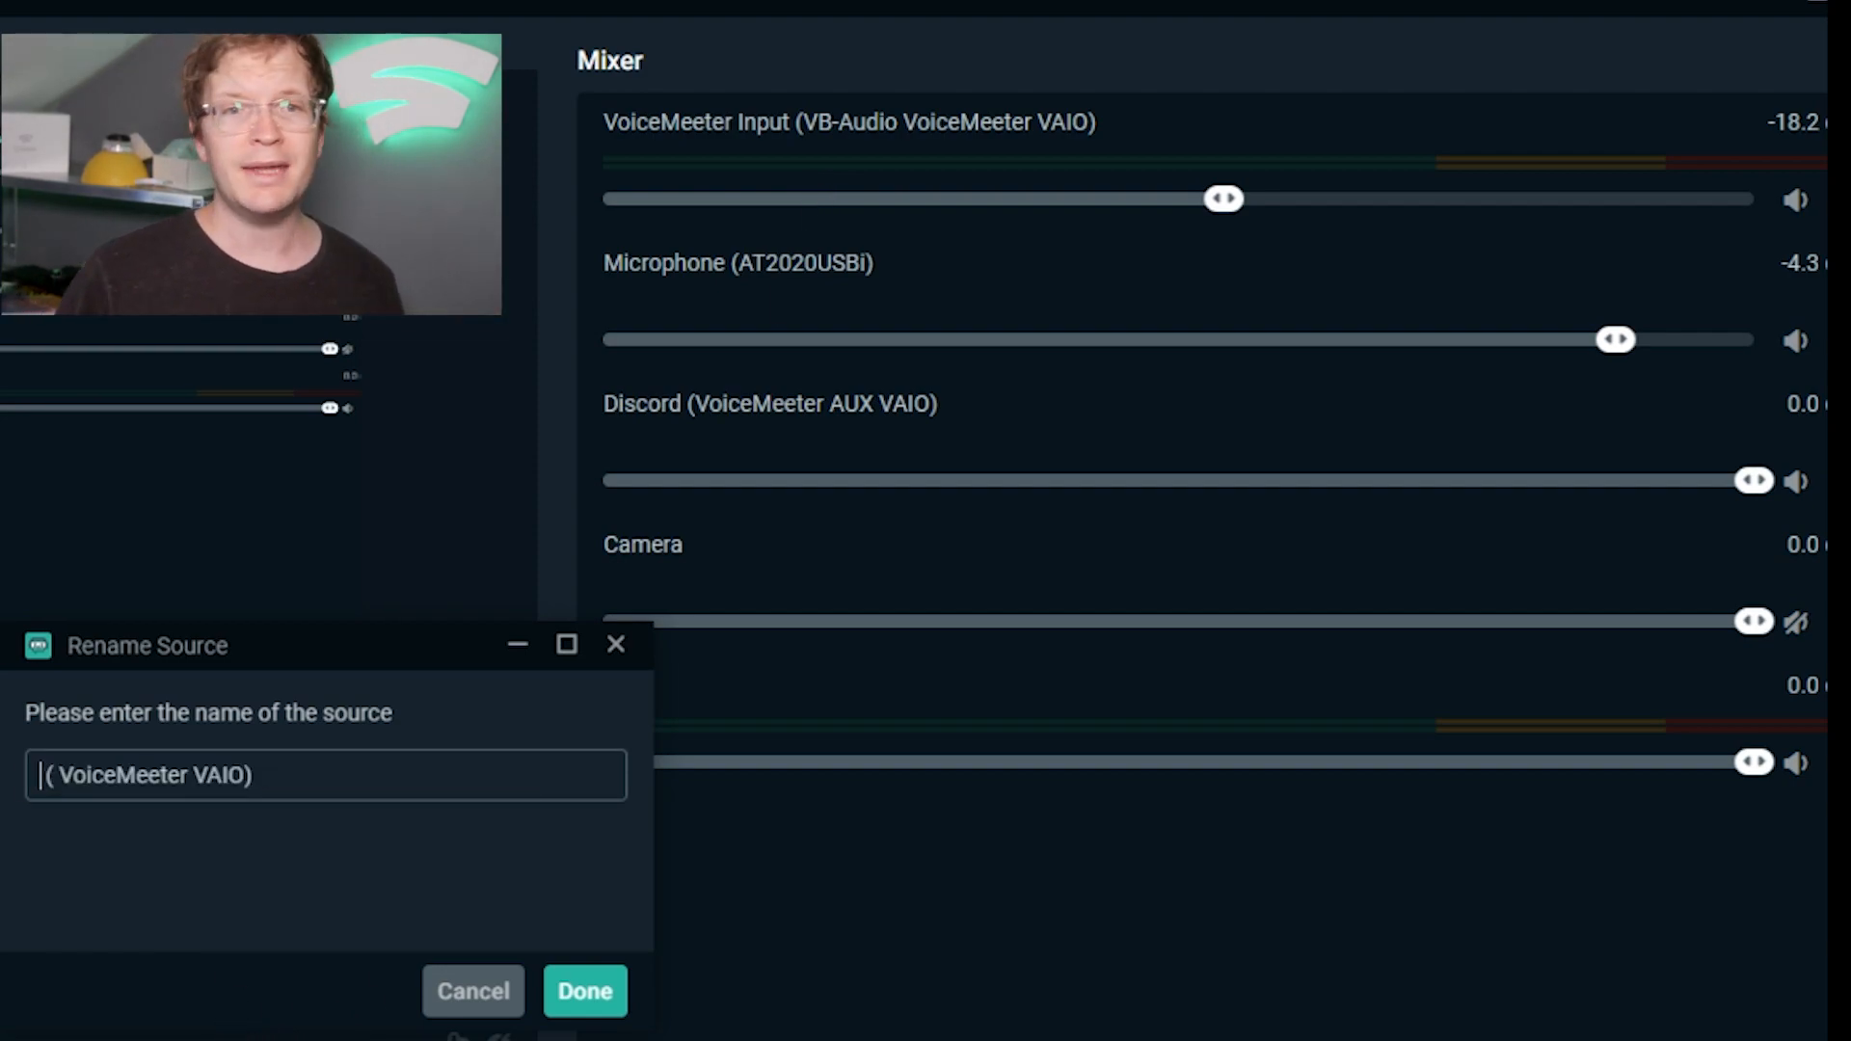
text(Desktop)
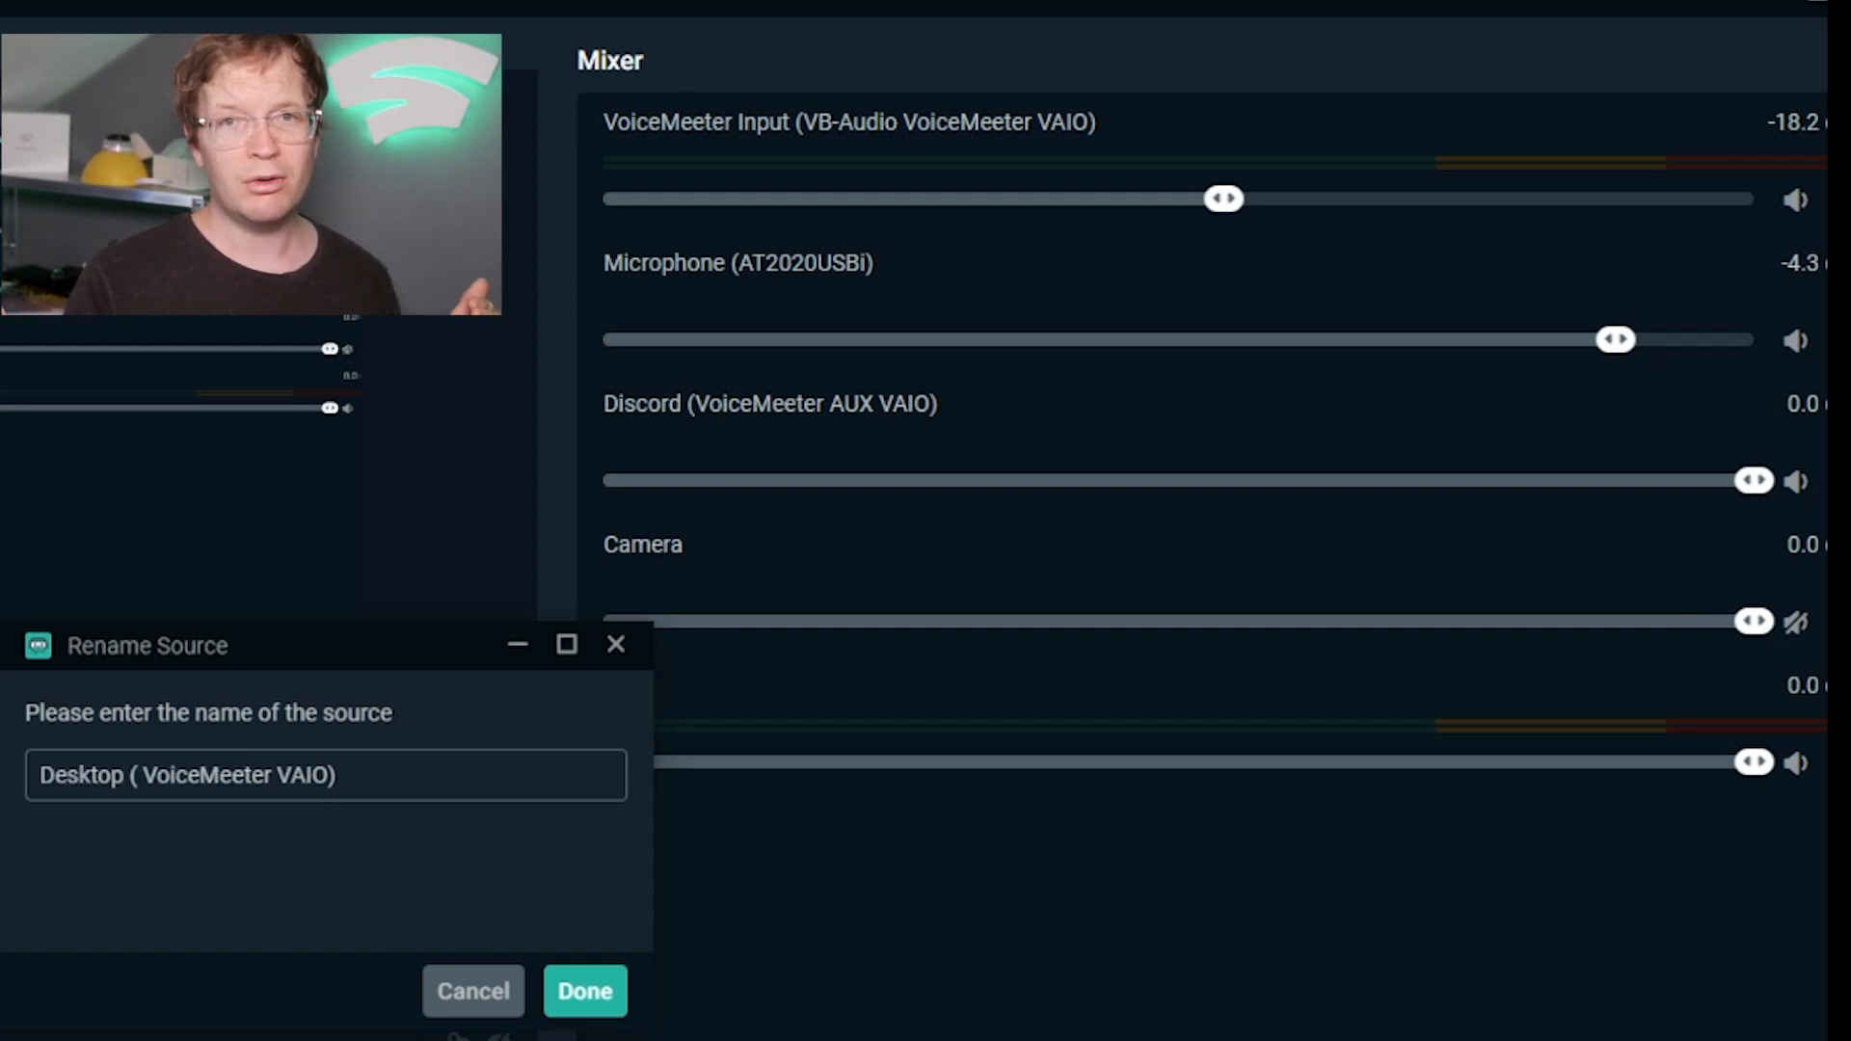
click(585, 992)
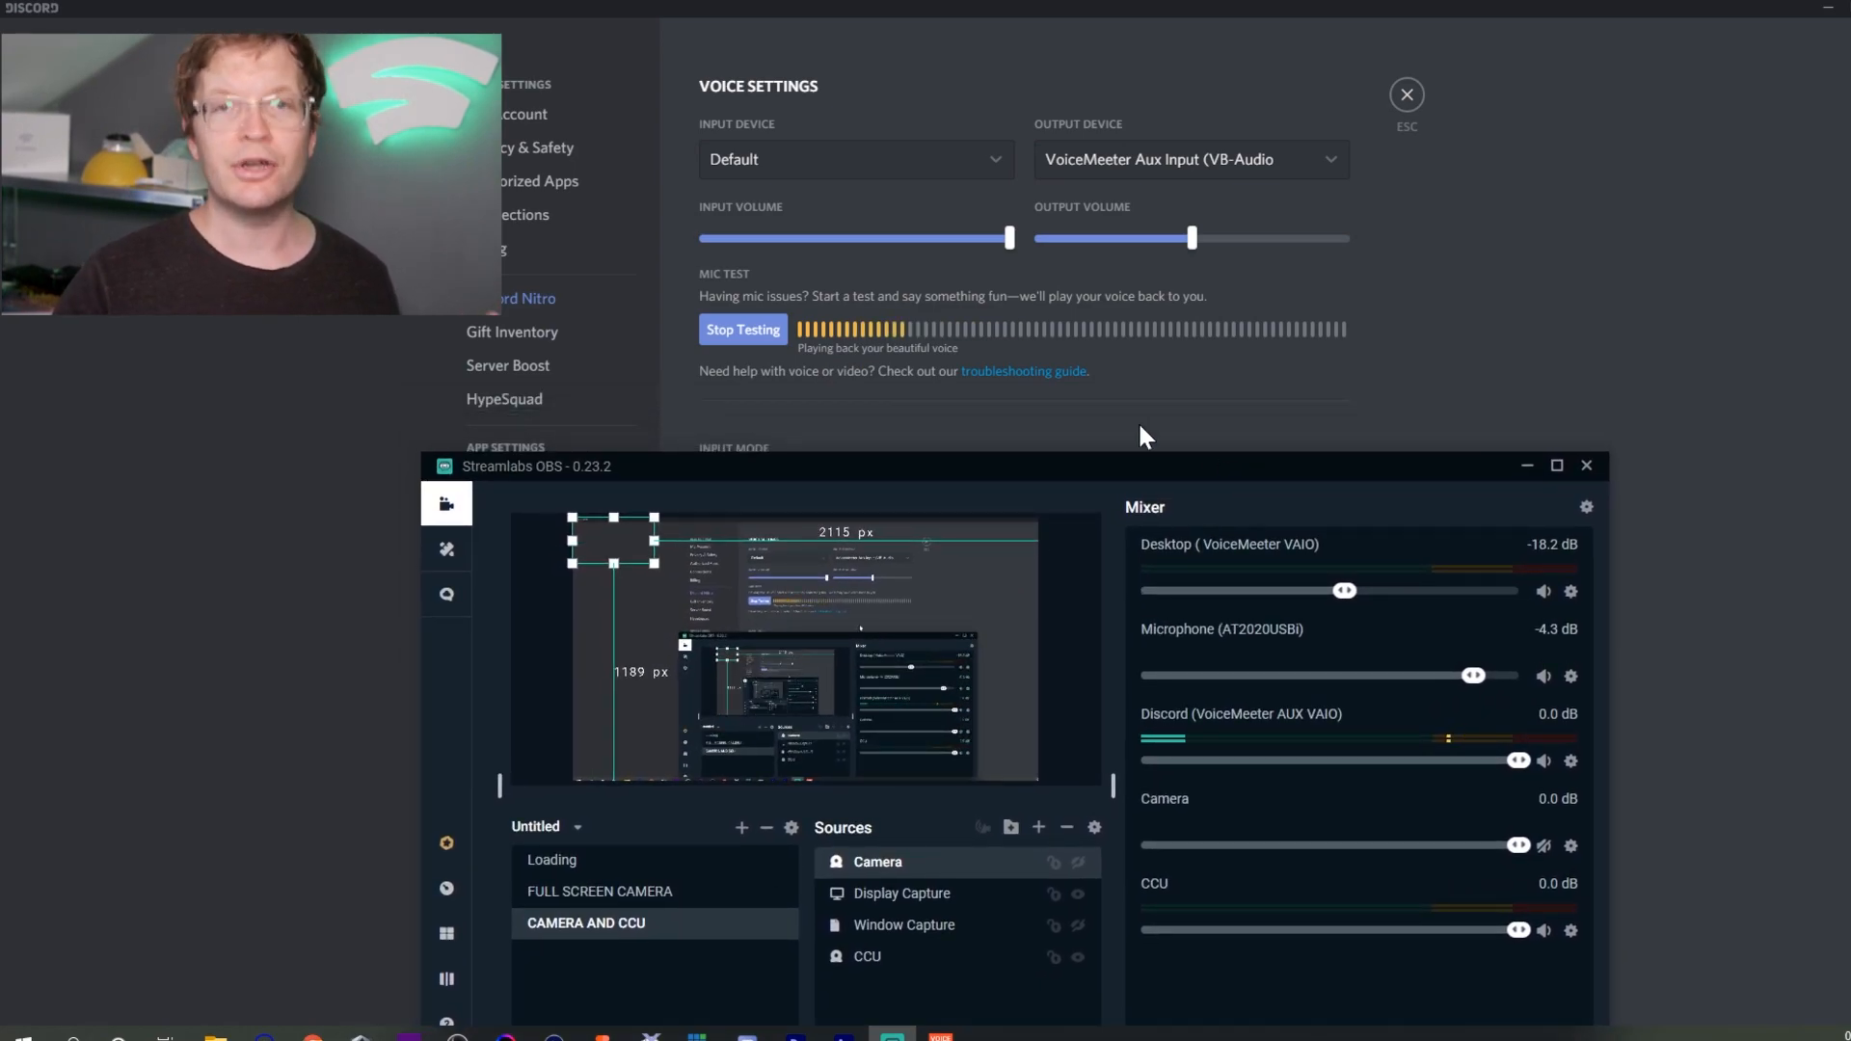
mouse_move(1157, 444)
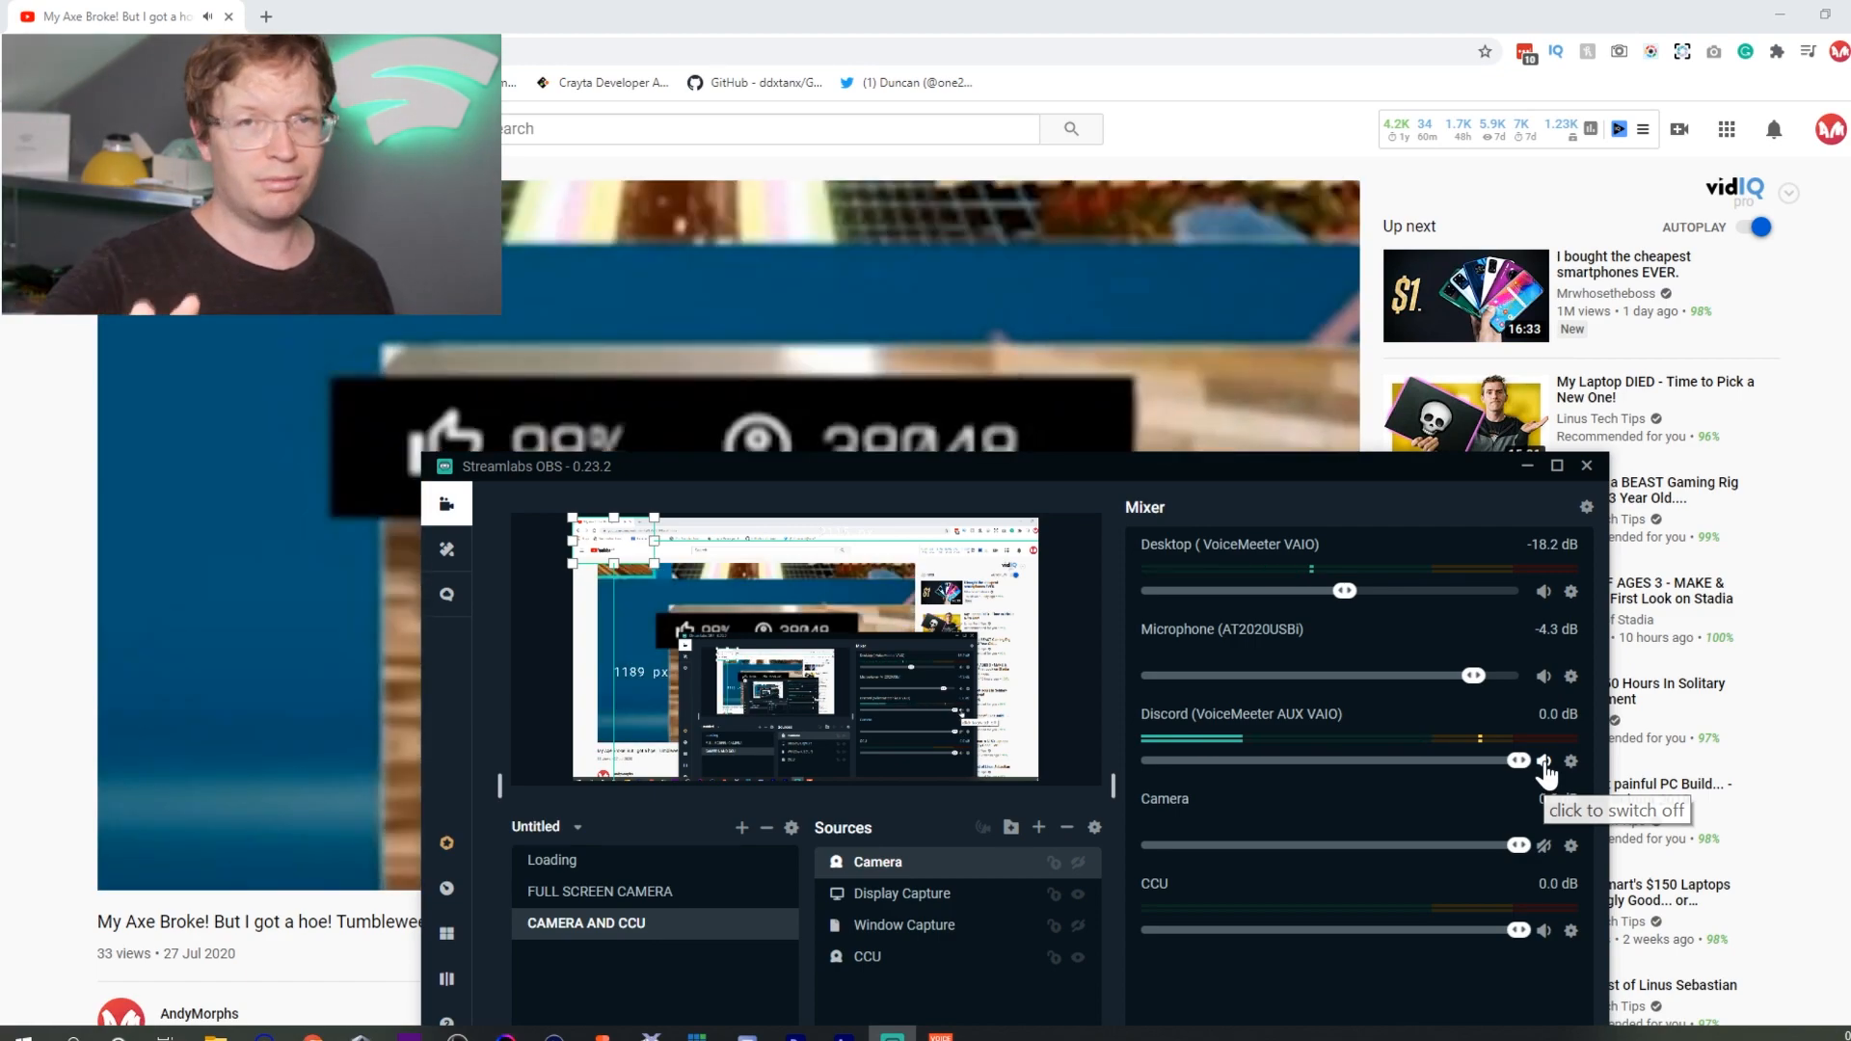
click(1543, 759)
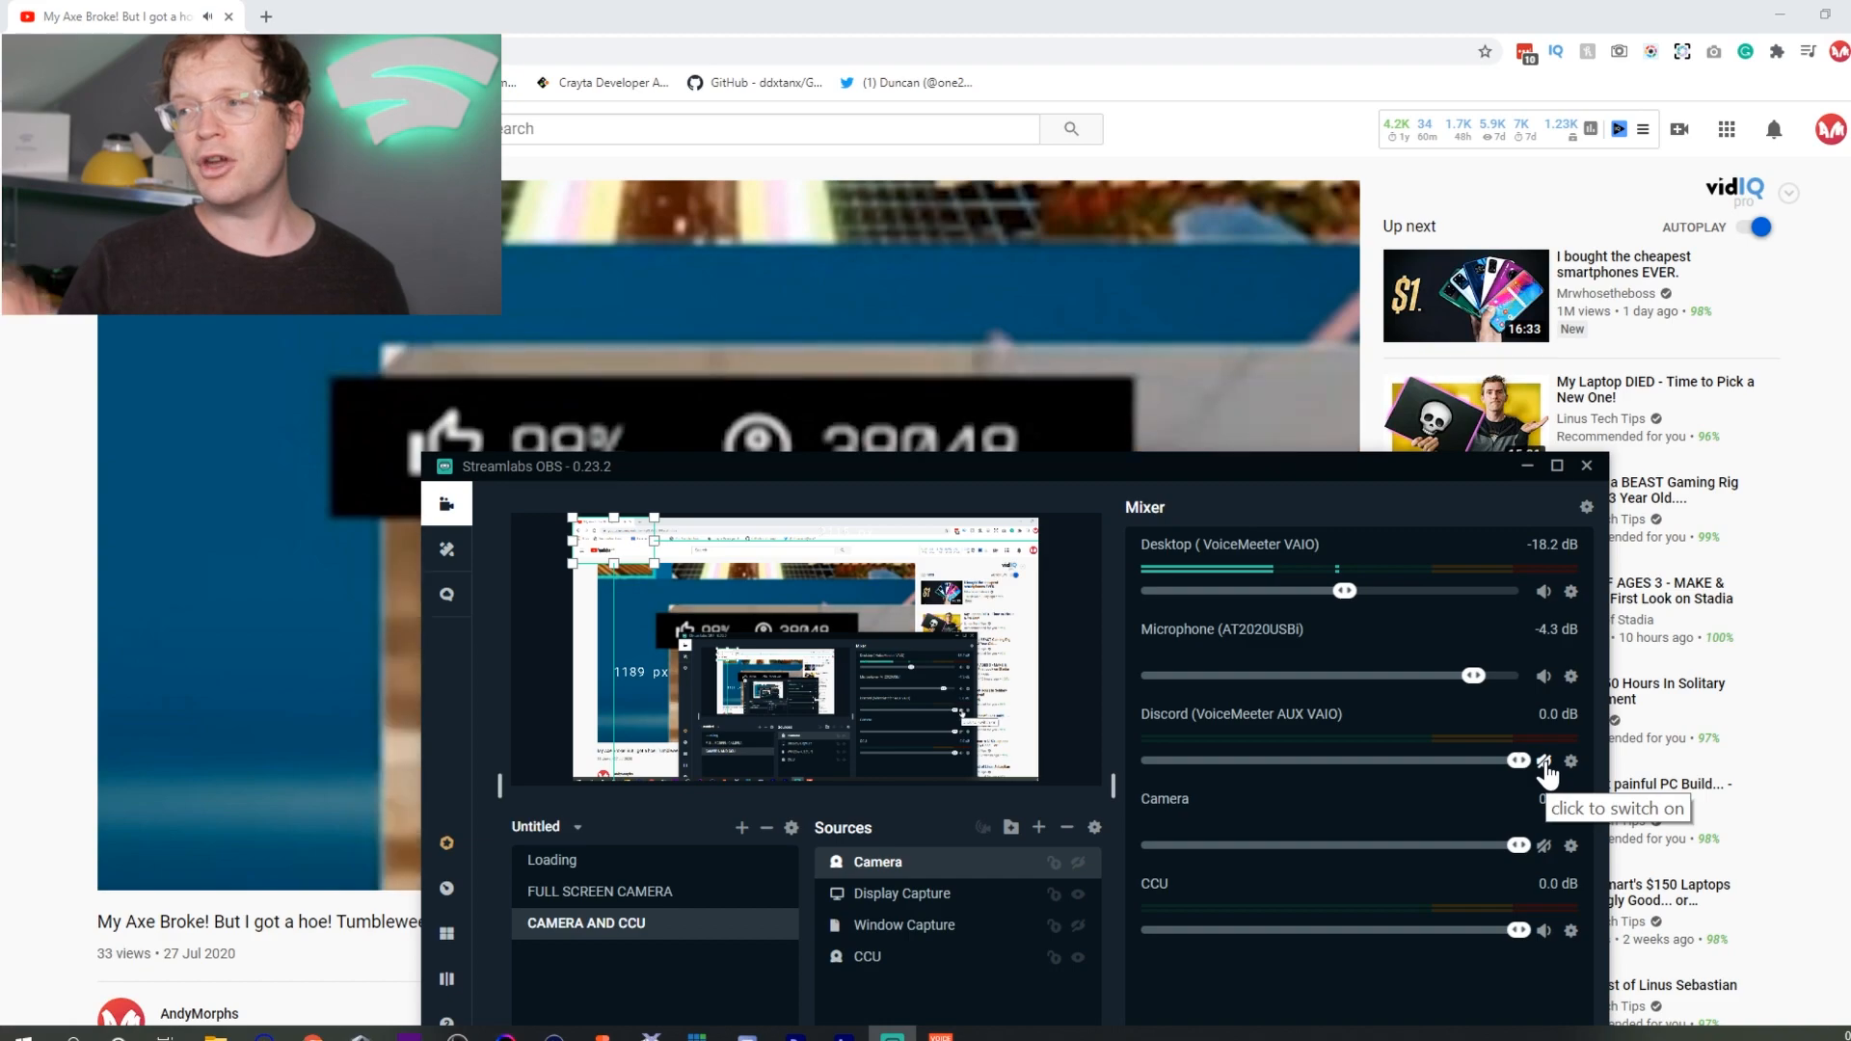
click(1542, 760)
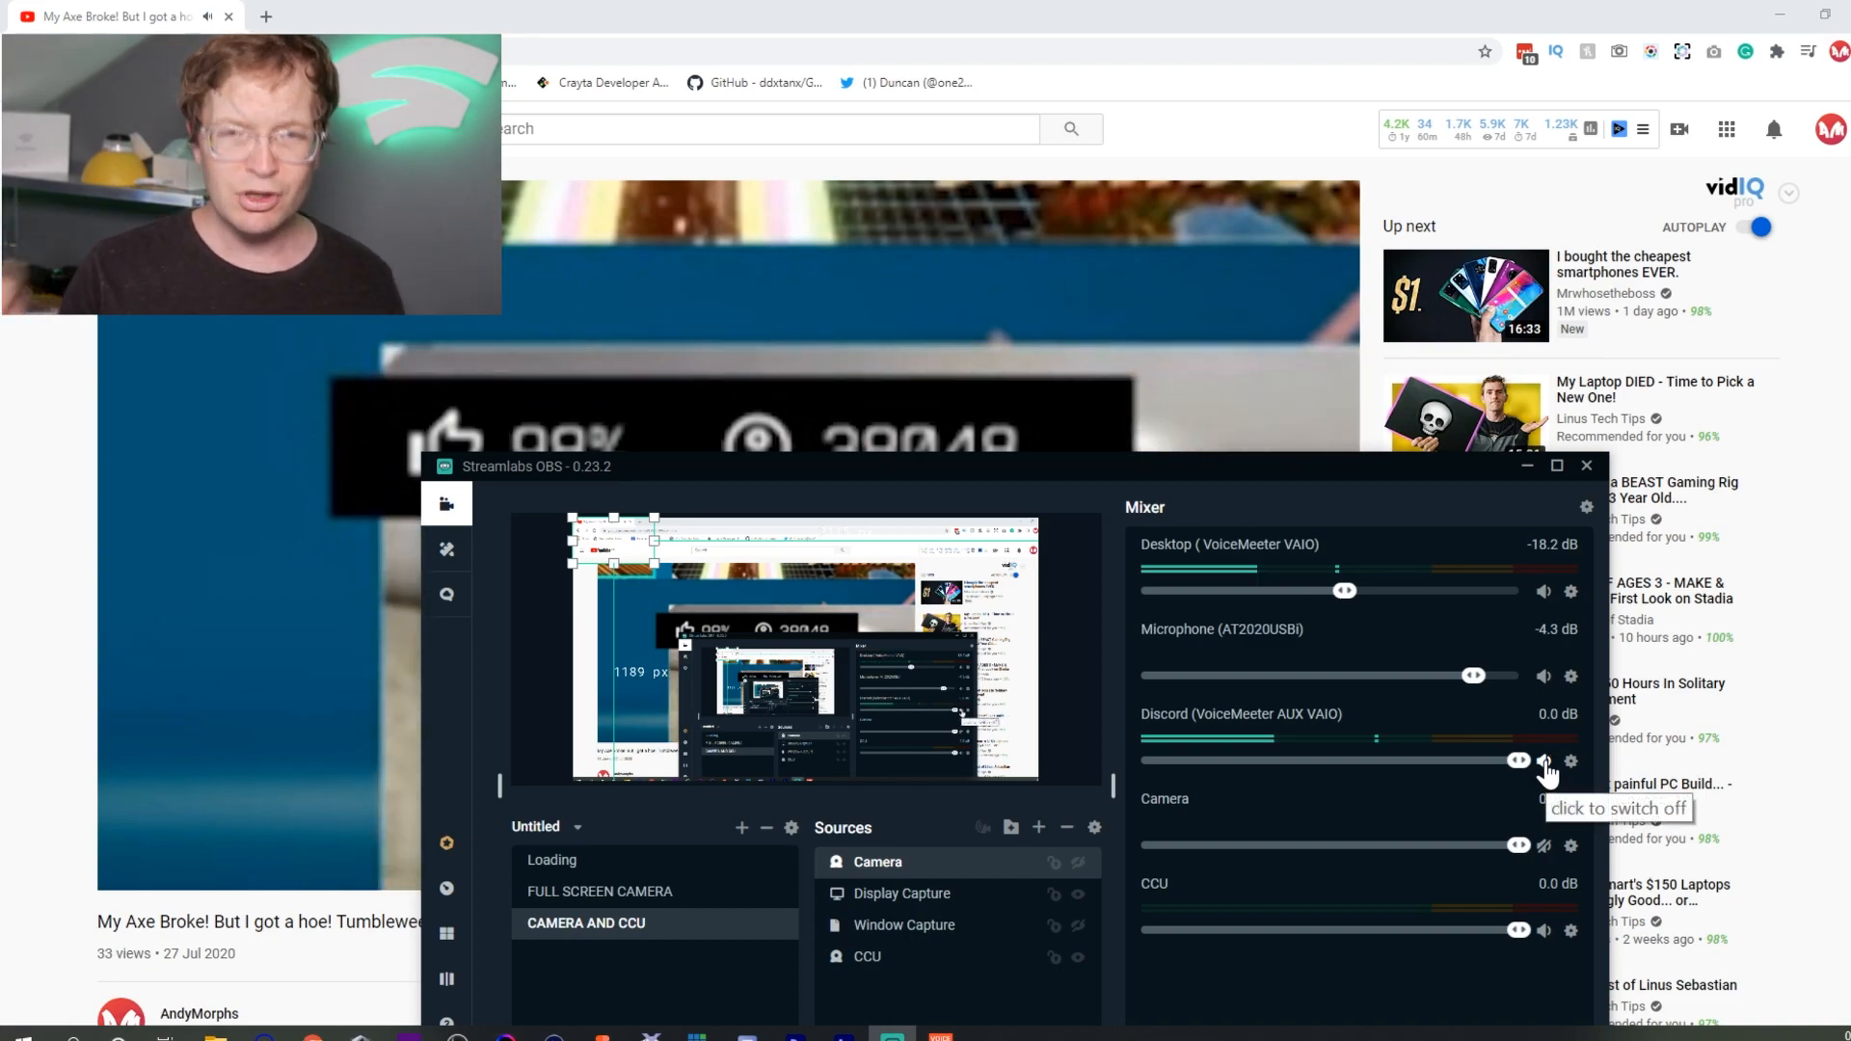